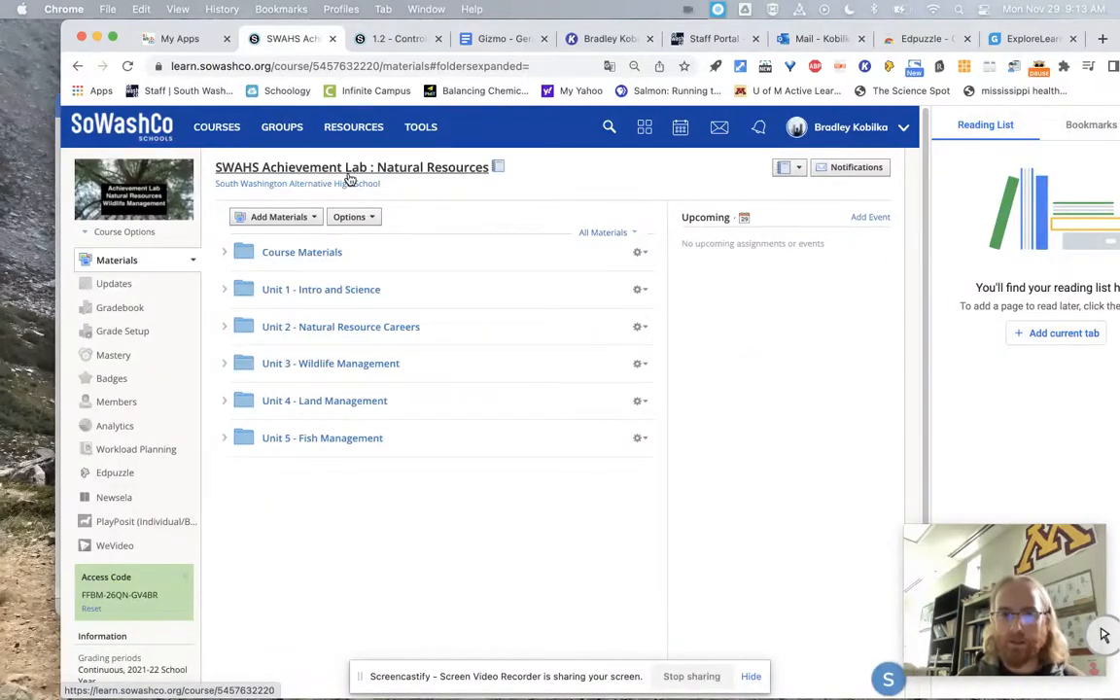
mouse_move(133, 189)
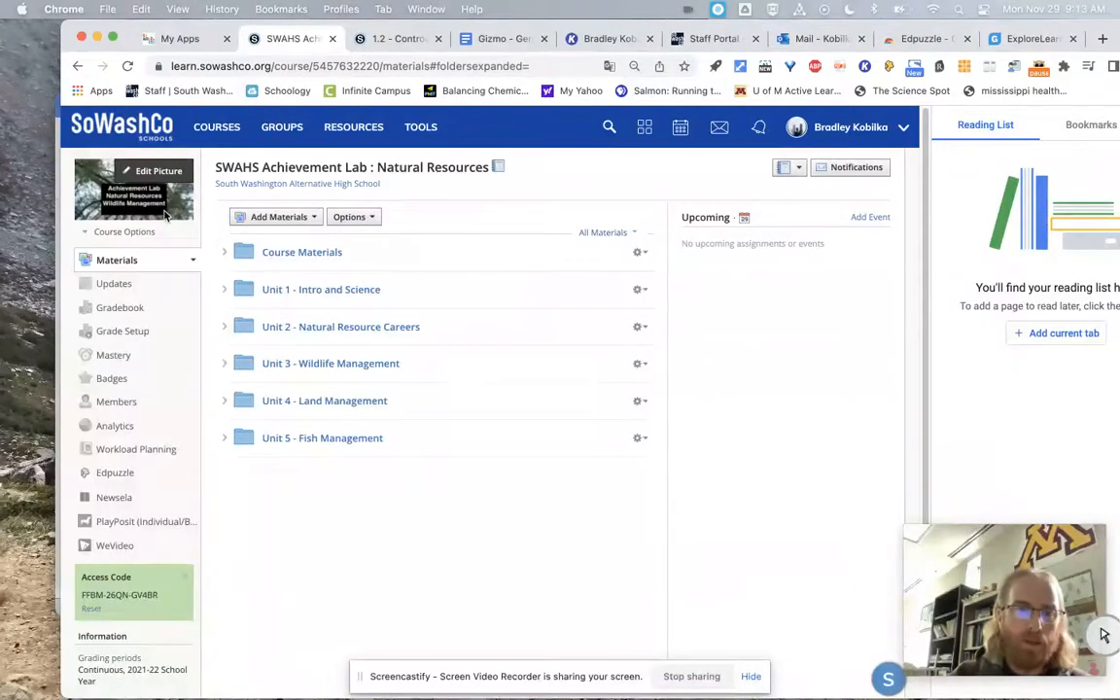
mouse_move(288, 292)
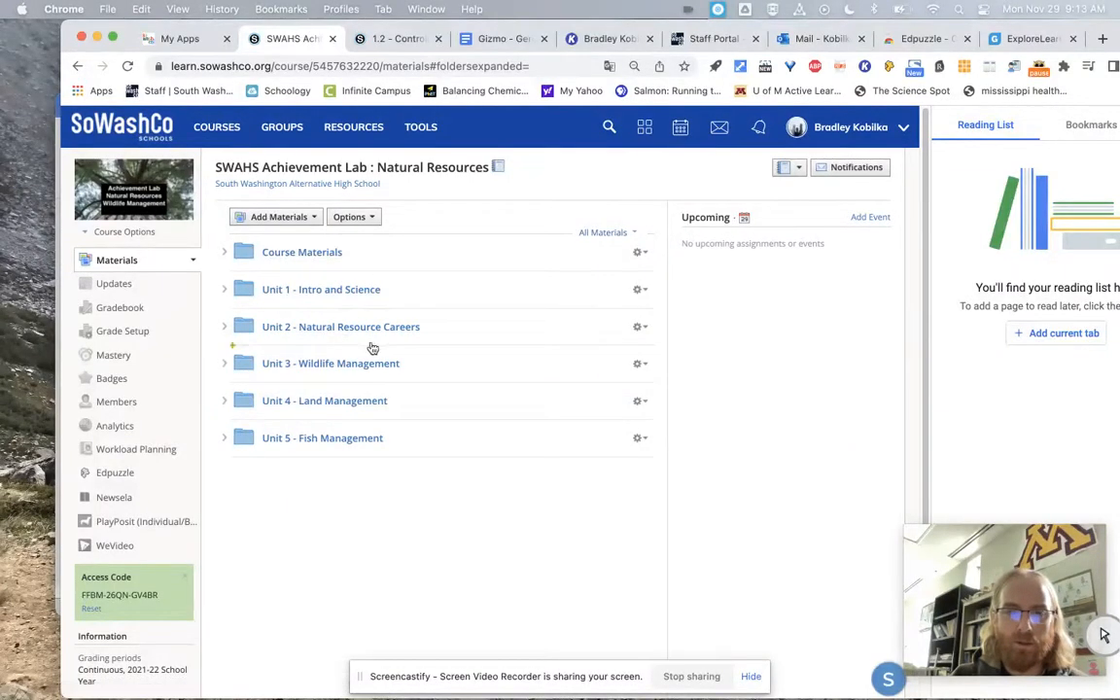
mouse_move(363, 378)
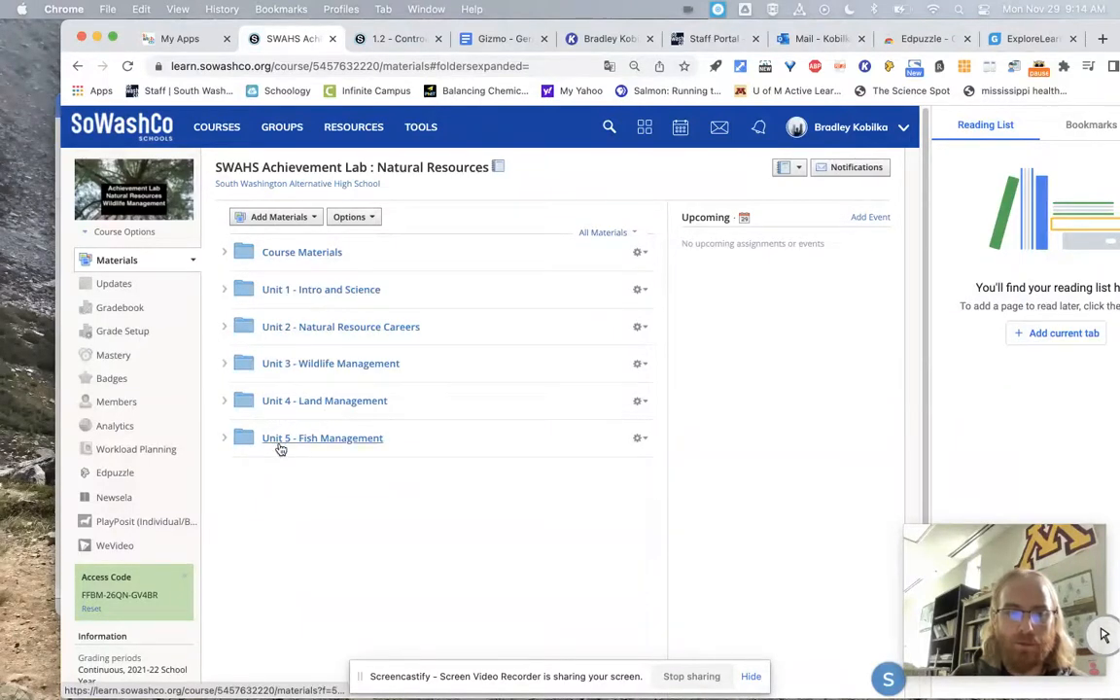
mouse_move(350, 454)
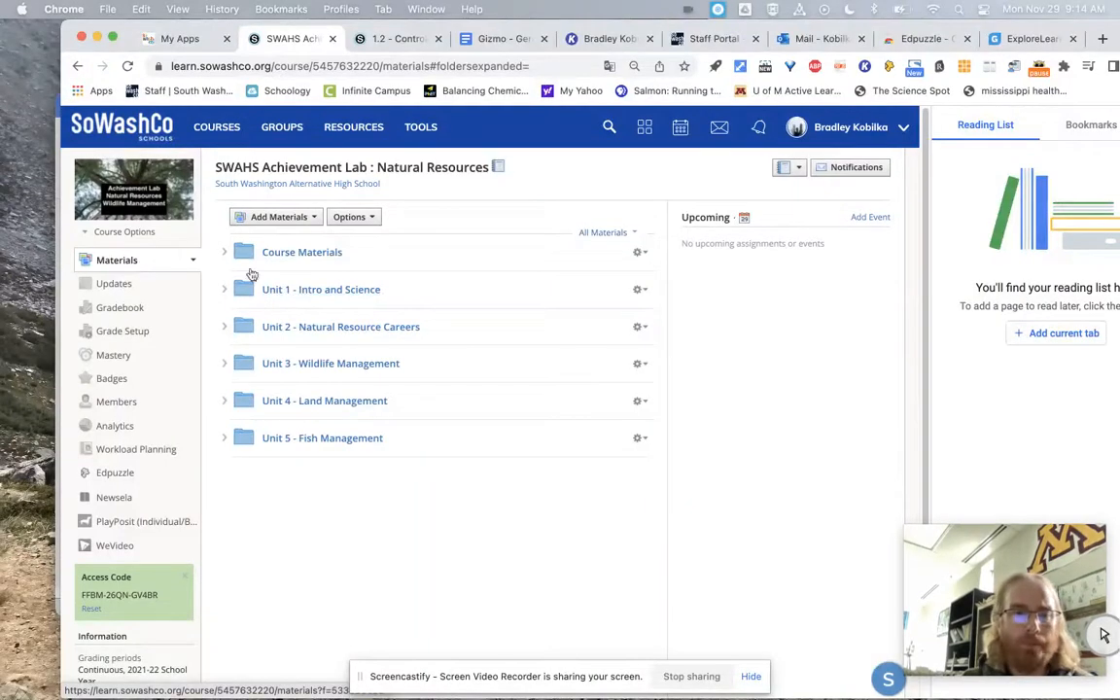
Follow the Creating a Gizmo's Account guide in Course Materials to the Gizmos website
left_click(225, 252)
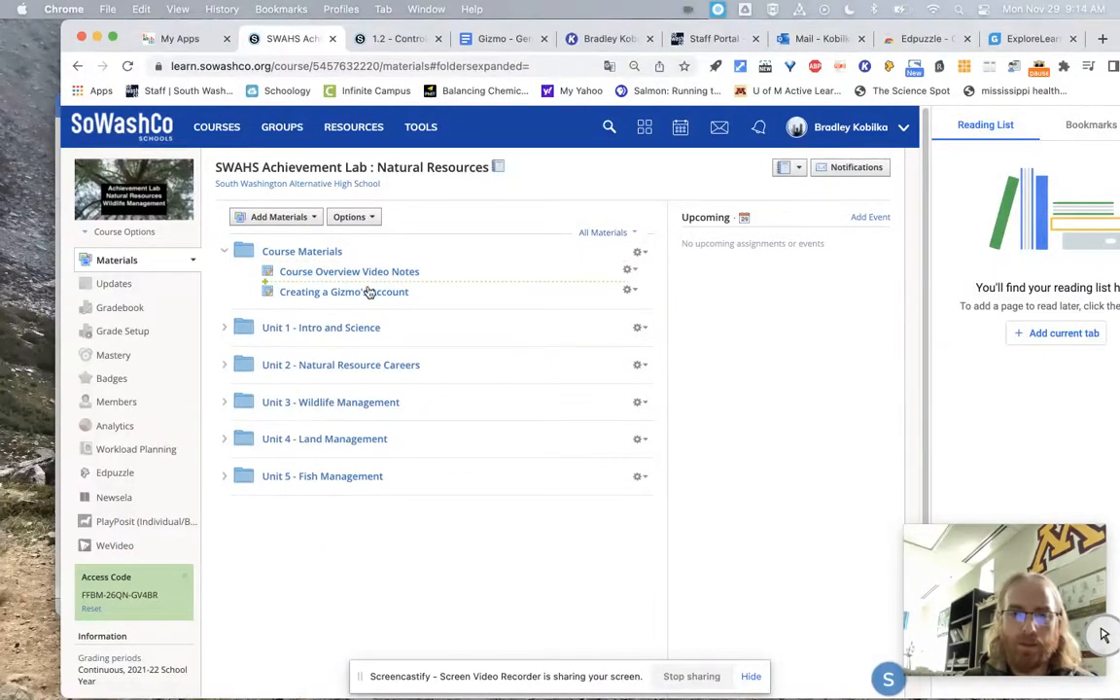
left_click(343, 291)
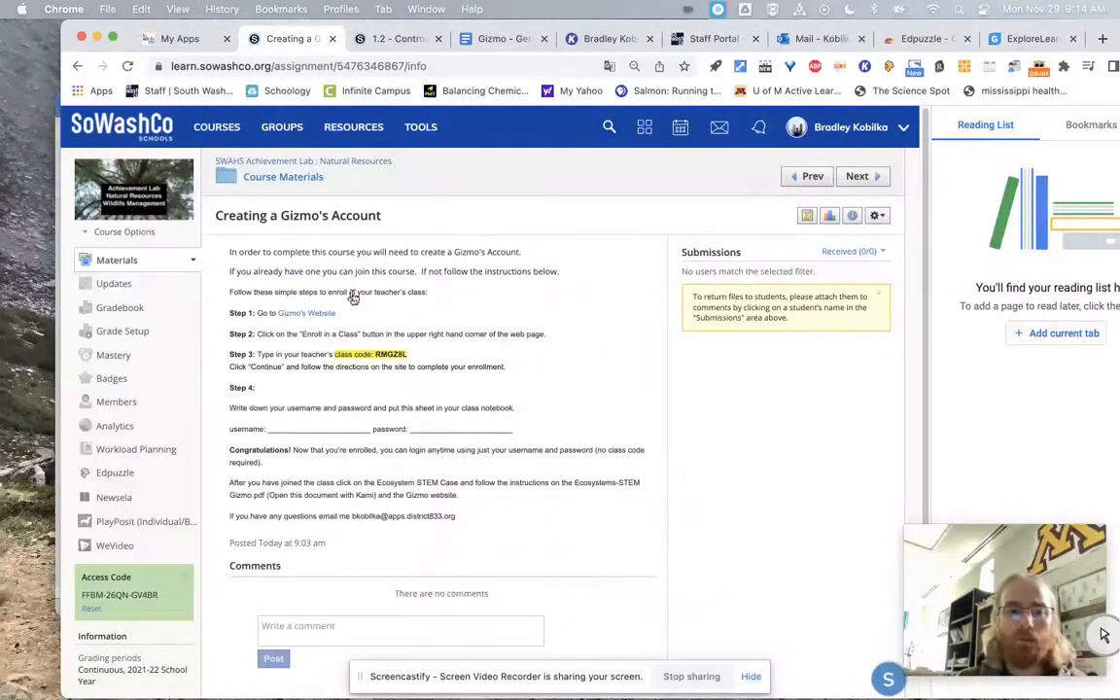
mouse_move(307, 313)
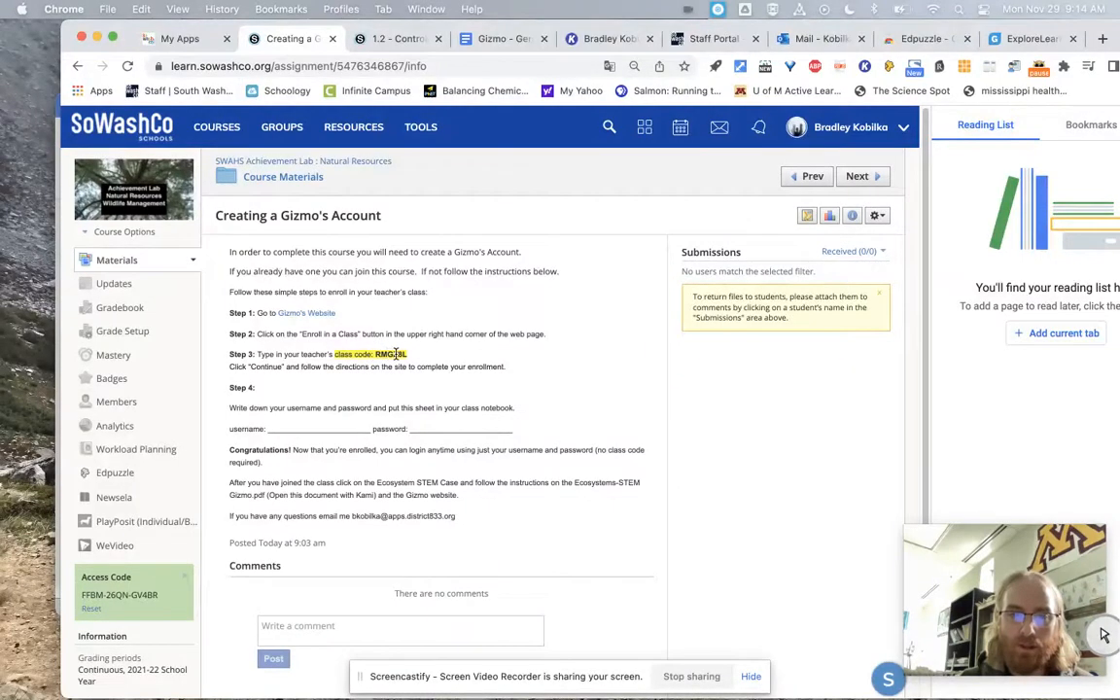
left_click(306, 312)
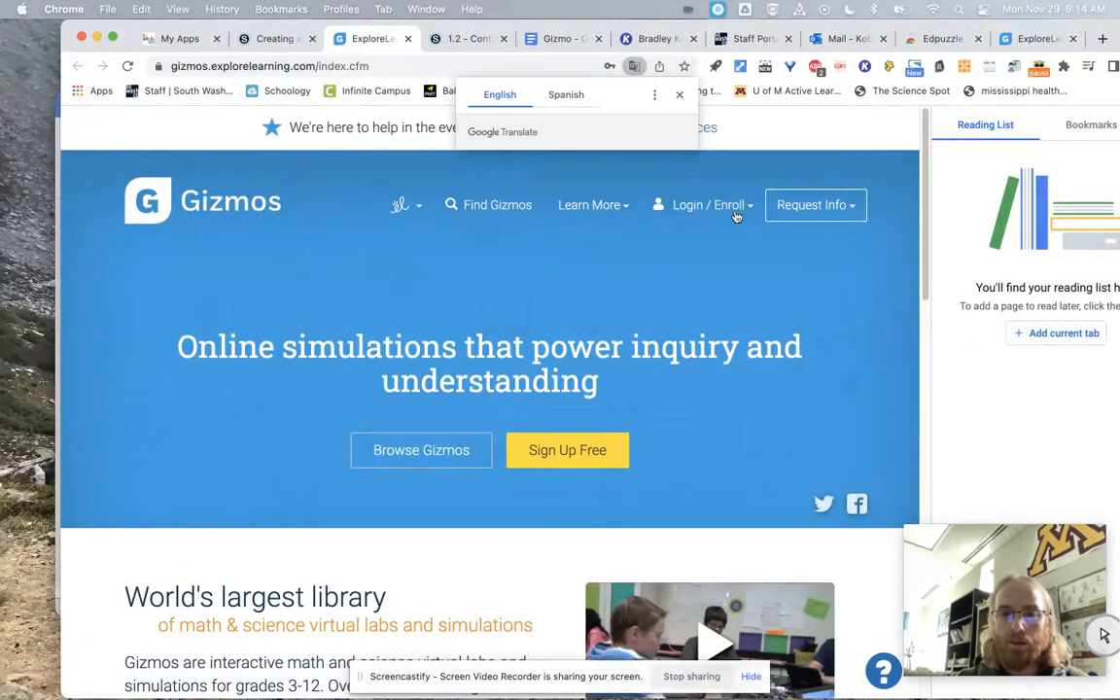
Sign into the Gizmos teacher account through the Login / Enroll form
left_click(708, 204)
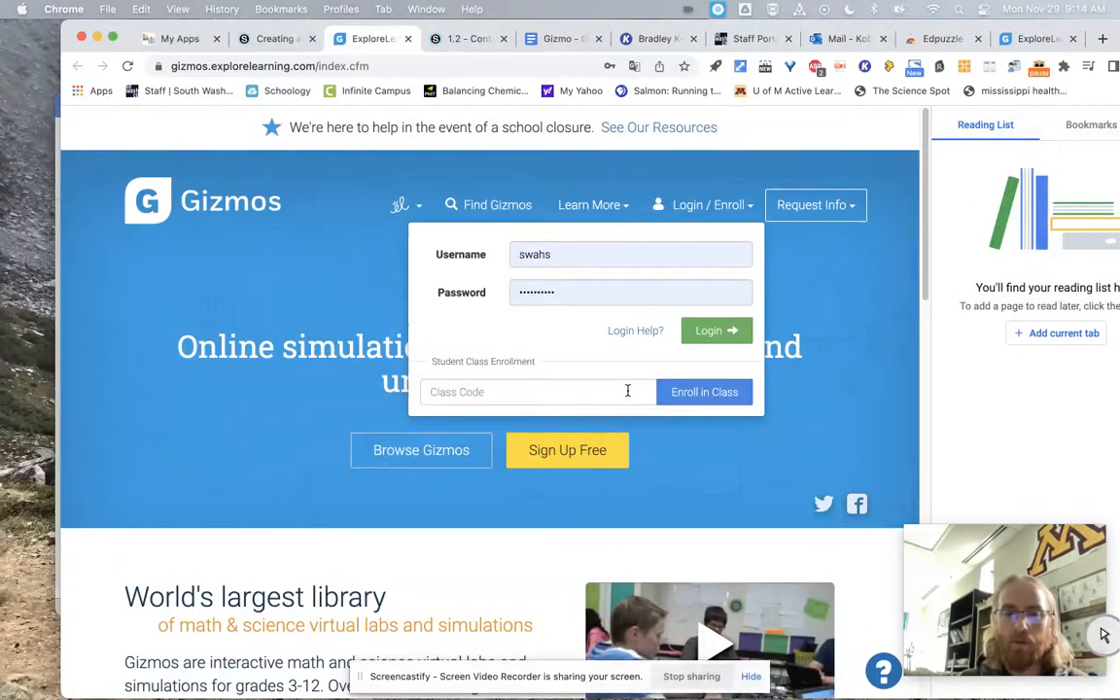
mouse_move(322, 472)
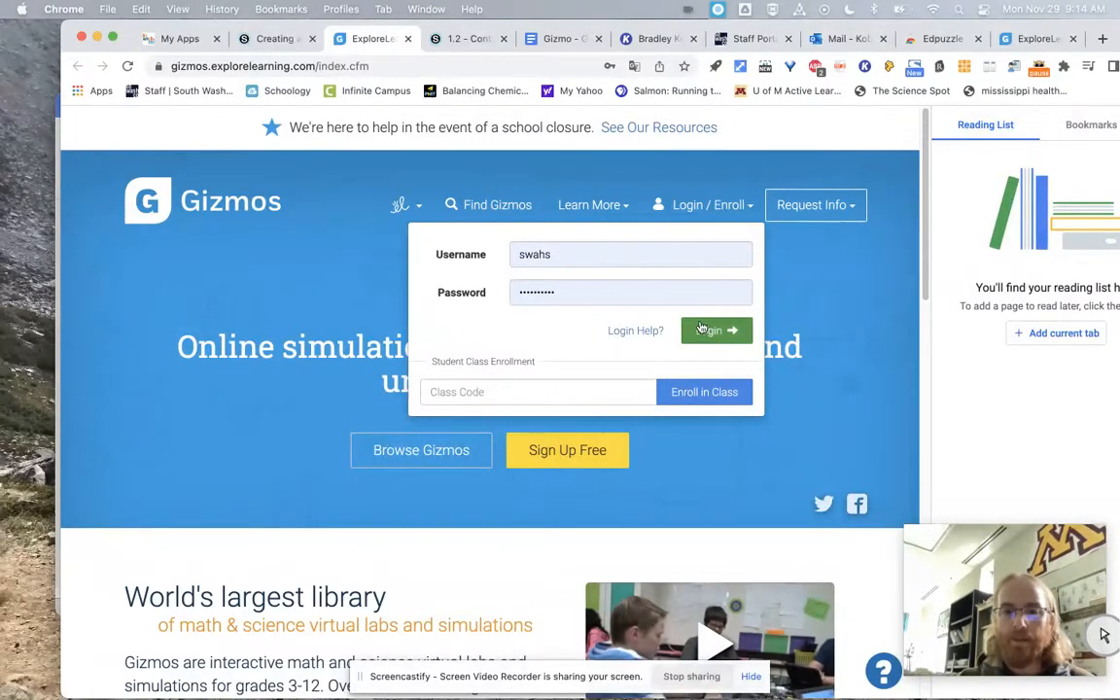
left_click(716, 330)
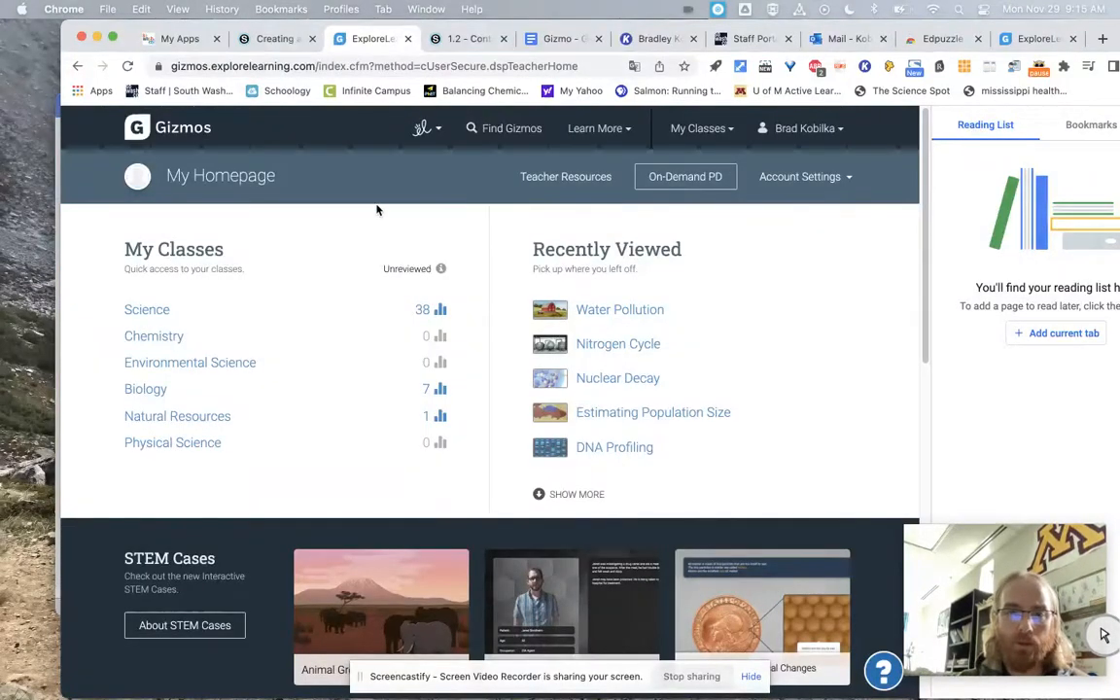
mouse_move(177, 389)
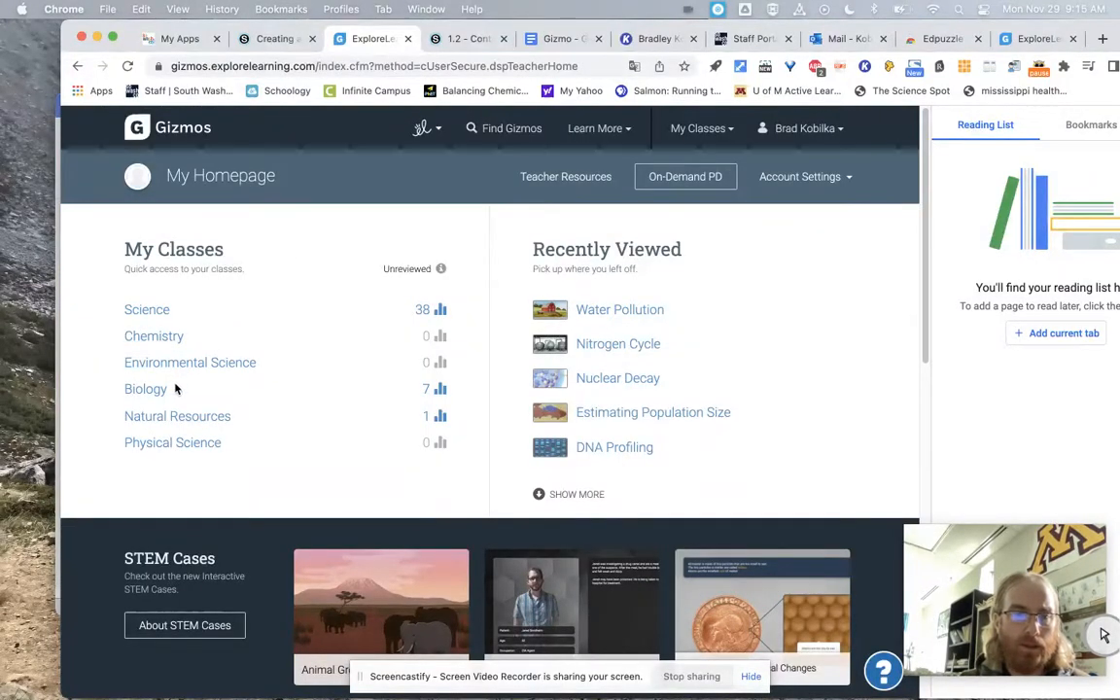
Open the Forest Ecosystem gizmo from the Natural Resources class page
left_click(177, 416)
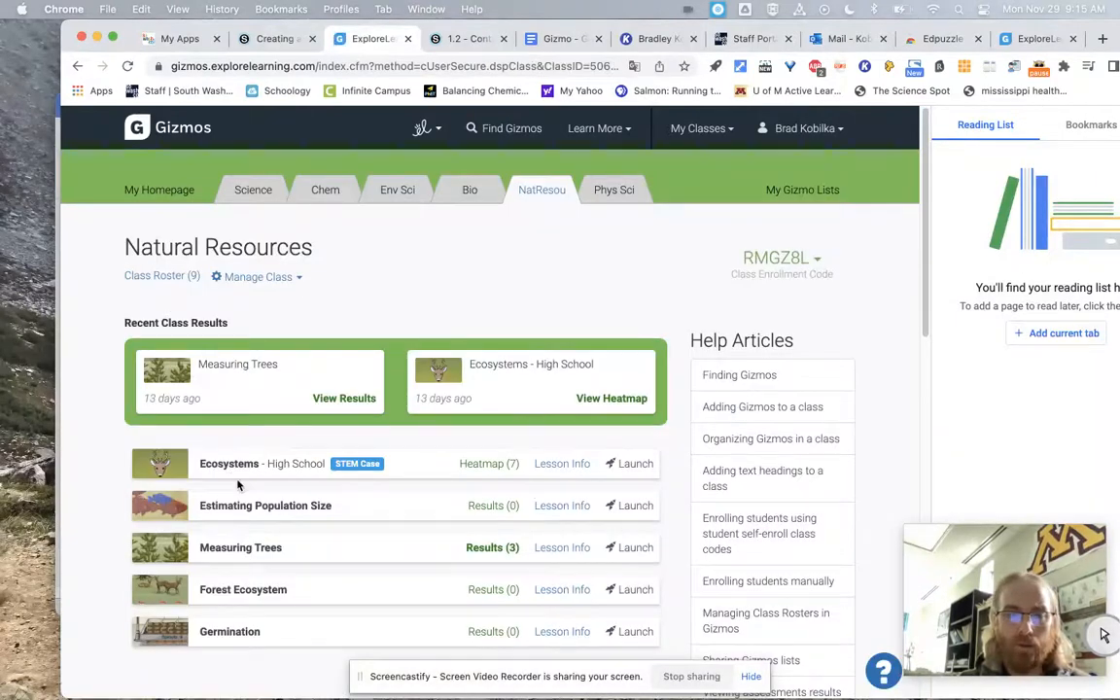
scroll("down", 3)
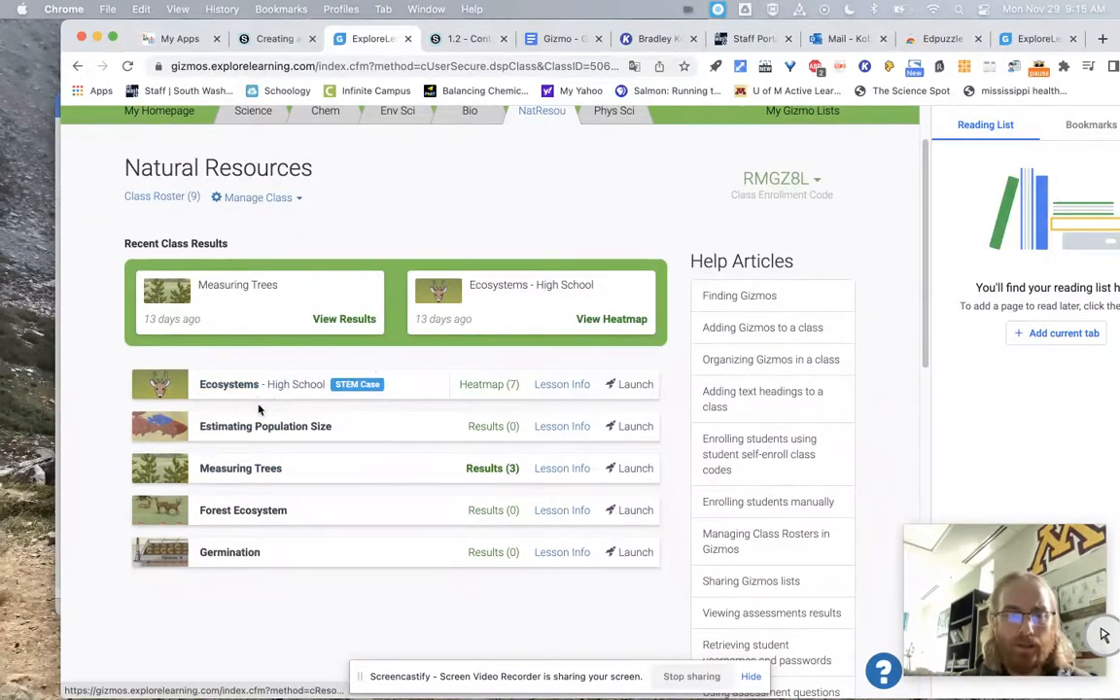
mouse_move(228, 384)
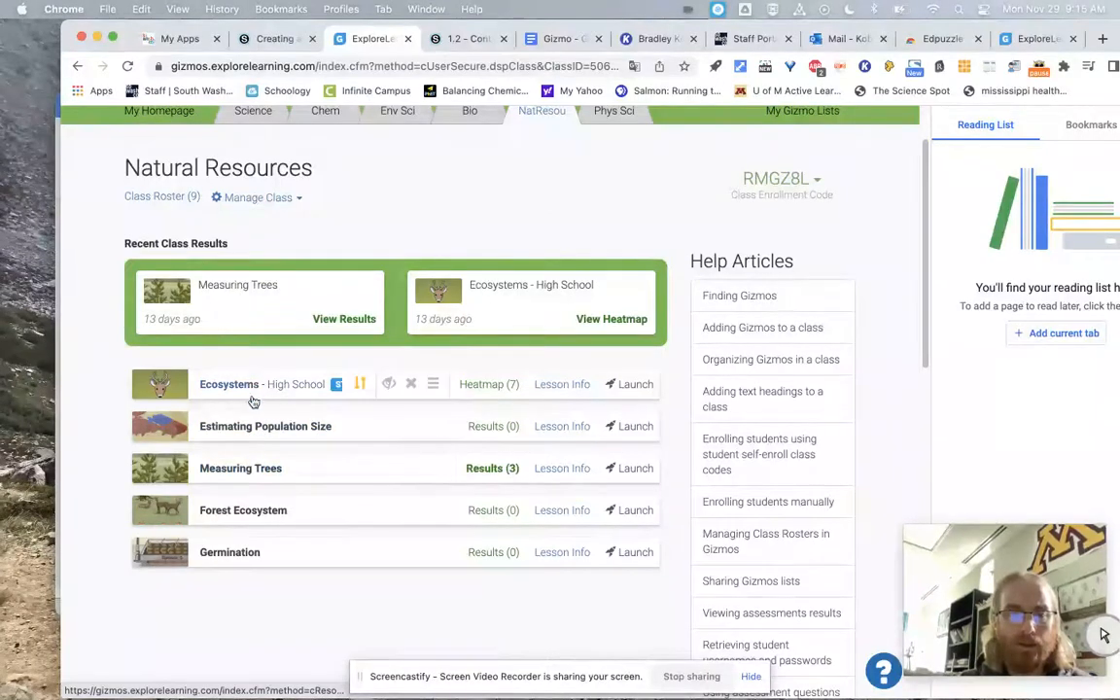
mouse_move(230, 552)
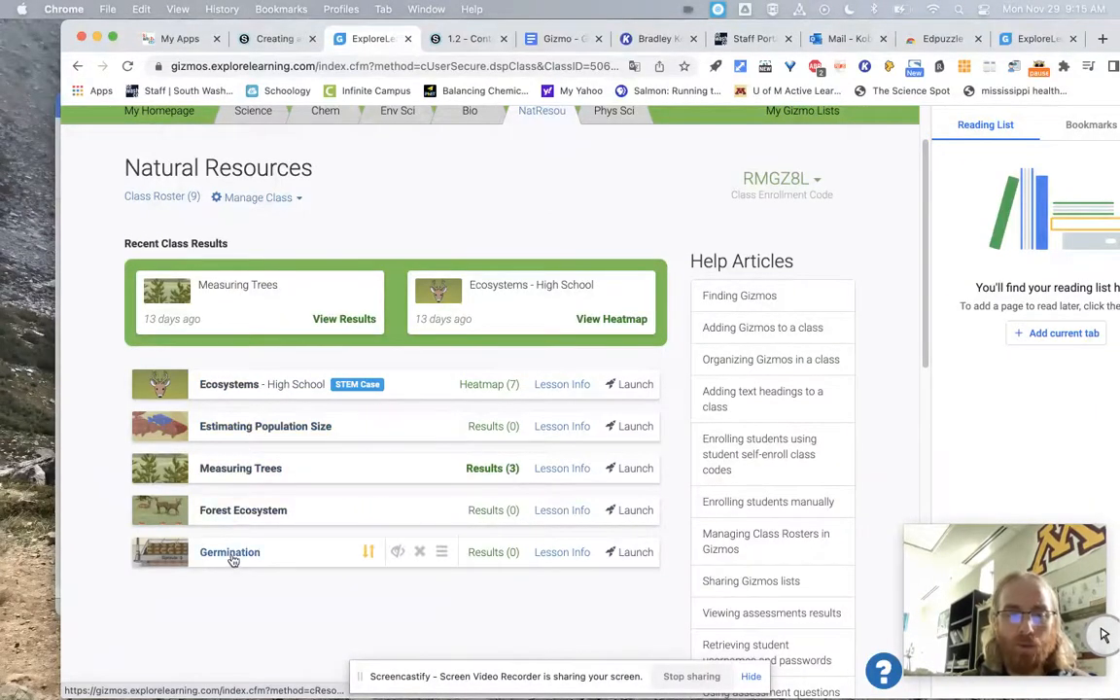
mouse_move(267, 542)
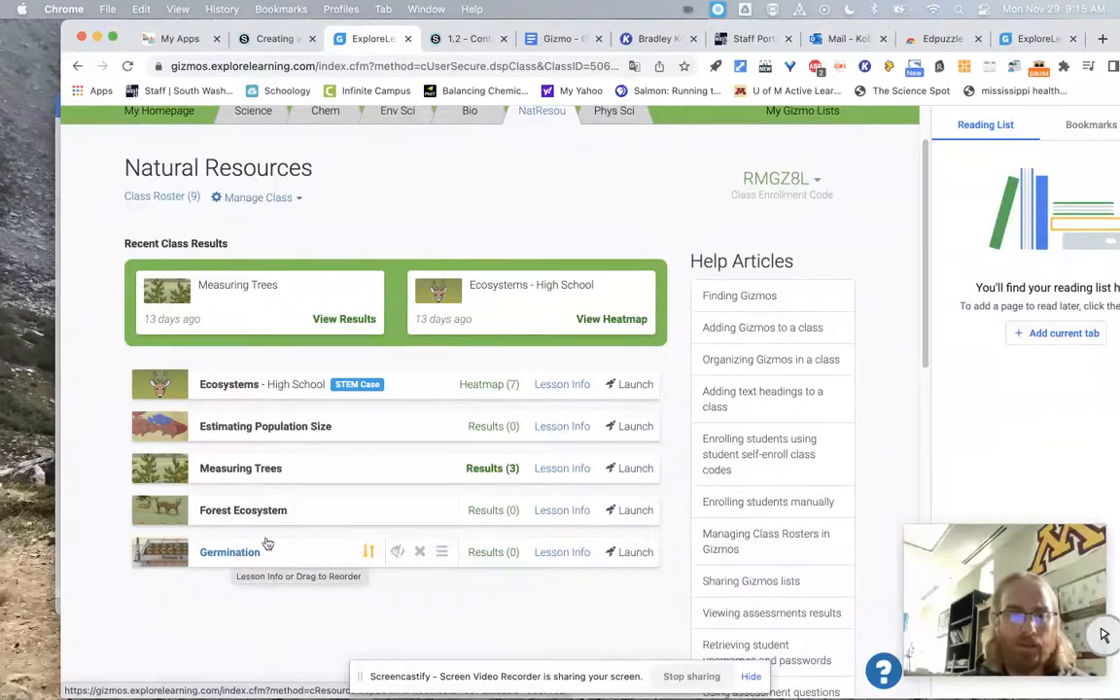
mouse_move(188, 496)
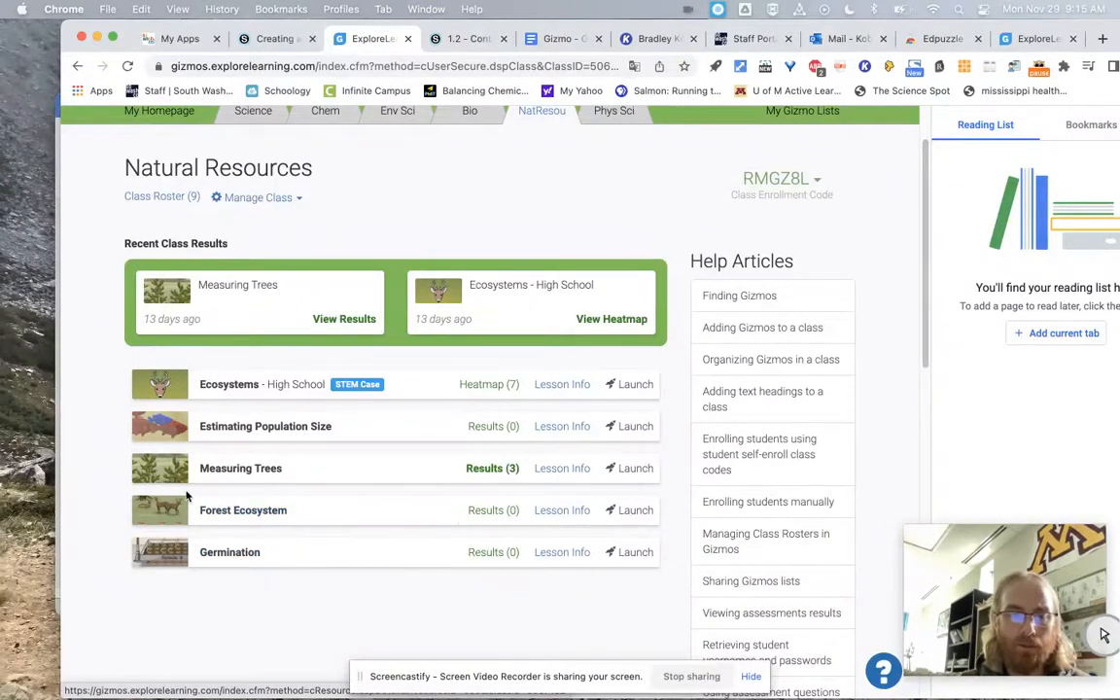
left_click(243, 510)
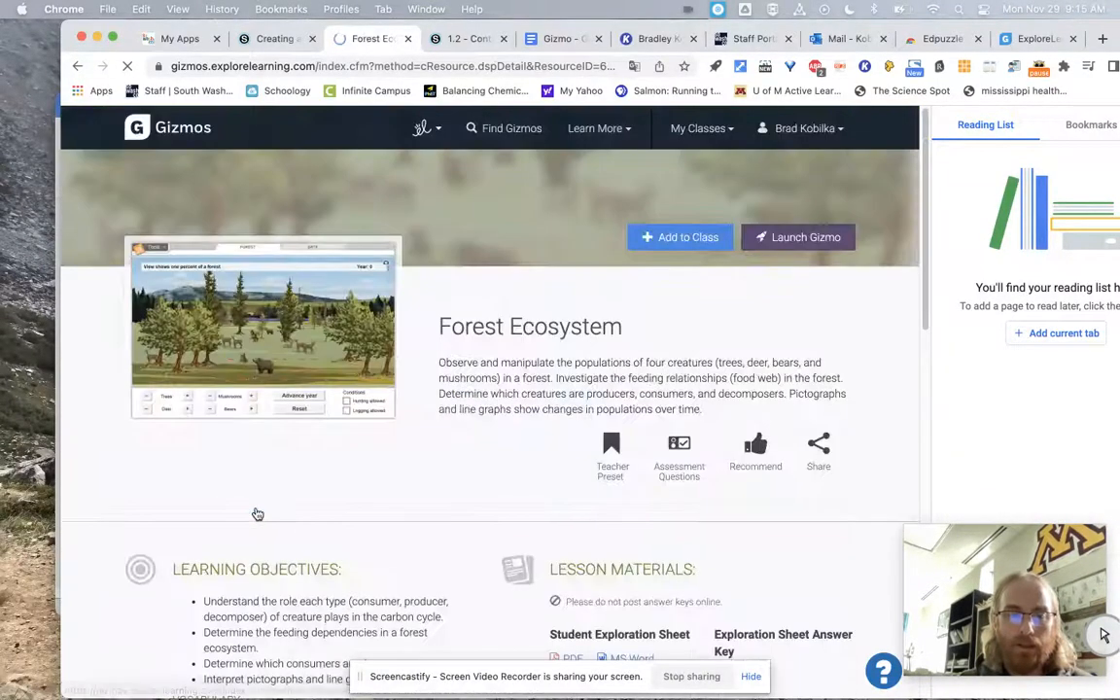
mouse_move(266, 428)
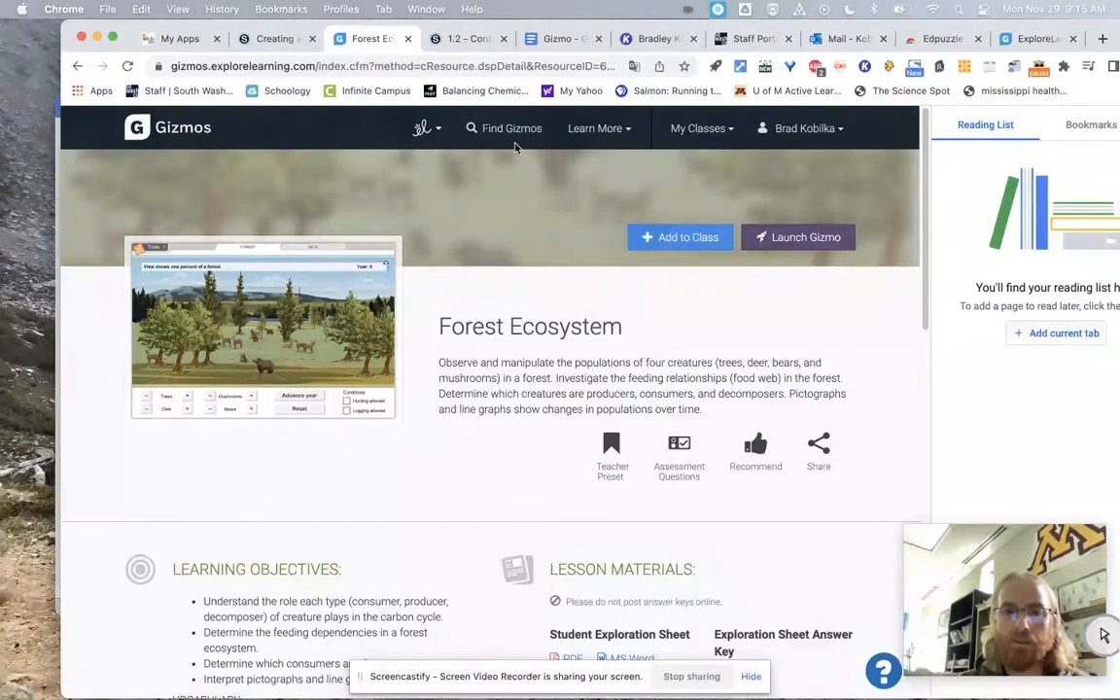
mouse_move(512, 128)
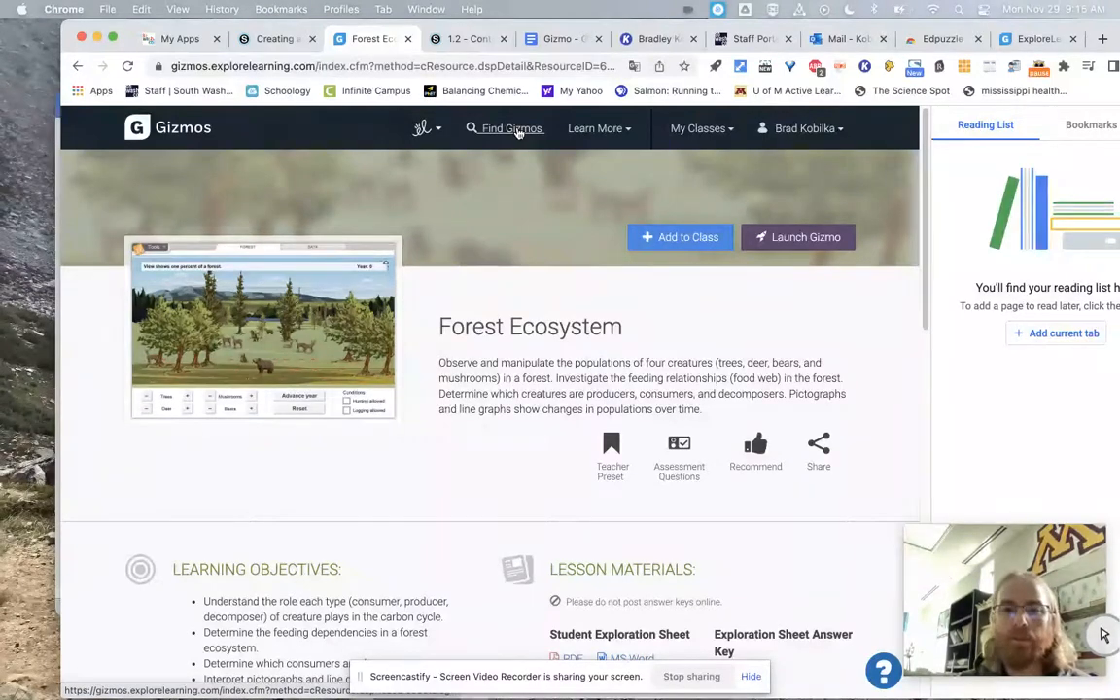
mouse_move(656, 312)
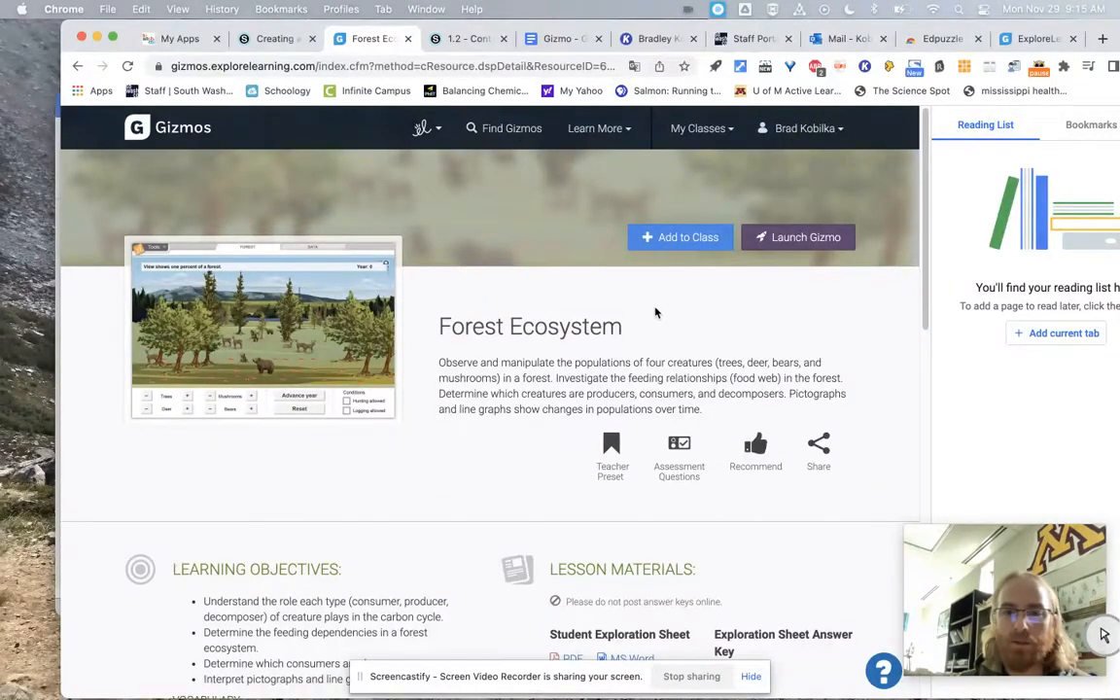
Revisit the Natural Resources class Gizmo list, then return to the Schoology Materials tab
left_click(698, 127)
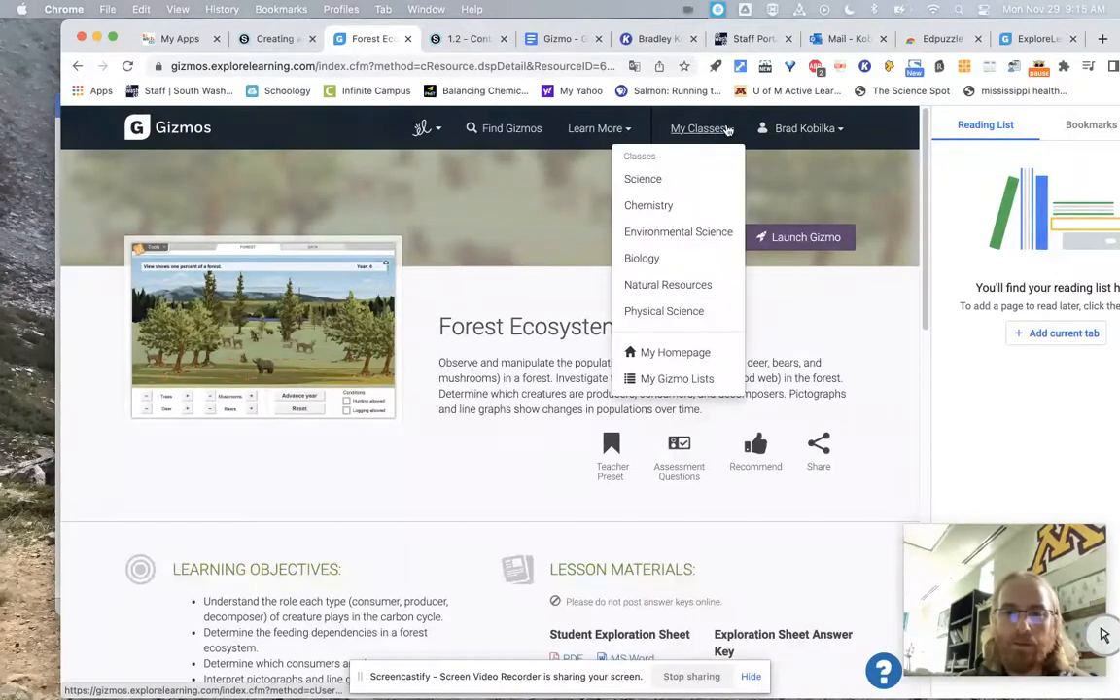
left_click(668, 284)
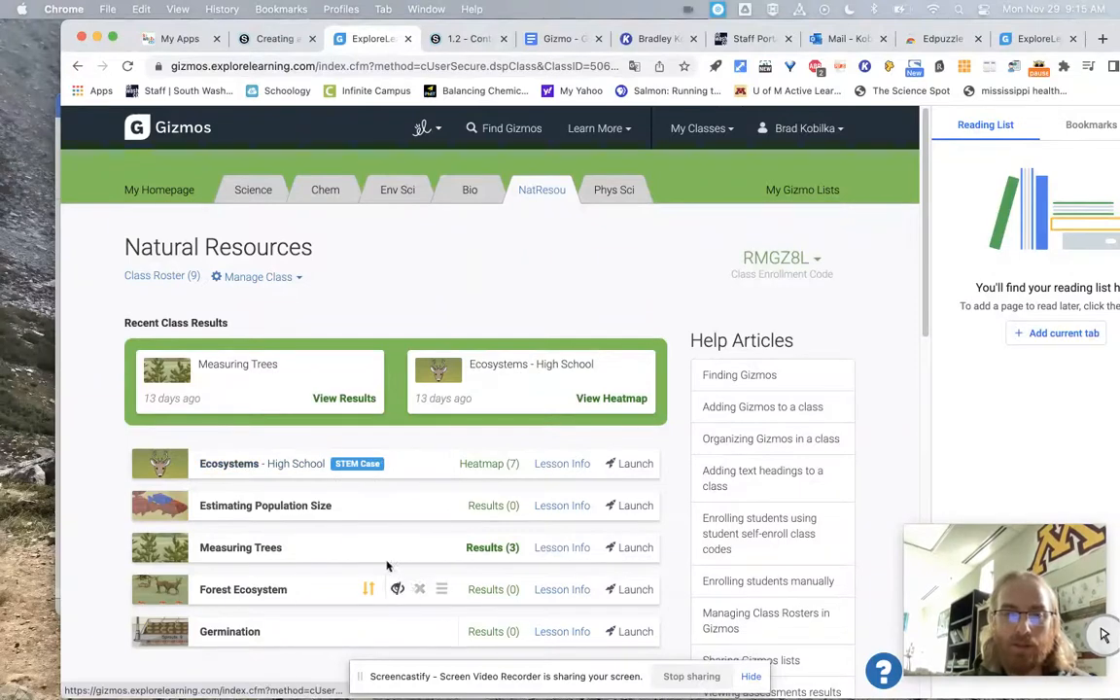
mouse_move(438, 609)
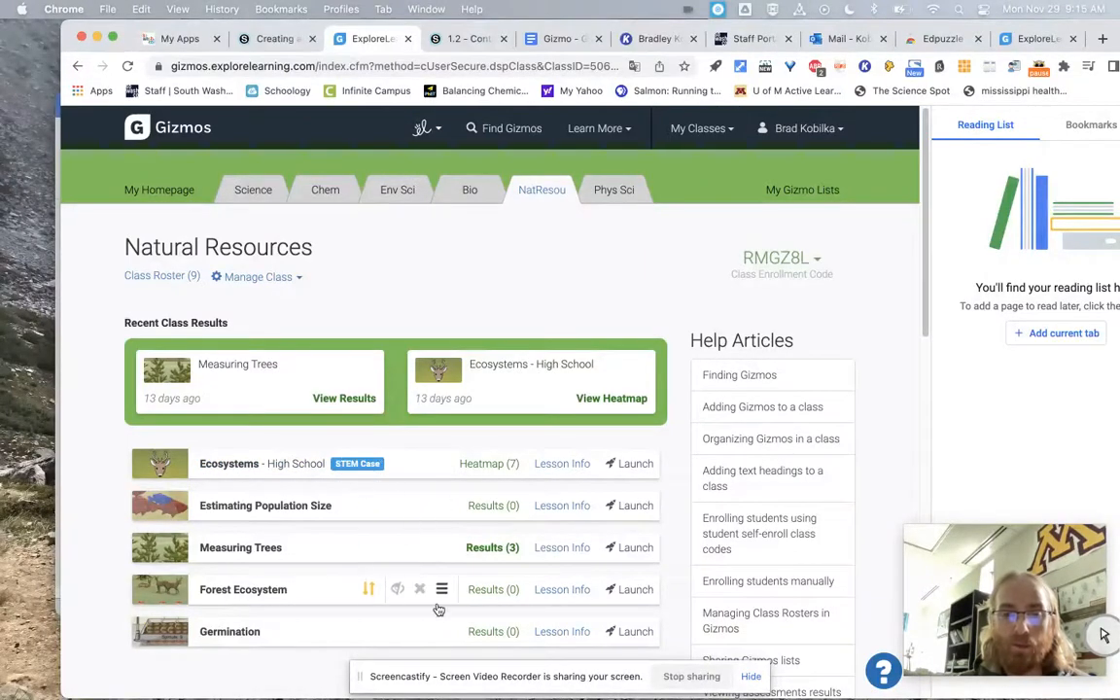
mouse_move(441, 589)
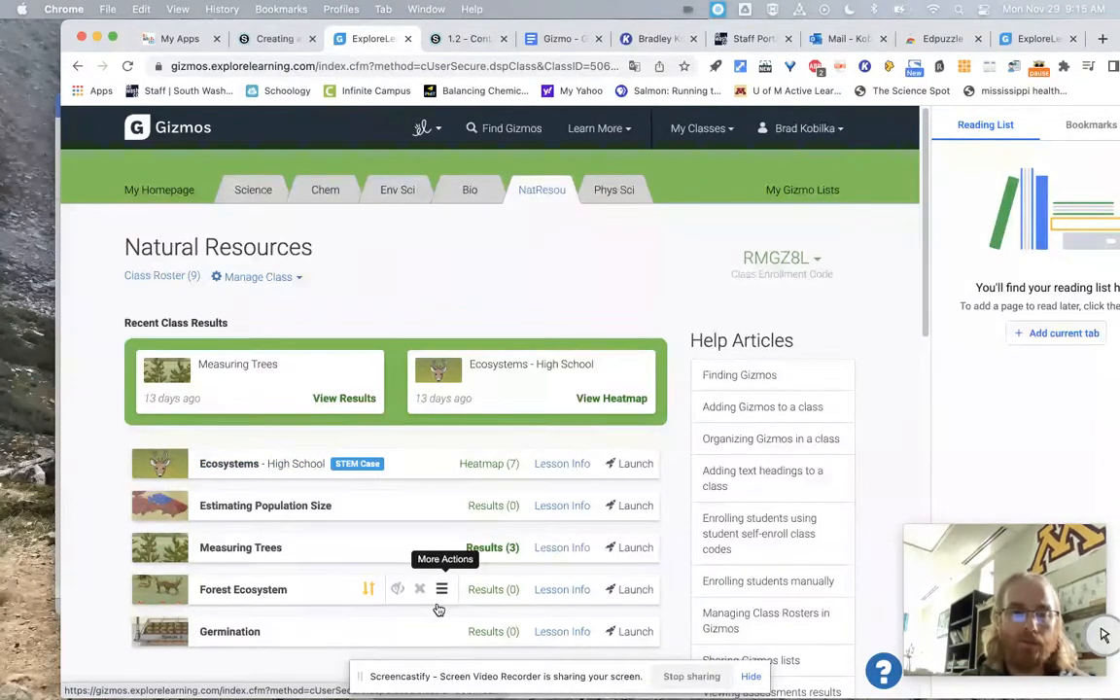
mouse_move(279, 541)
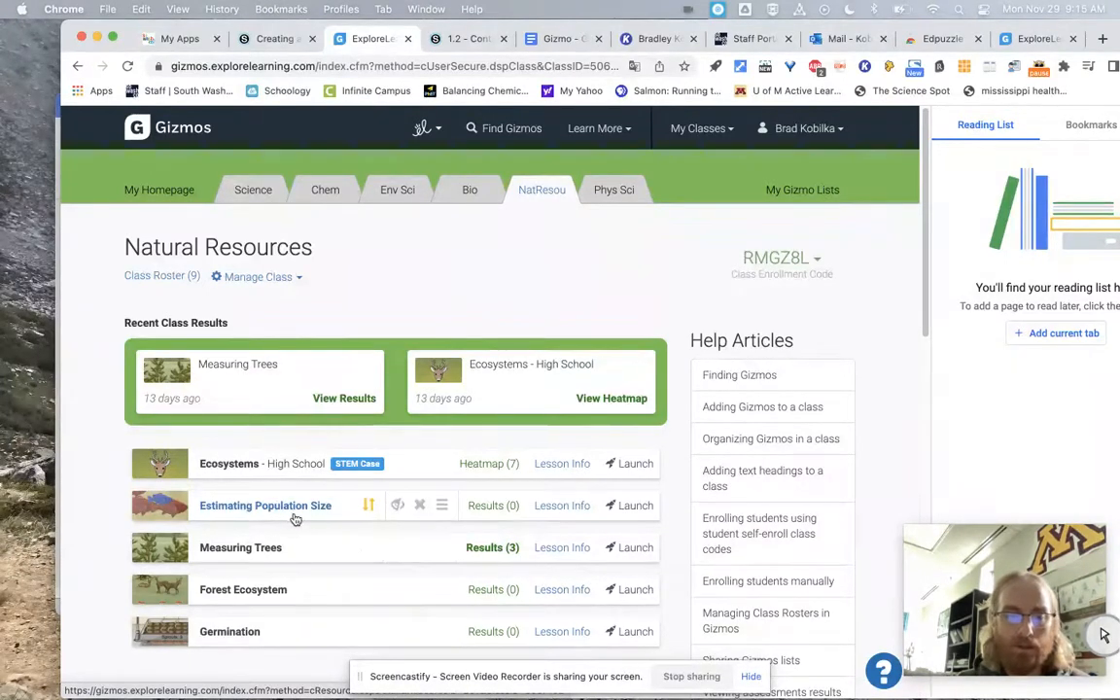
mouse_move(272, 602)
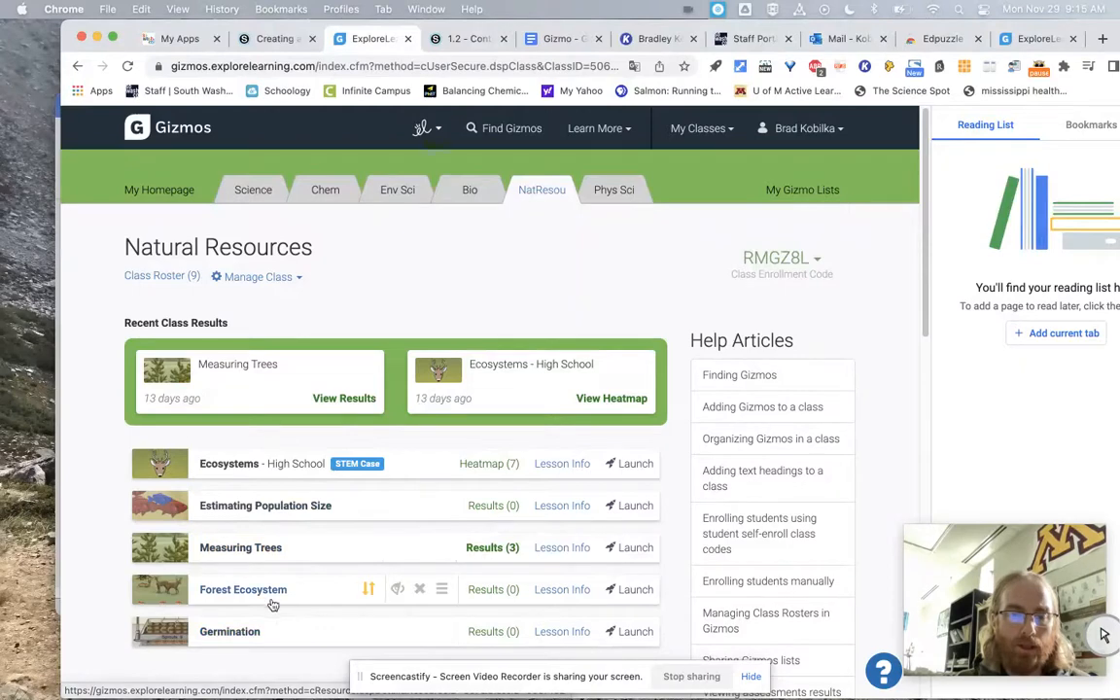
mouse_move(257, 557)
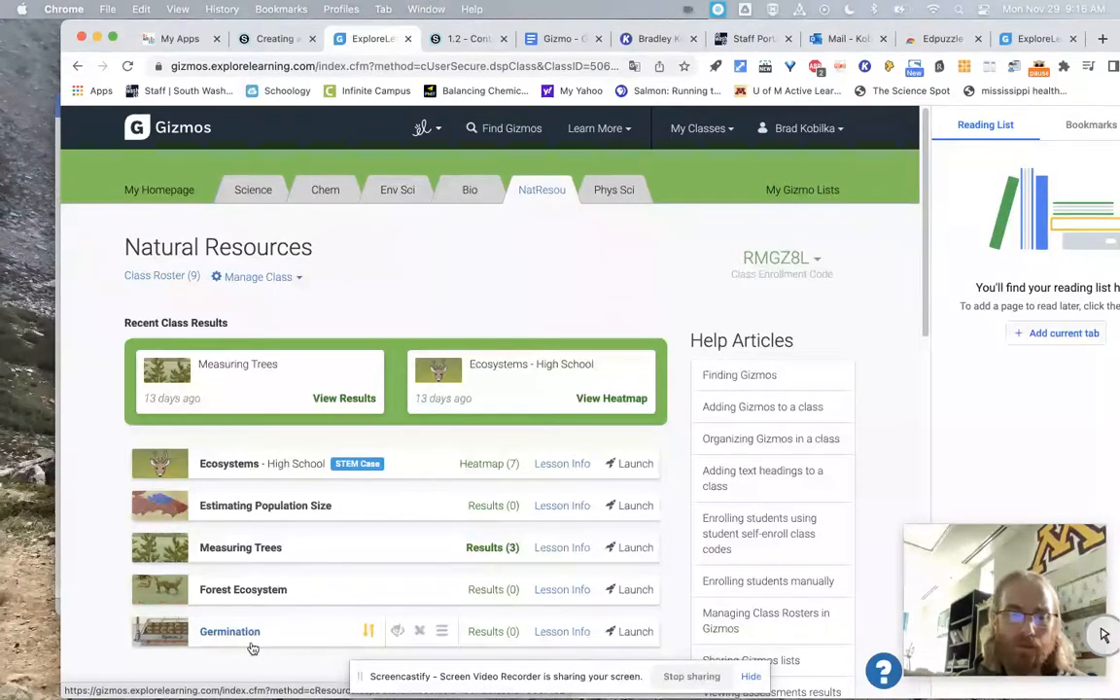
mouse_move(252, 648)
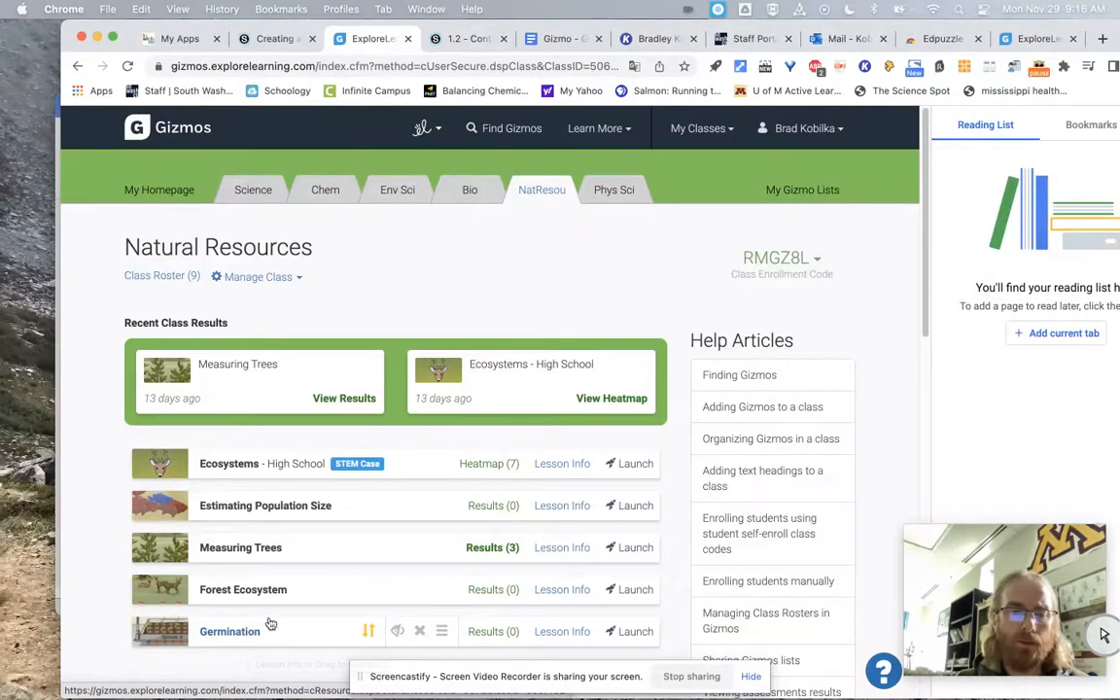
mouse_move(251, 639)
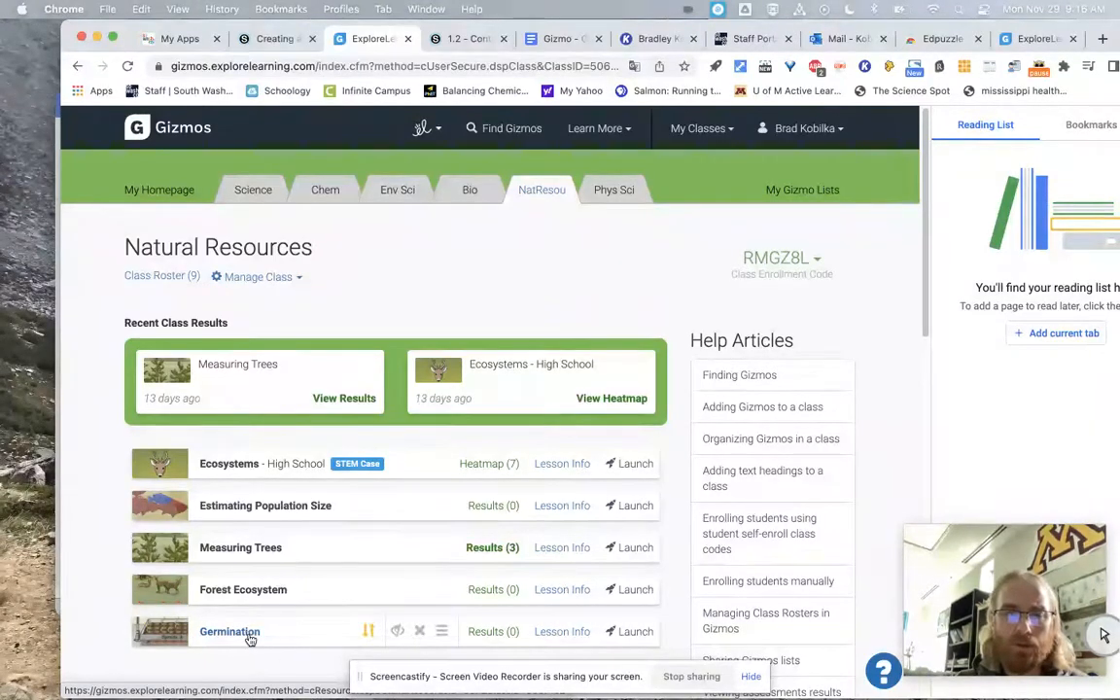
mouse_move(676, 164)
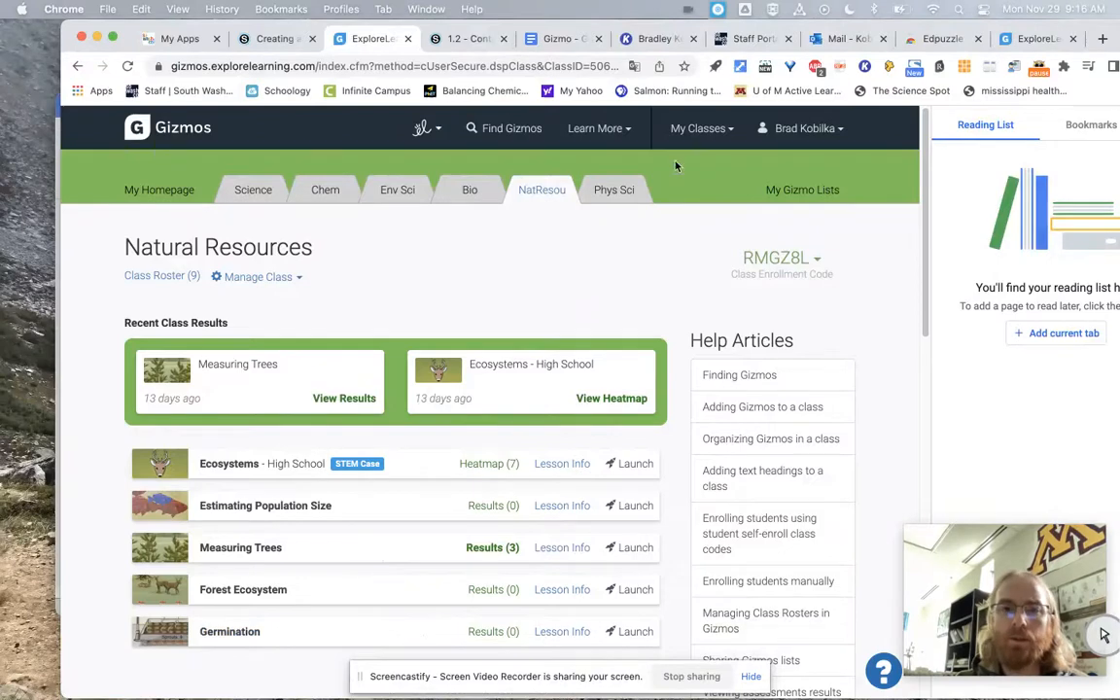
left_click(275, 39)
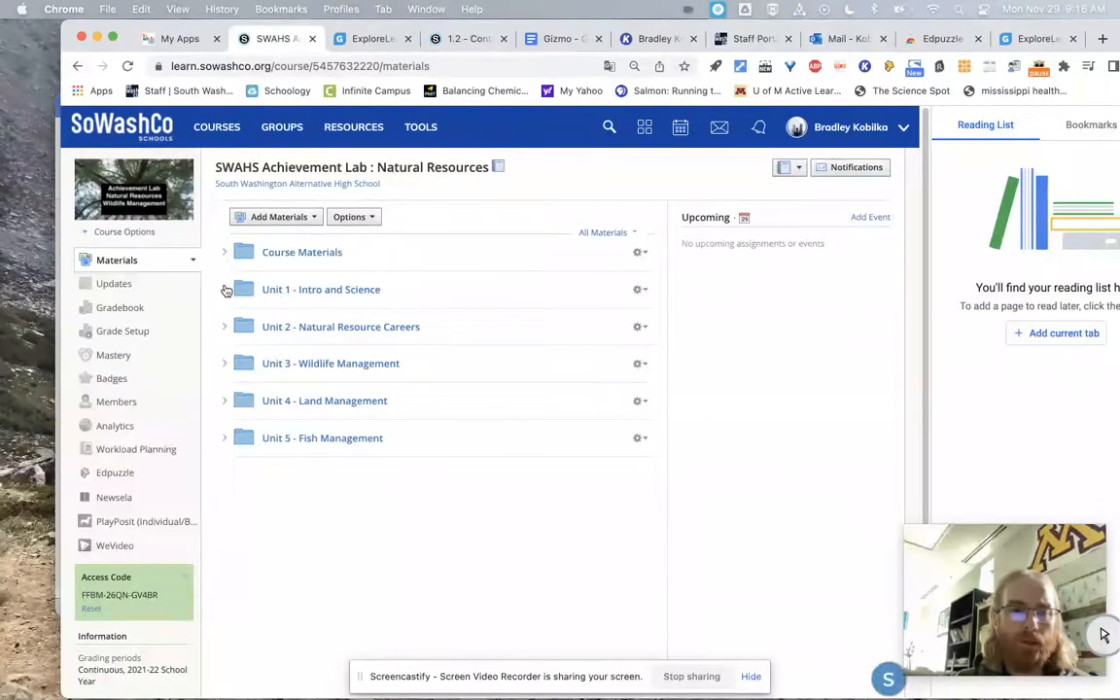
Expand Unit 1 - Intro and Science and open the 1.1 Intro to Natural Resources Course assignment
left_click(224, 288)
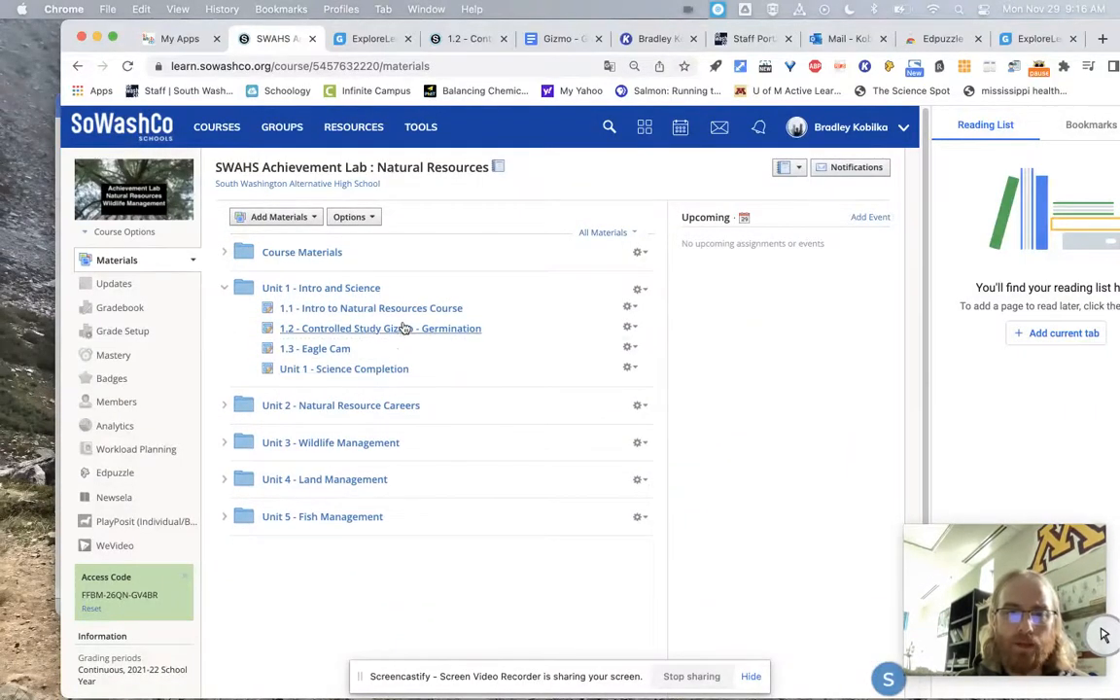
left_click(380, 328)
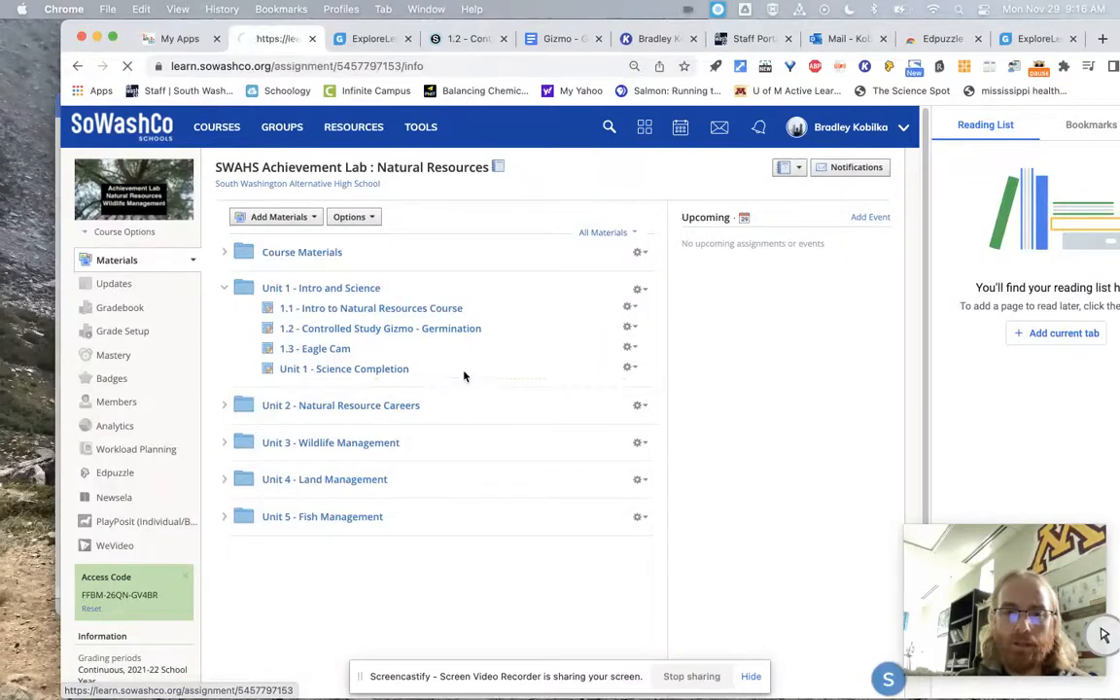
left_click(370, 307)
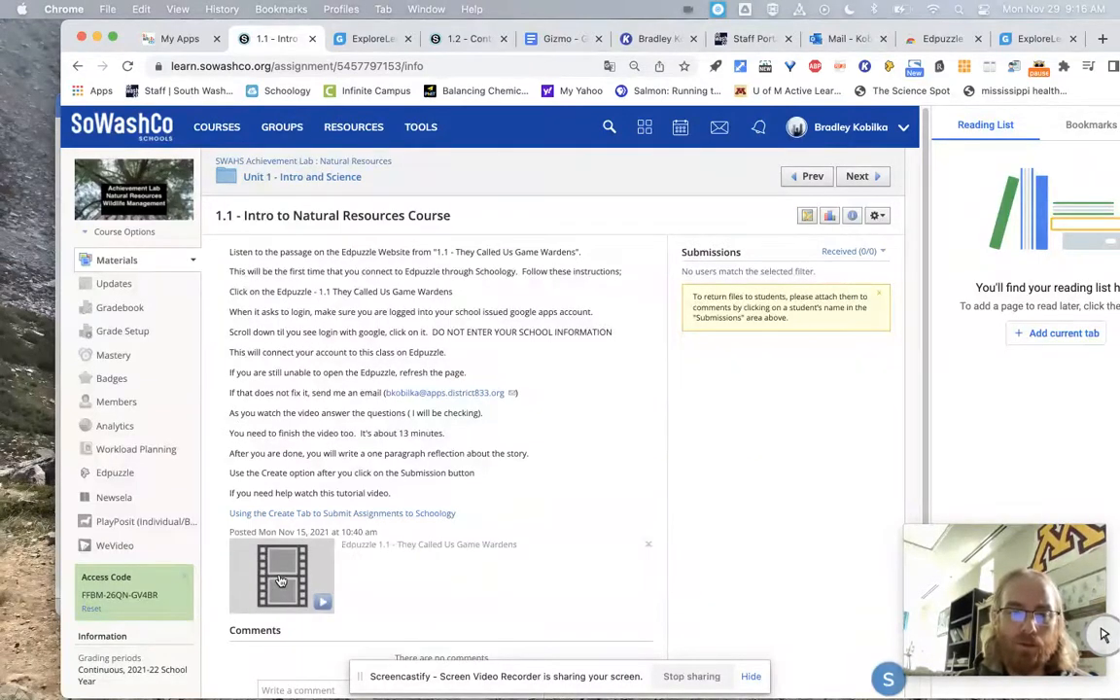
mouse_move(510, 335)
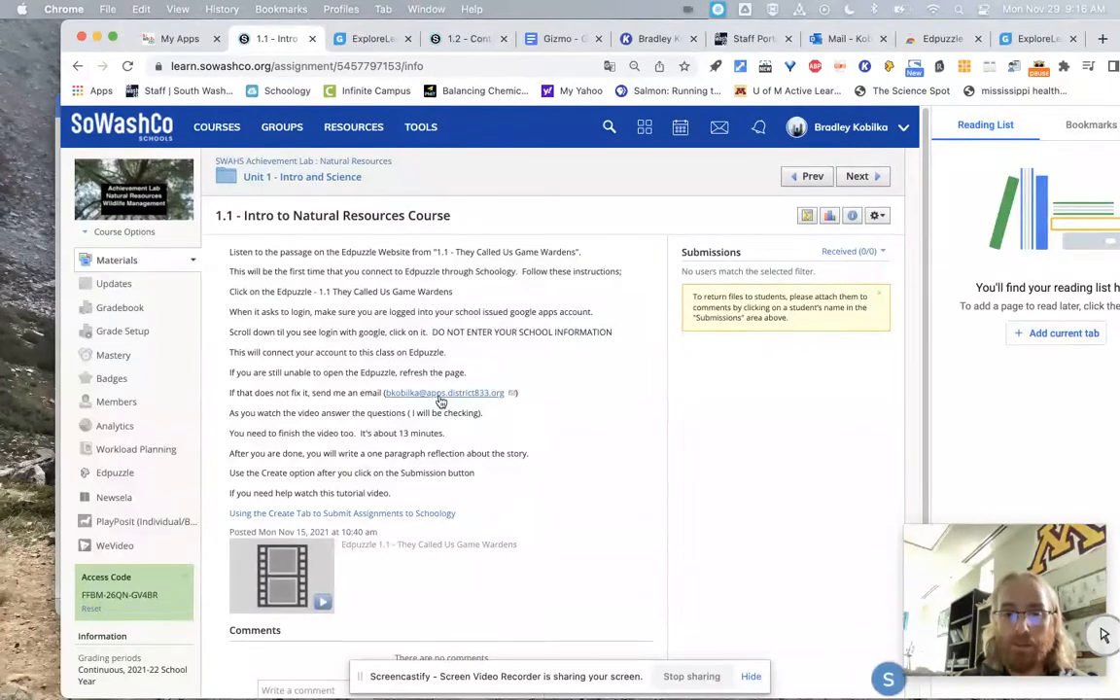
mouse_move(316, 518)
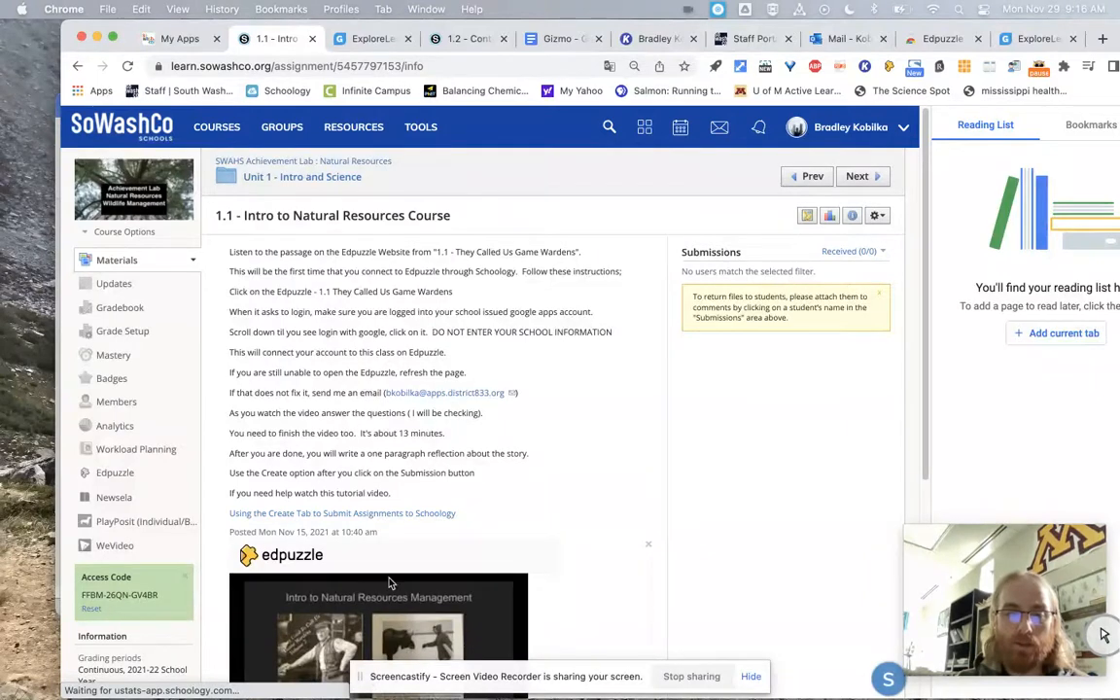
Start the embedded Edpuzzle assignment and sign in with a Google account
scroll("down", 3)
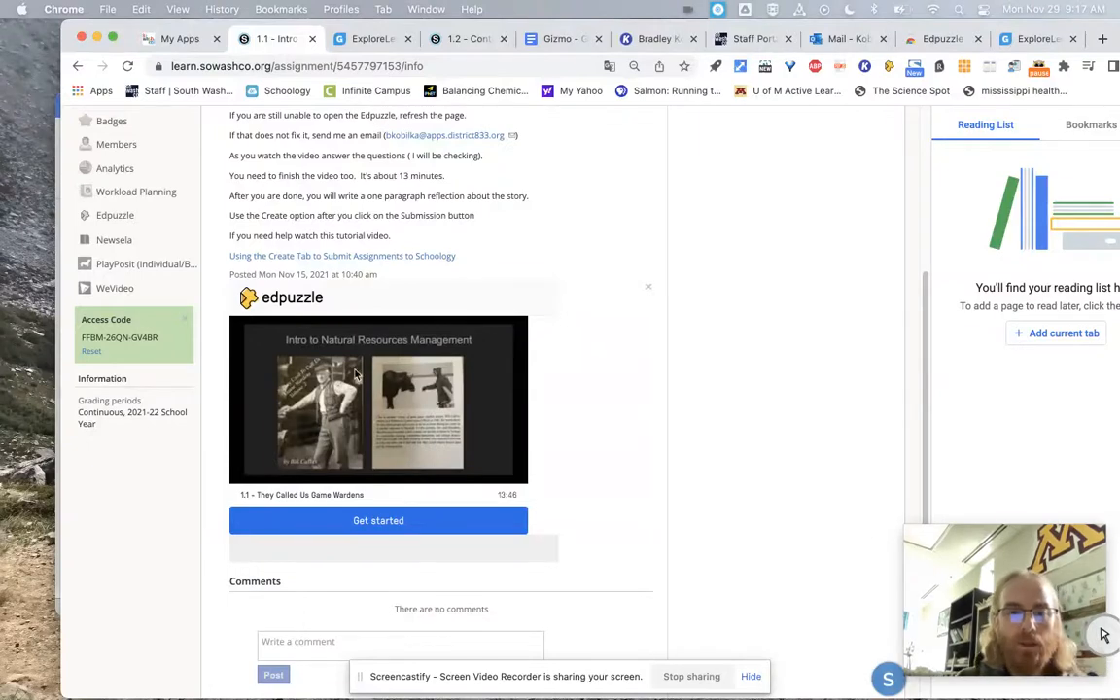
mouse_move(365, 396)
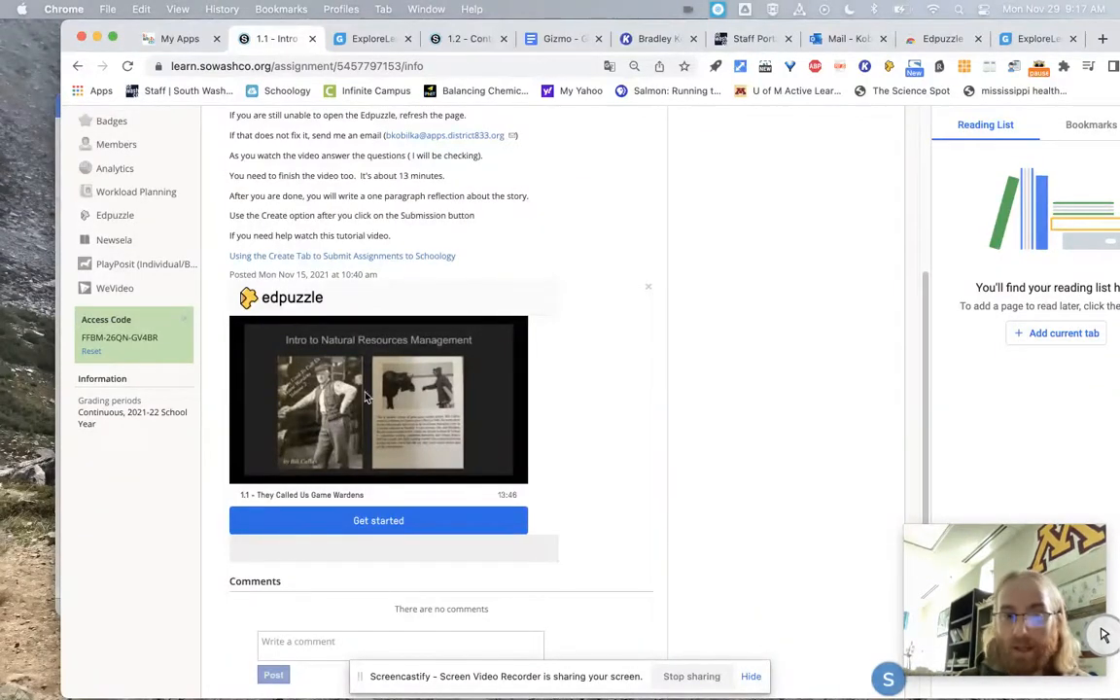
mouse_move(348, 429)
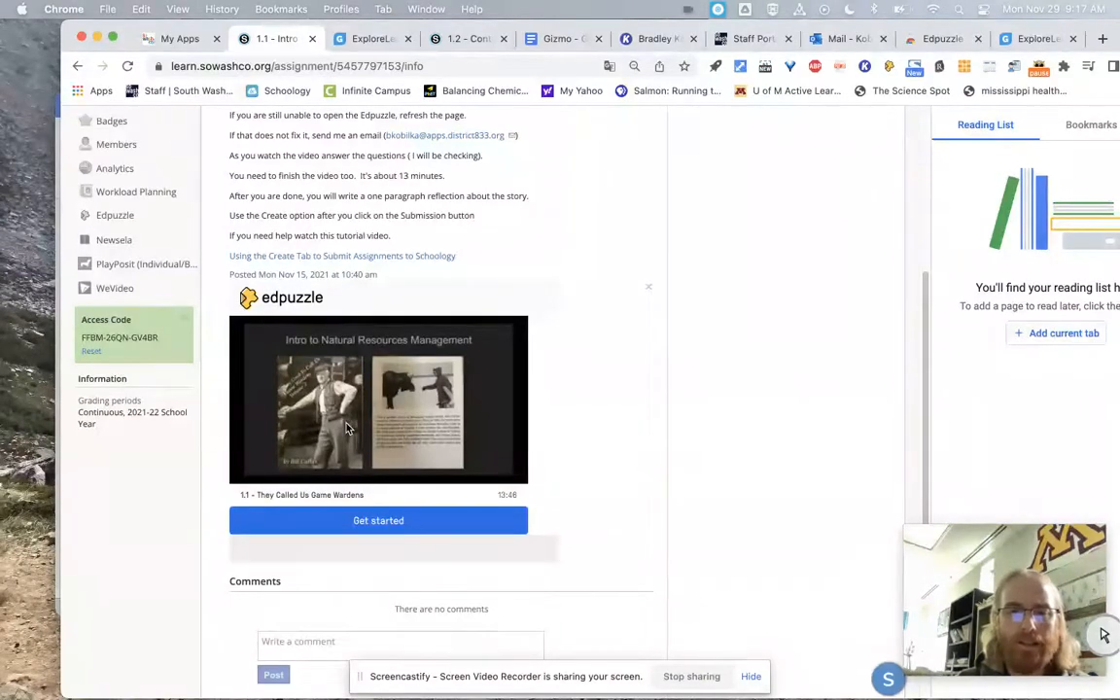
mouse_move(421, 450)
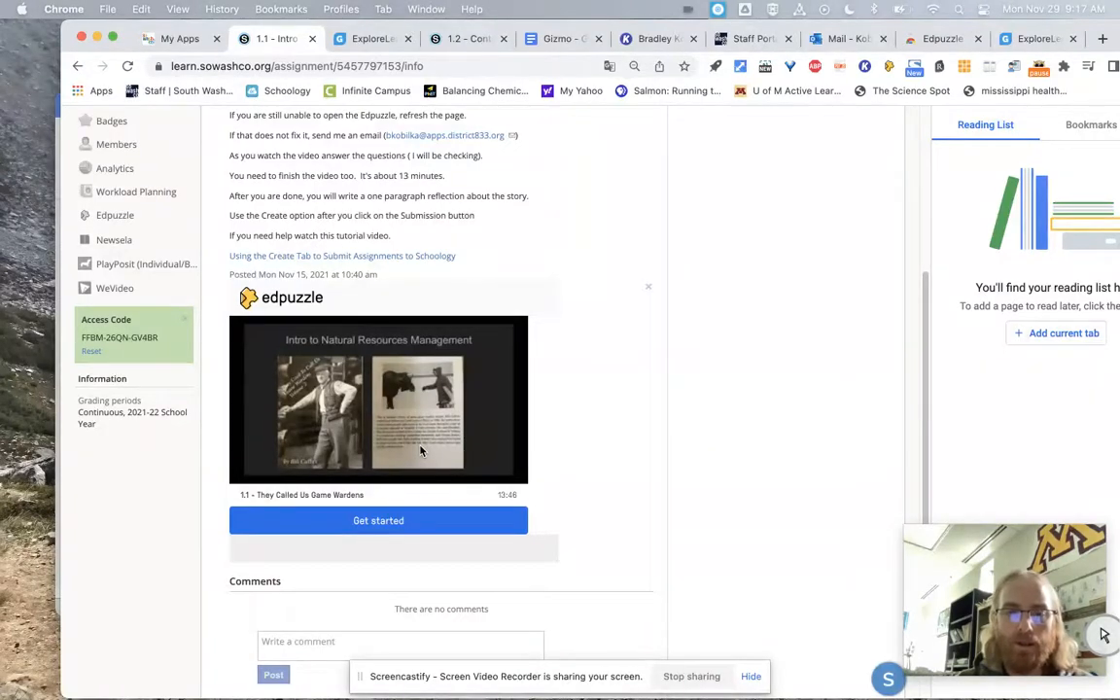
mouse_move(388, 395)
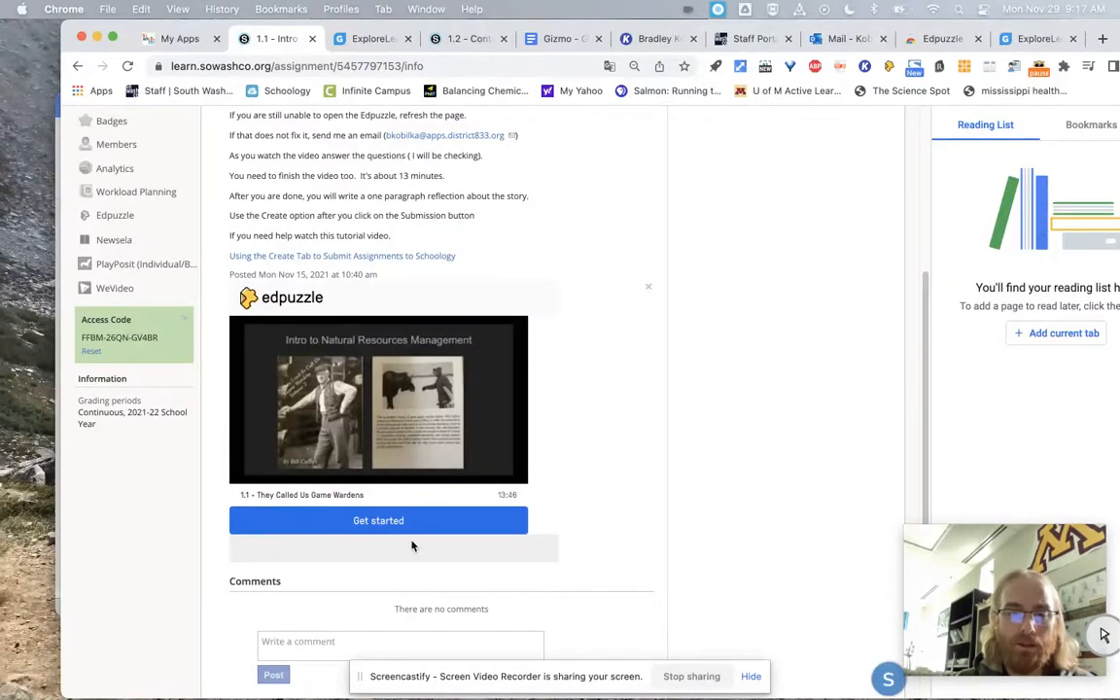
left_click(378, 520)
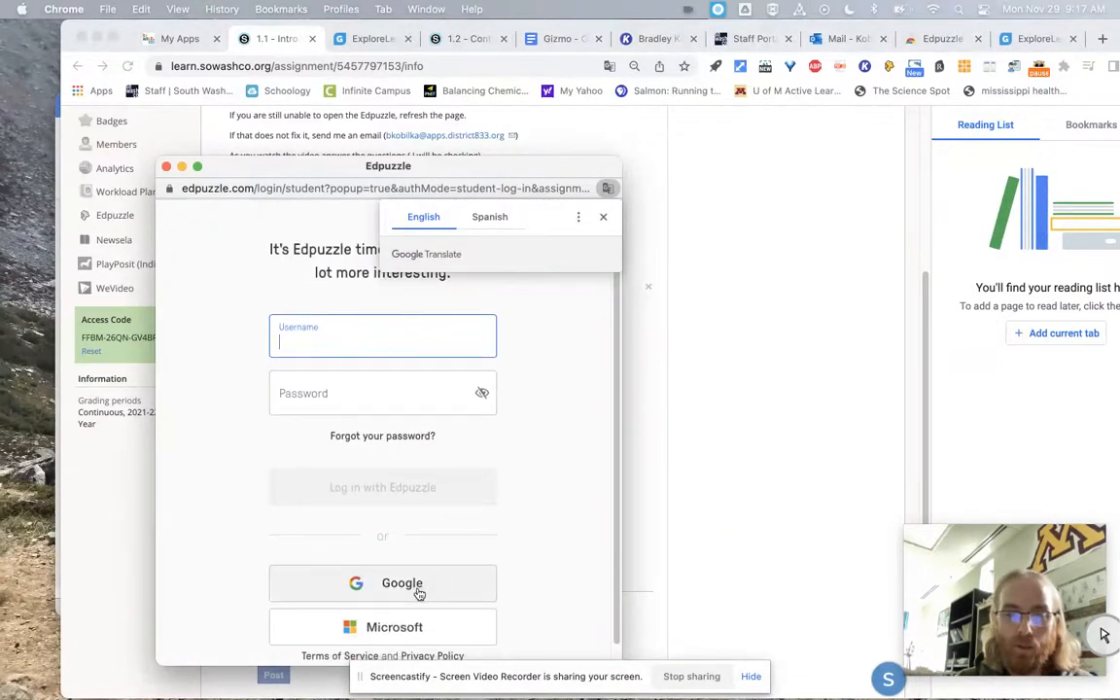
left_click(602, 215)
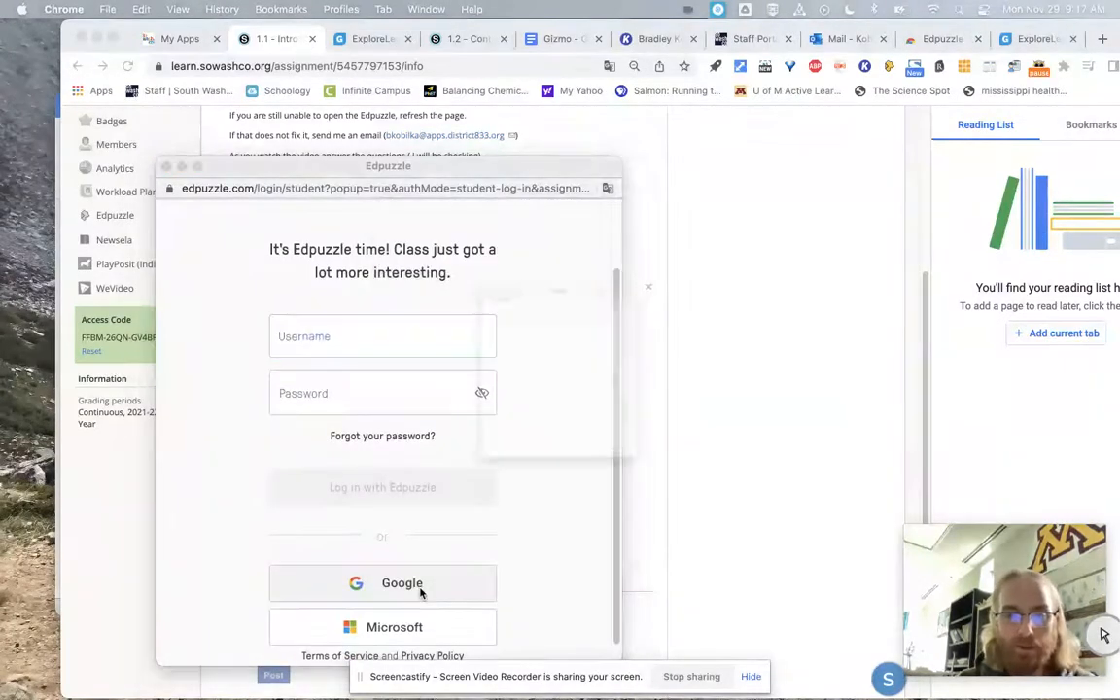
left_click(382, 583)
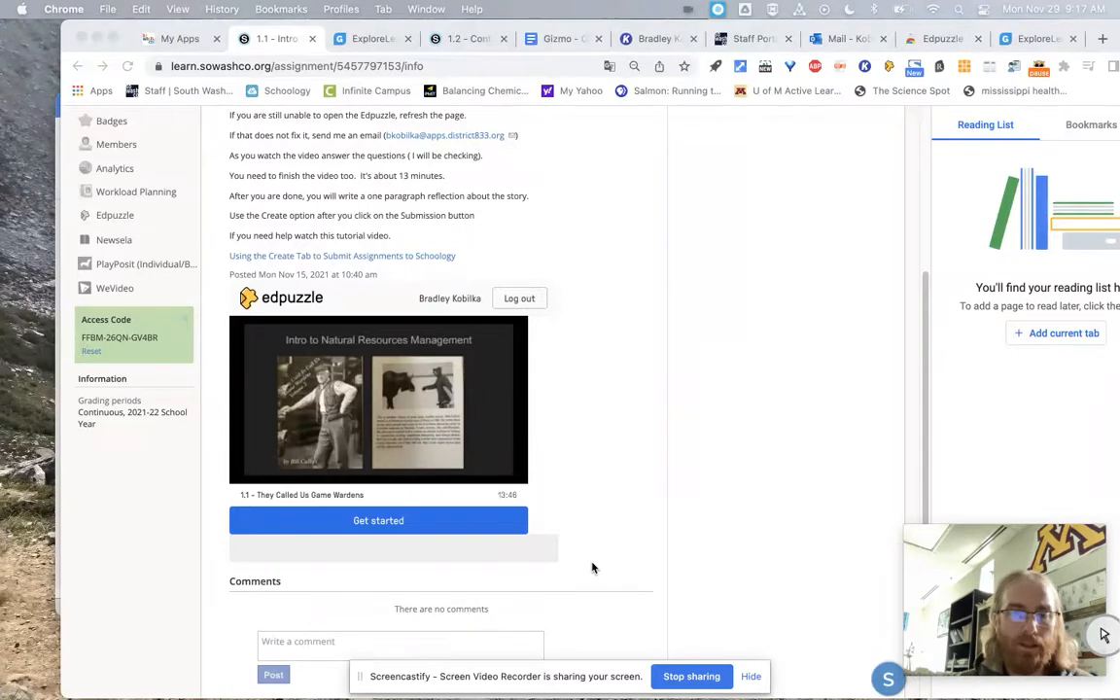
Start the assignment again and join the Natural Resources Edpuzzle class
scroll("down", 3)
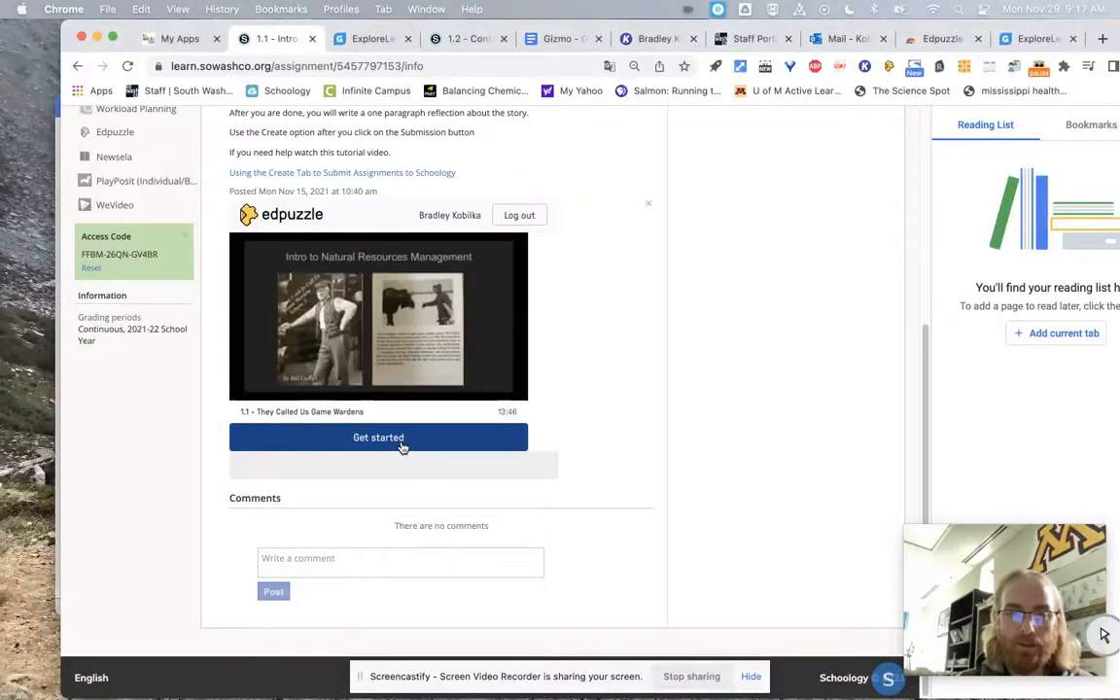
left_click(379, 436)
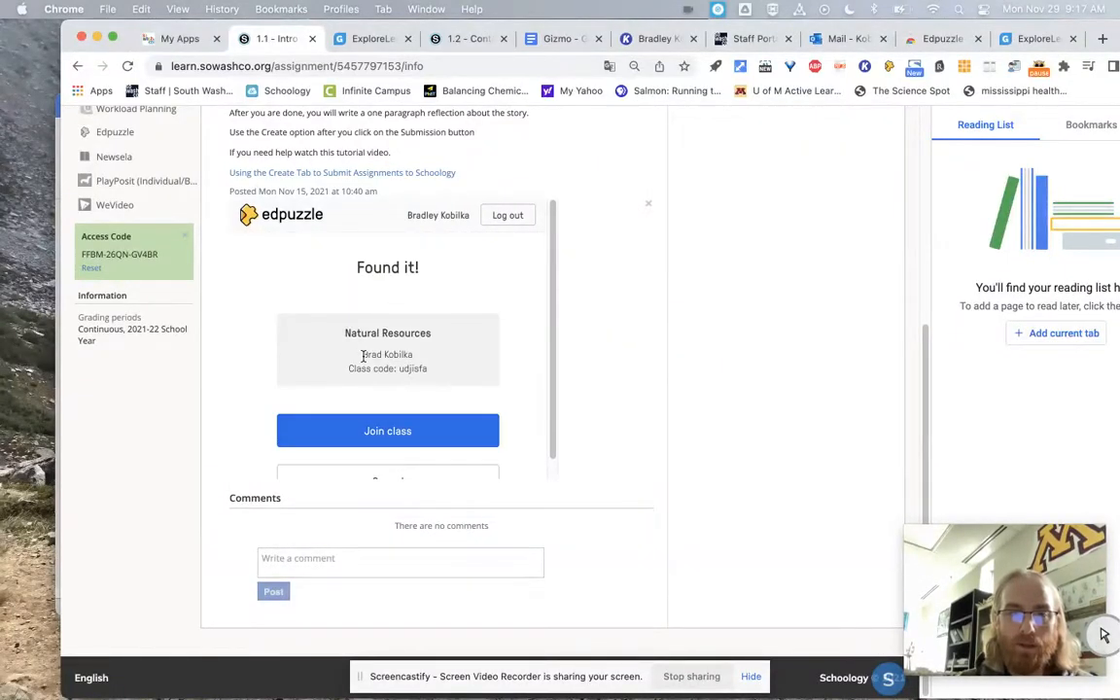
mouse_move(410, 397)
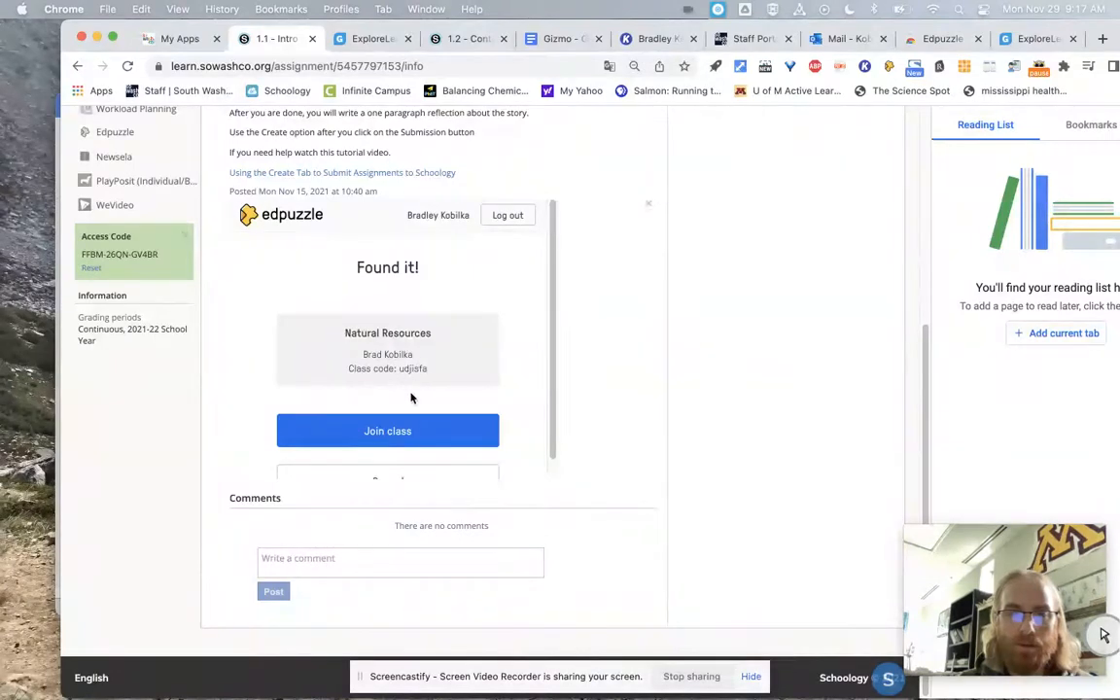
scroll("up", 3)
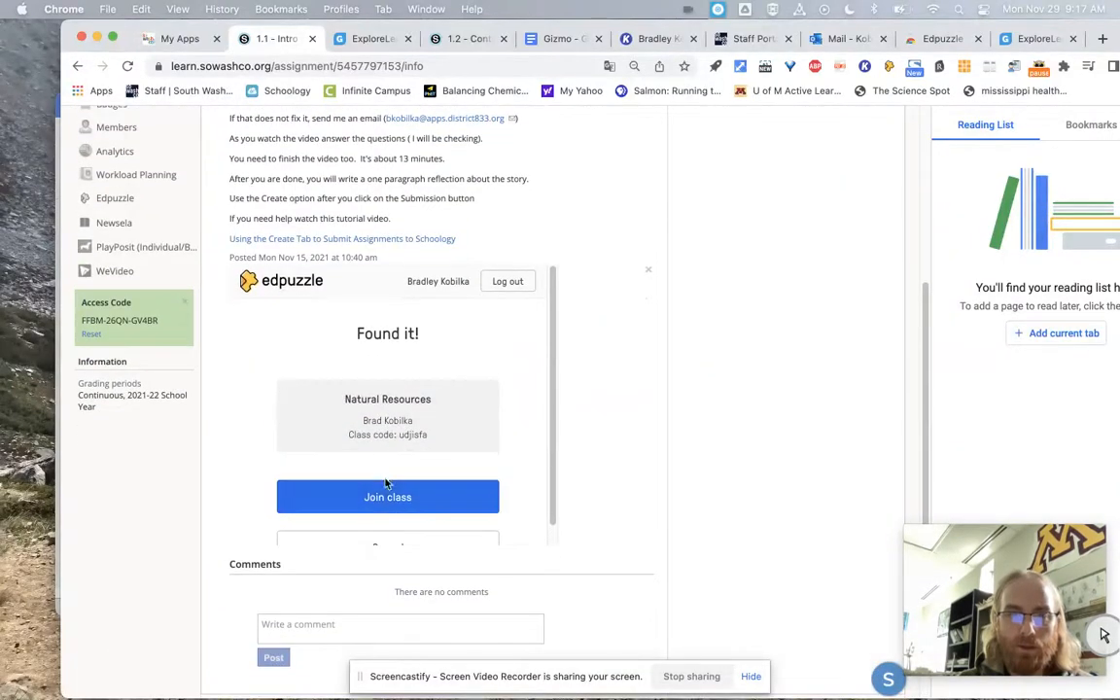
left_click(387, 497)
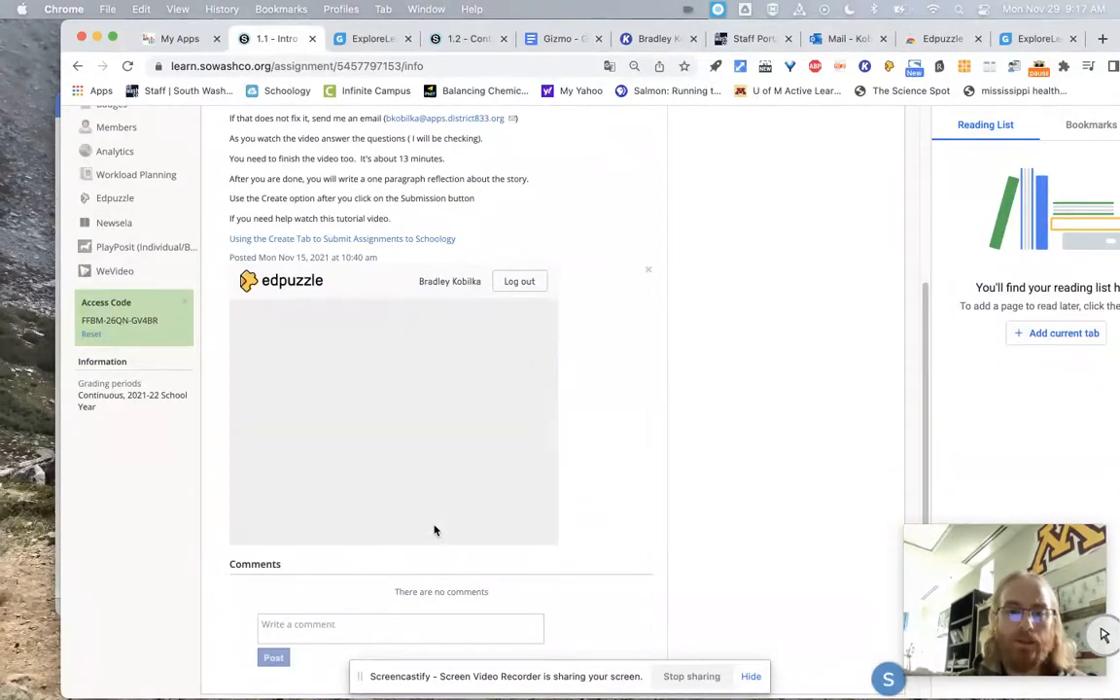
Let the Intro to Natural Resources Management player load and scroll to the page top
left_click(393, 418)
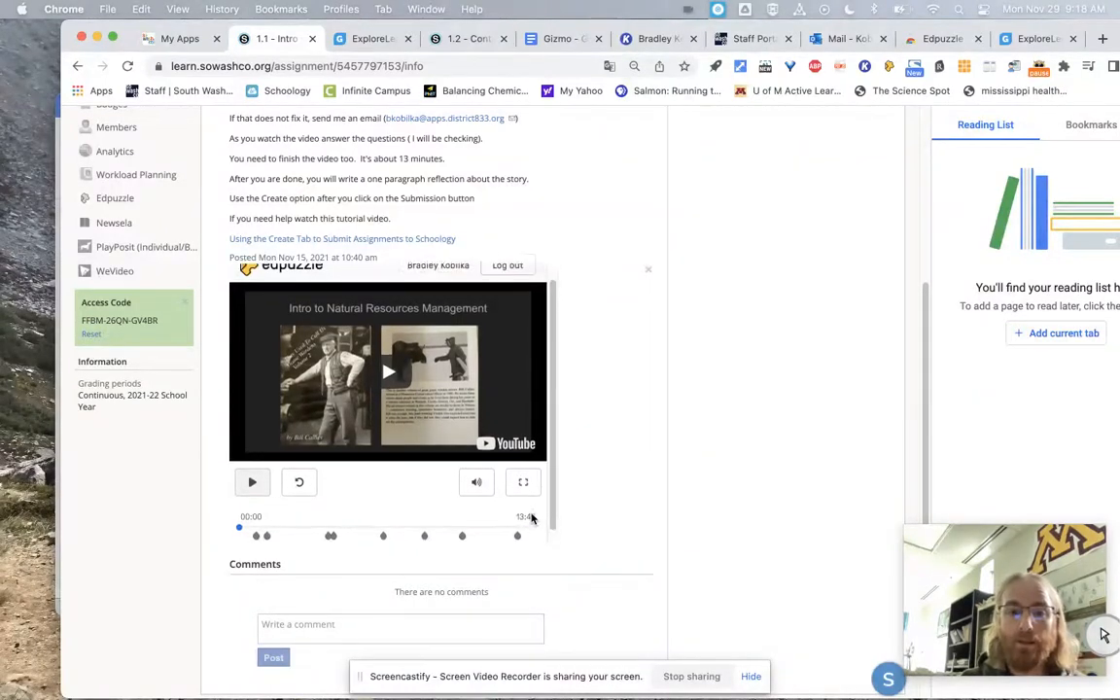
scroll("up", 3)
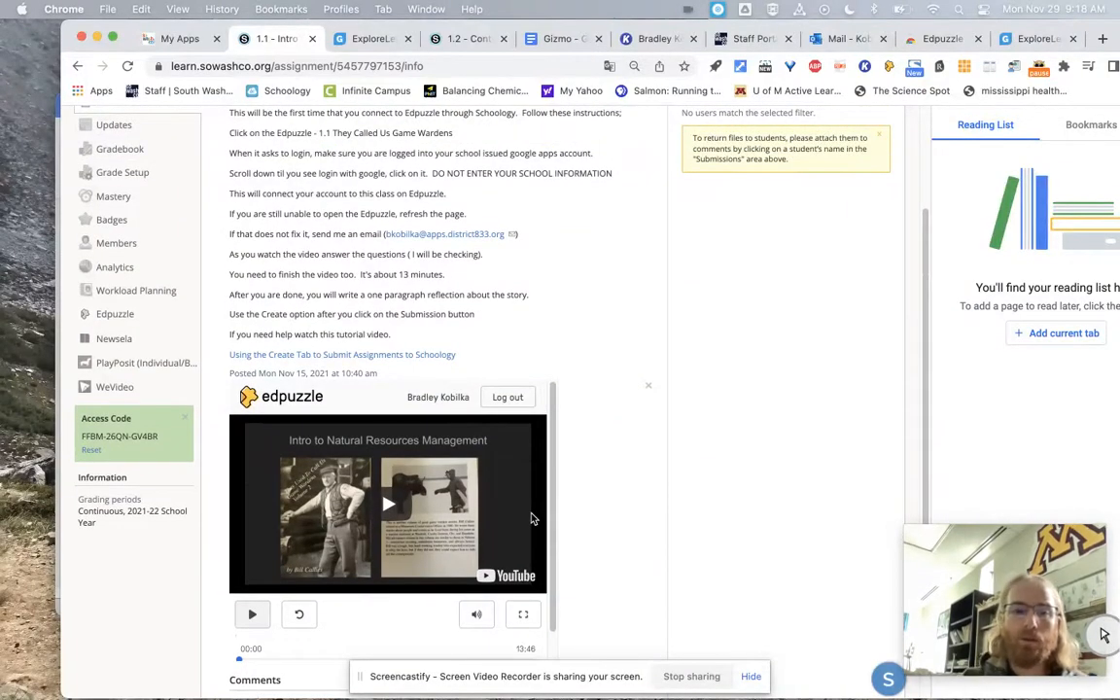
scroll("up", 3)
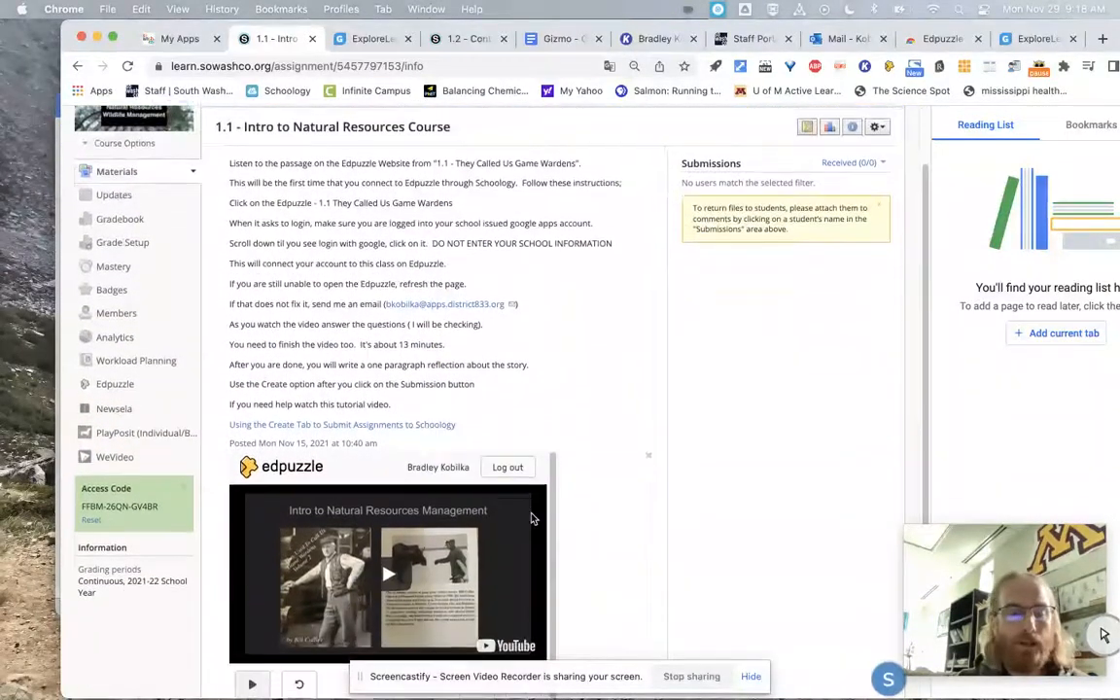
scroll("down", 3)
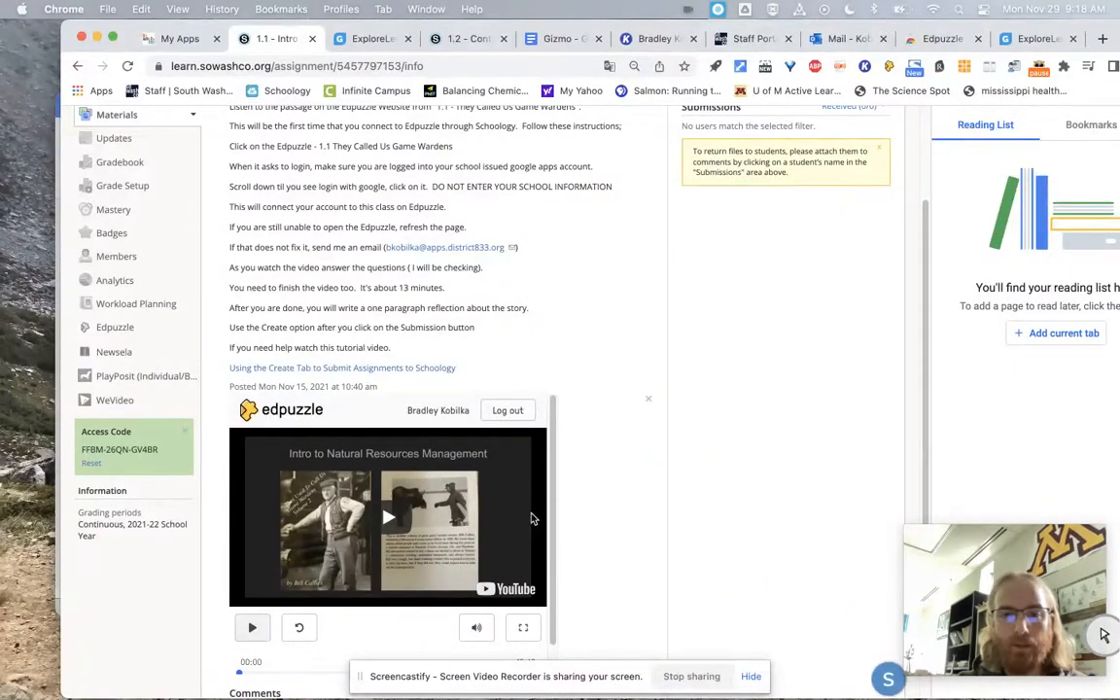
scroll("up", 3)
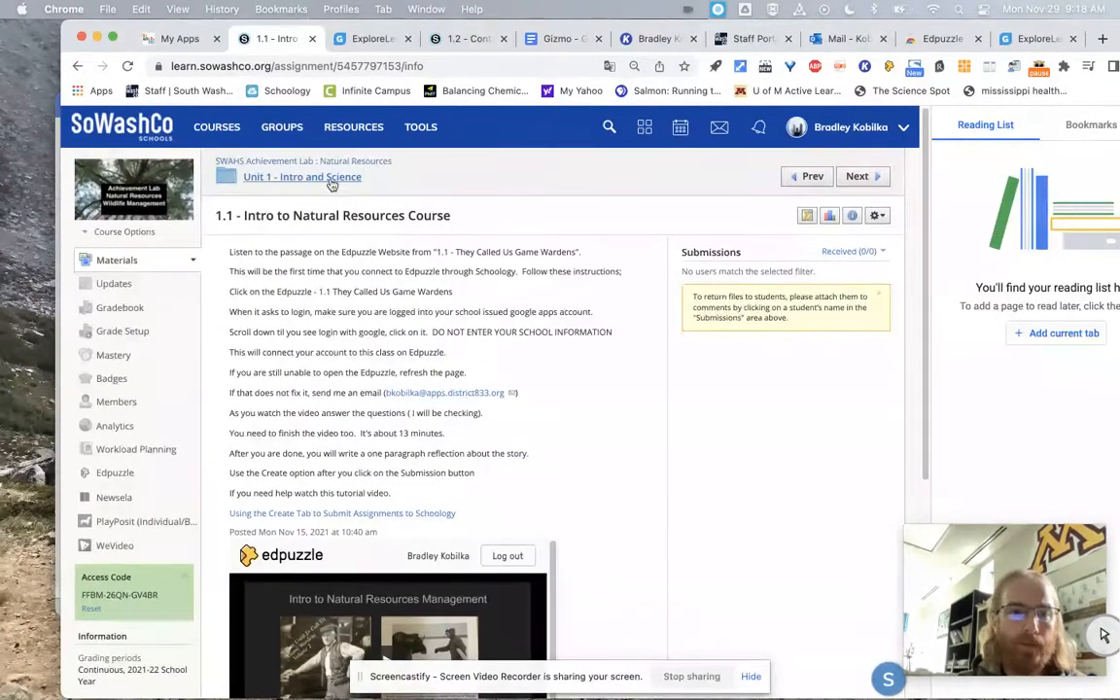
Return to Materials and expand Unit 1 - Intro and Science and Unit 2 - Natural Resource Careers
left_click(301, 176)
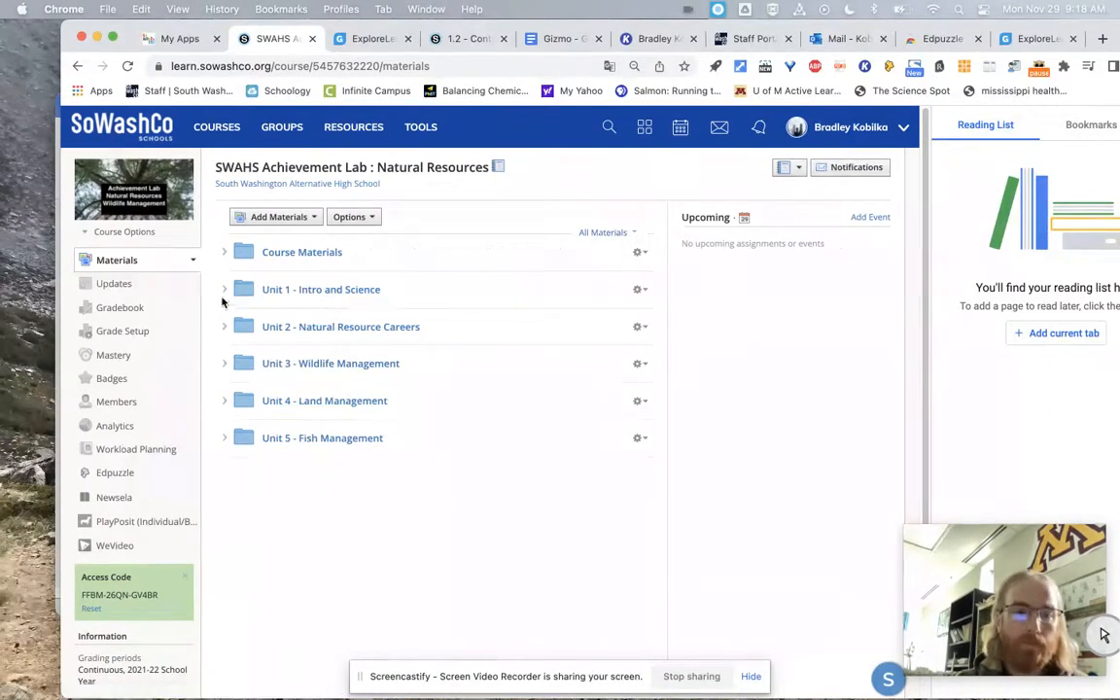
left_click(224, 288)
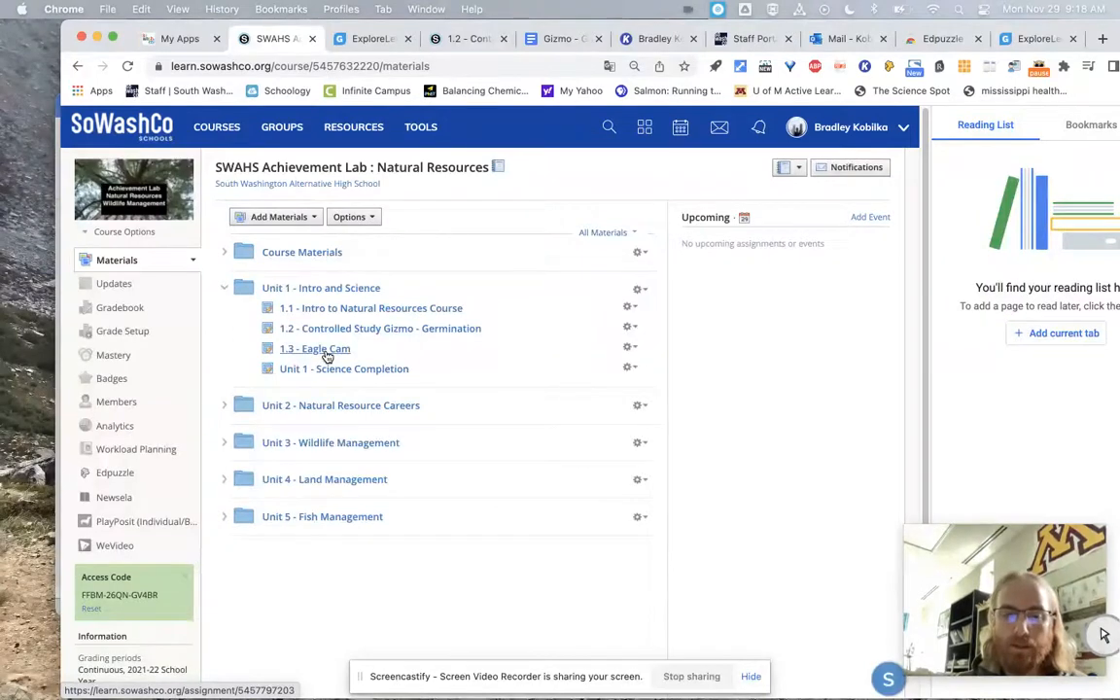
mouse_move(223, 414)
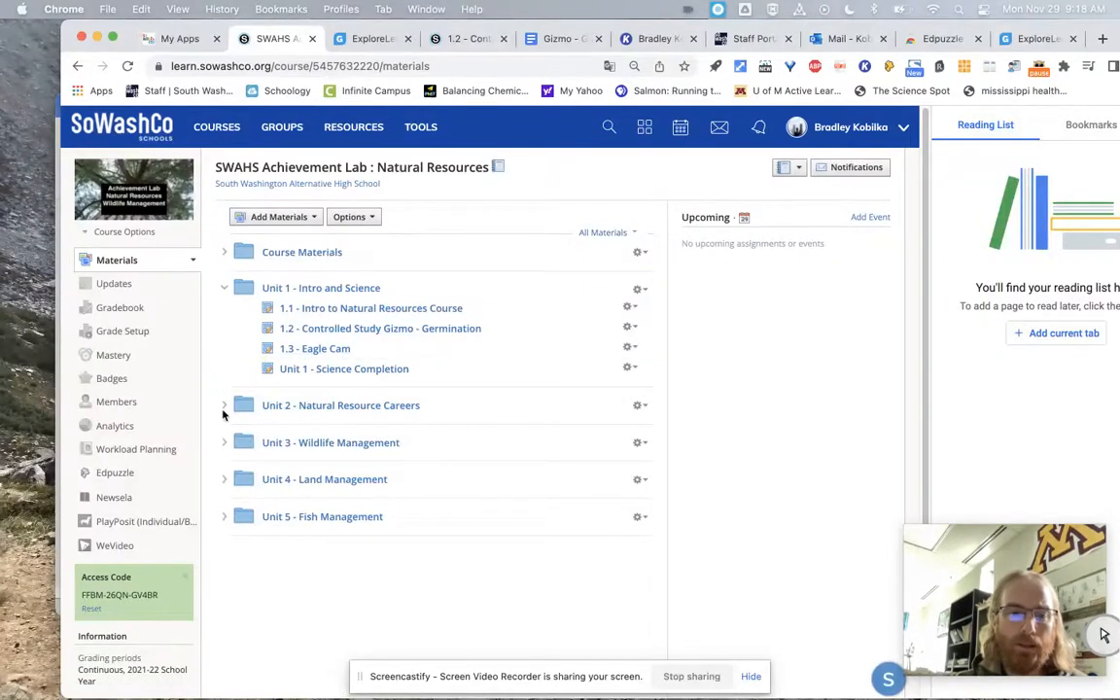
left_click(344, 368)
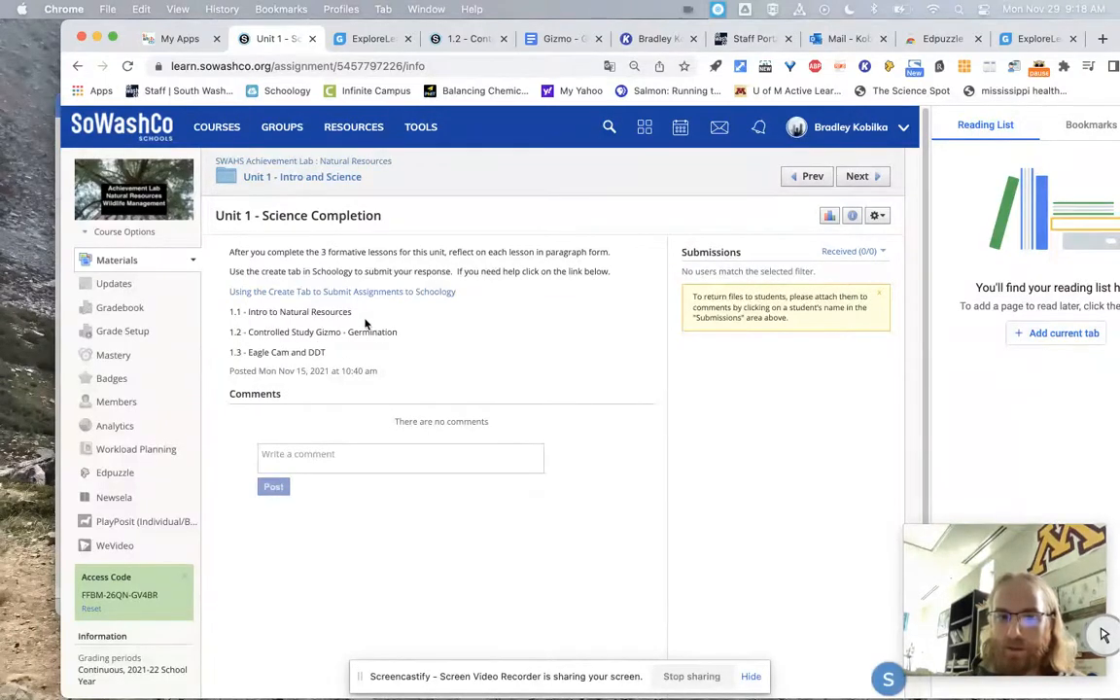
mouse_move(305, 391)
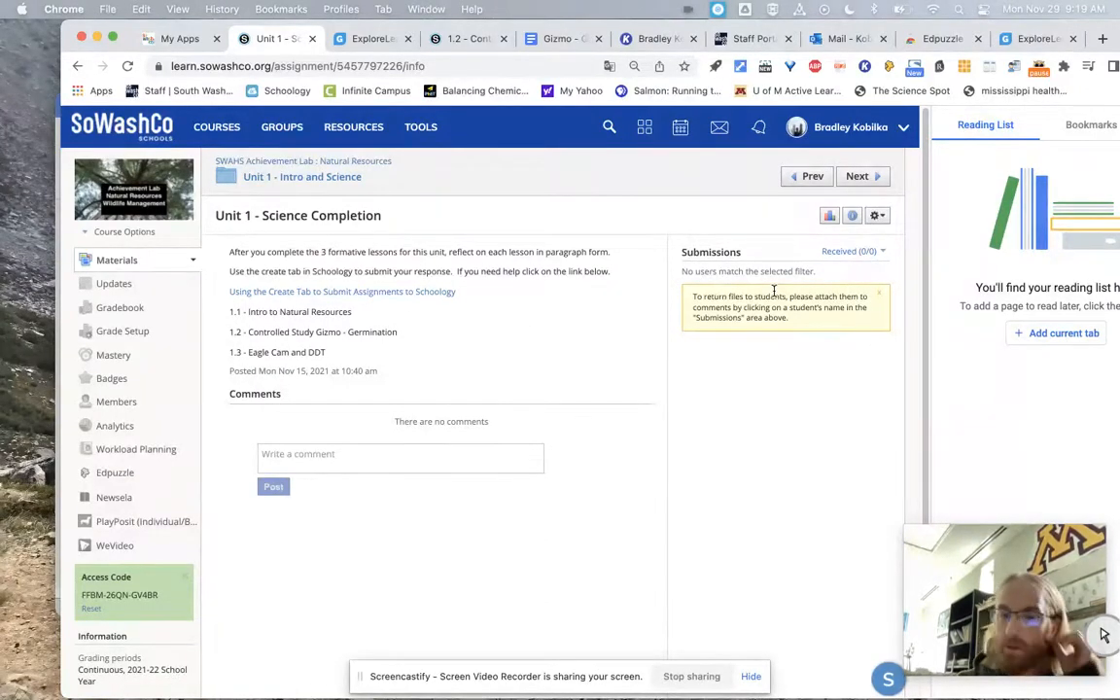
mouse_move(788, 307)
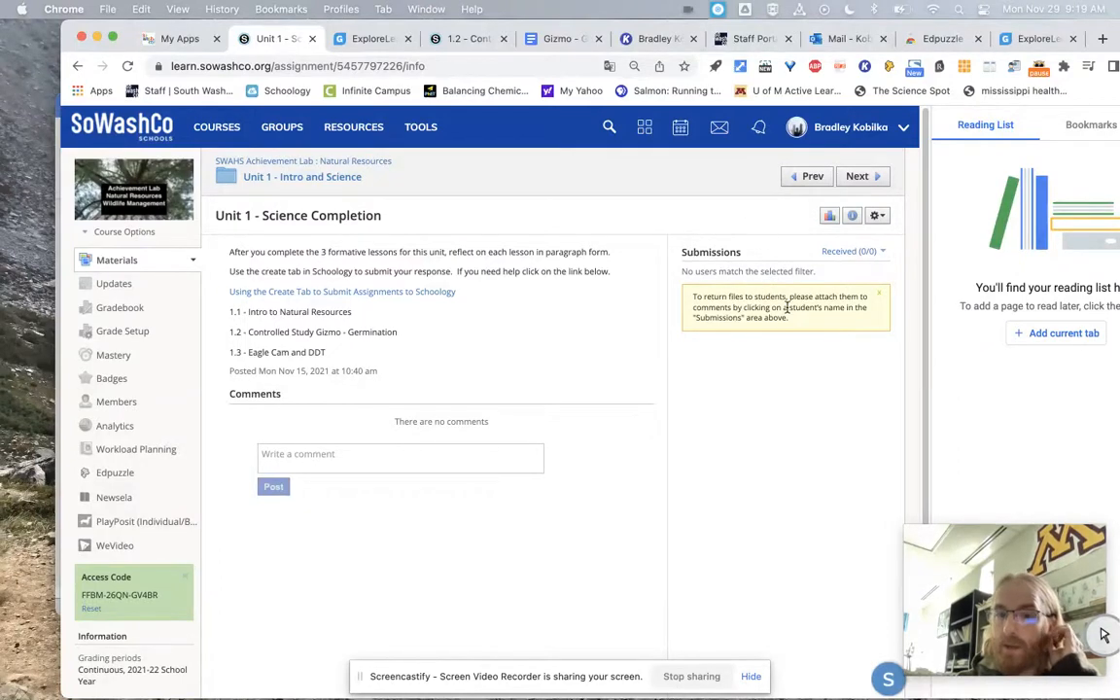
mouse_move(778, 228)
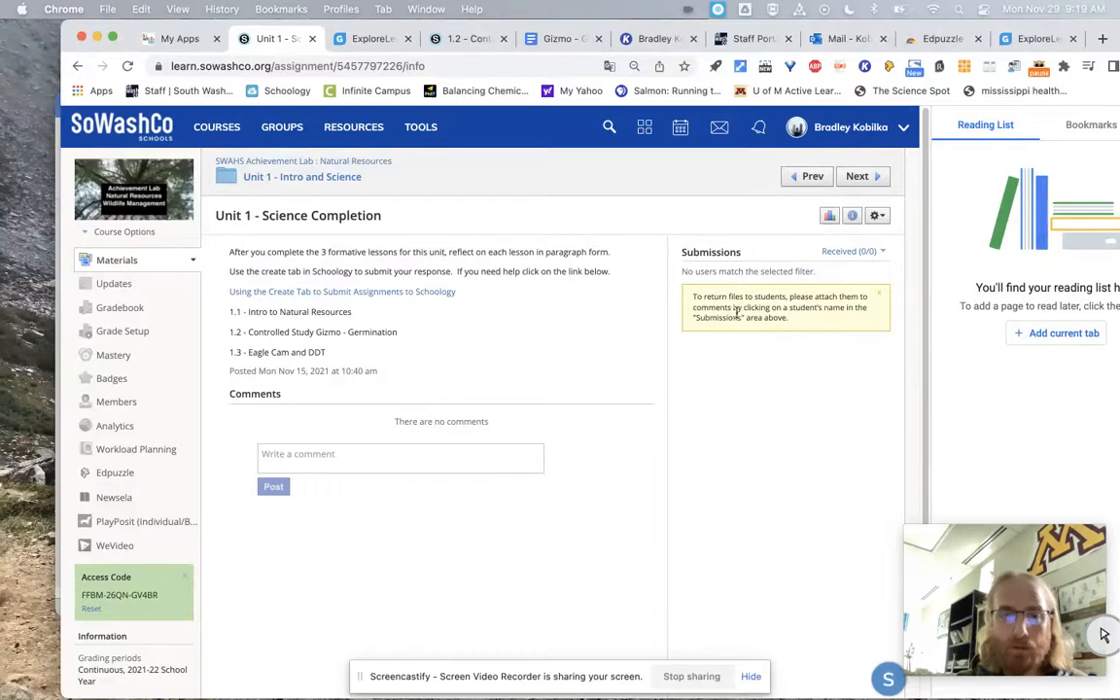
mouse_move(302, 177)
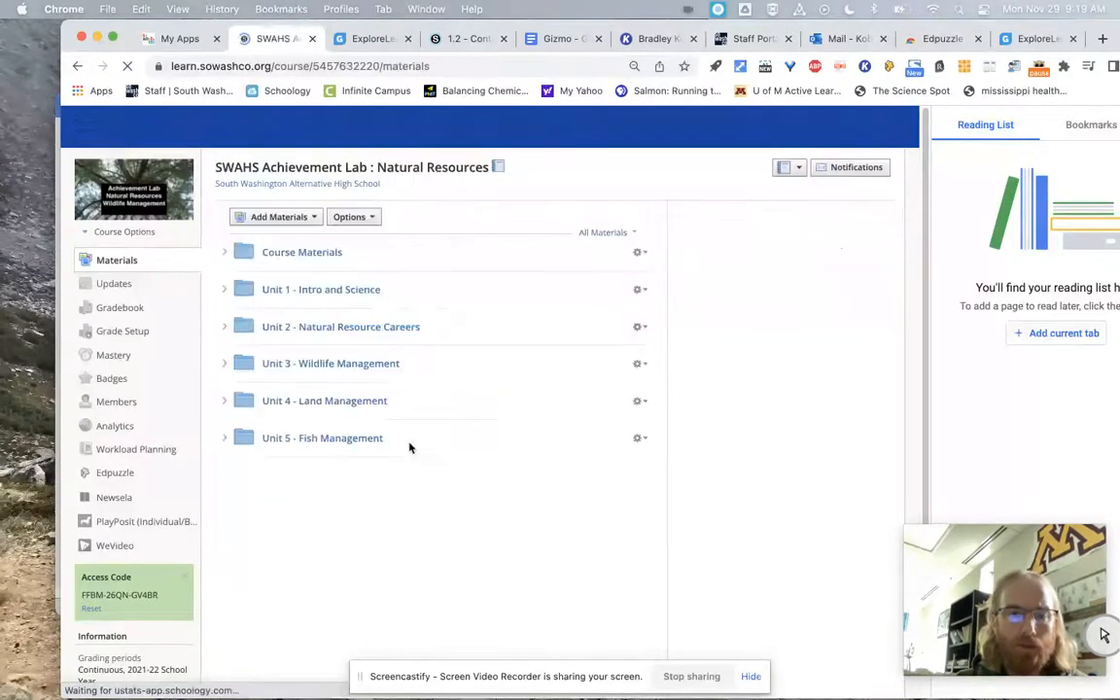
left_click(224, 326)
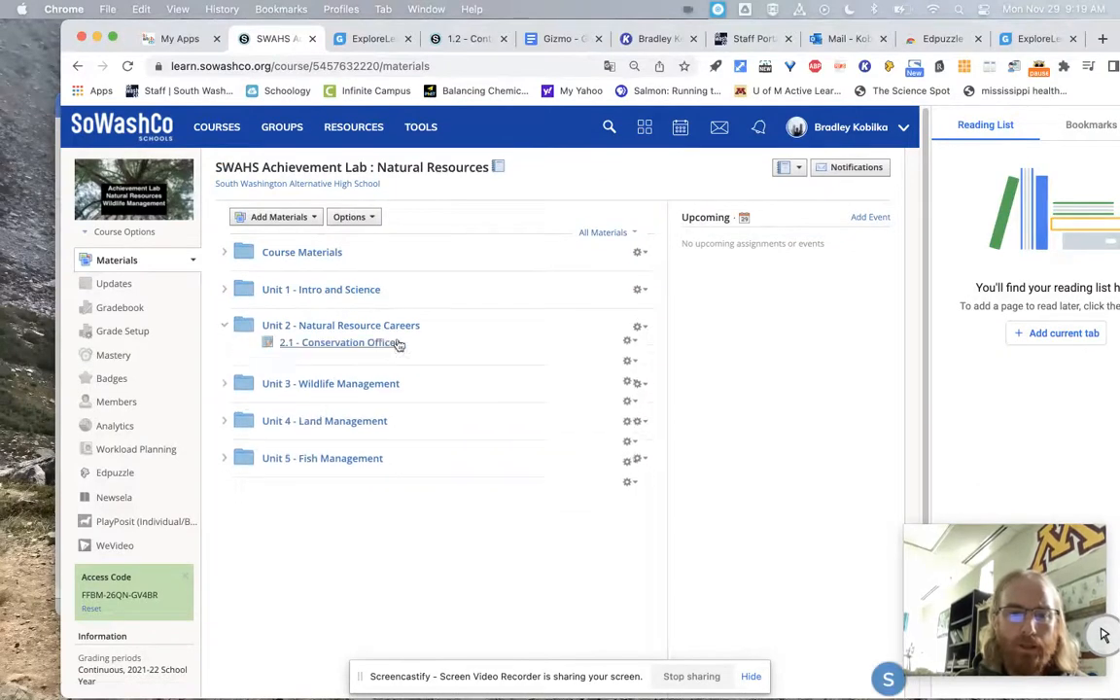
left_click(225, 324)
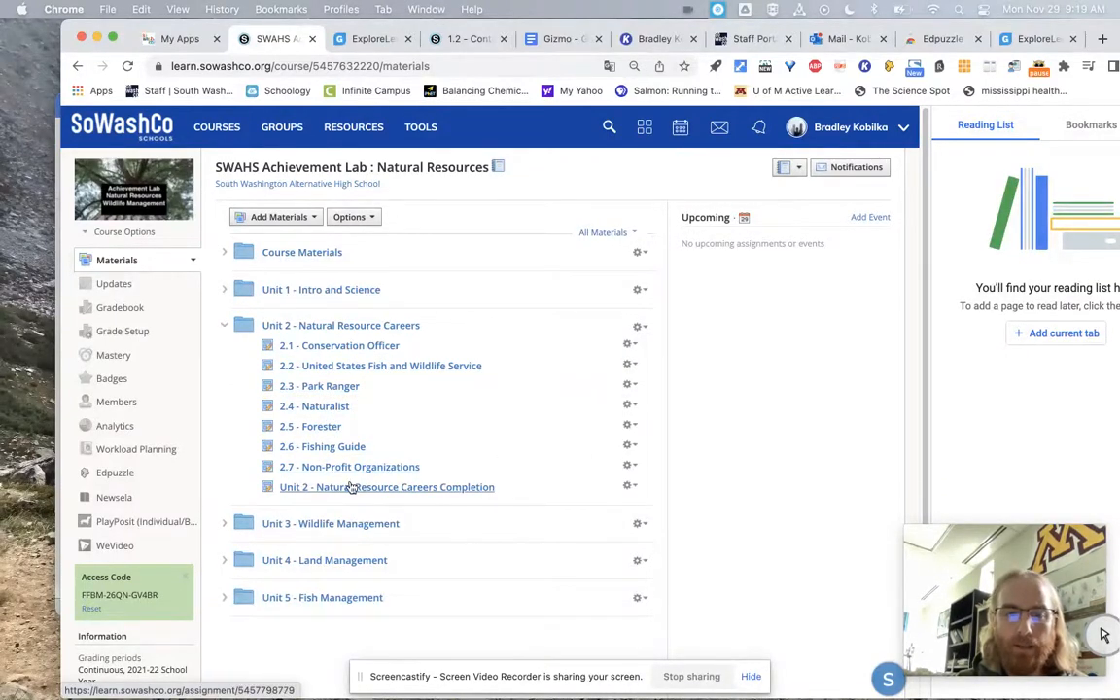
mouse_move(409, 469)
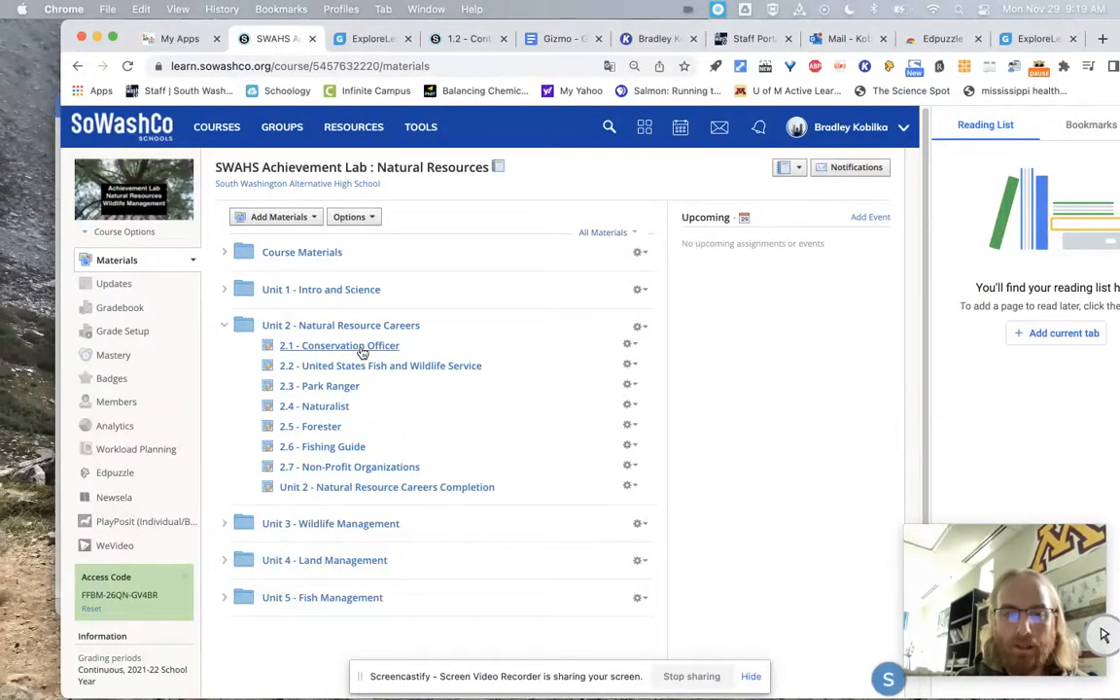
left_click(339, 345)
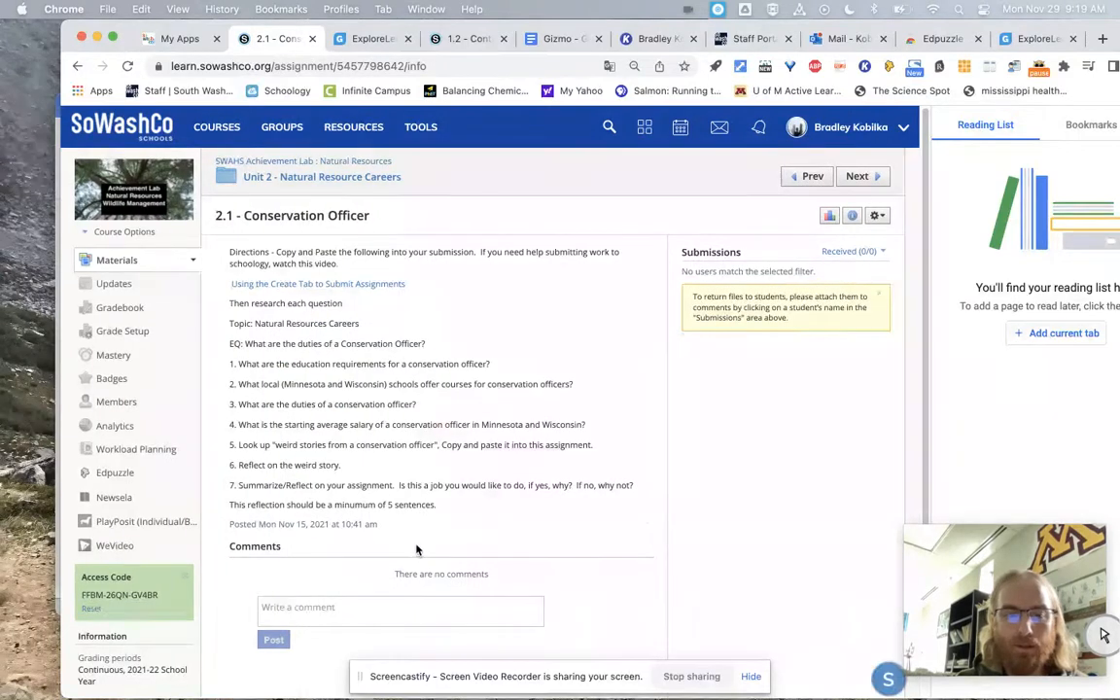
mouse_move(560, 404)
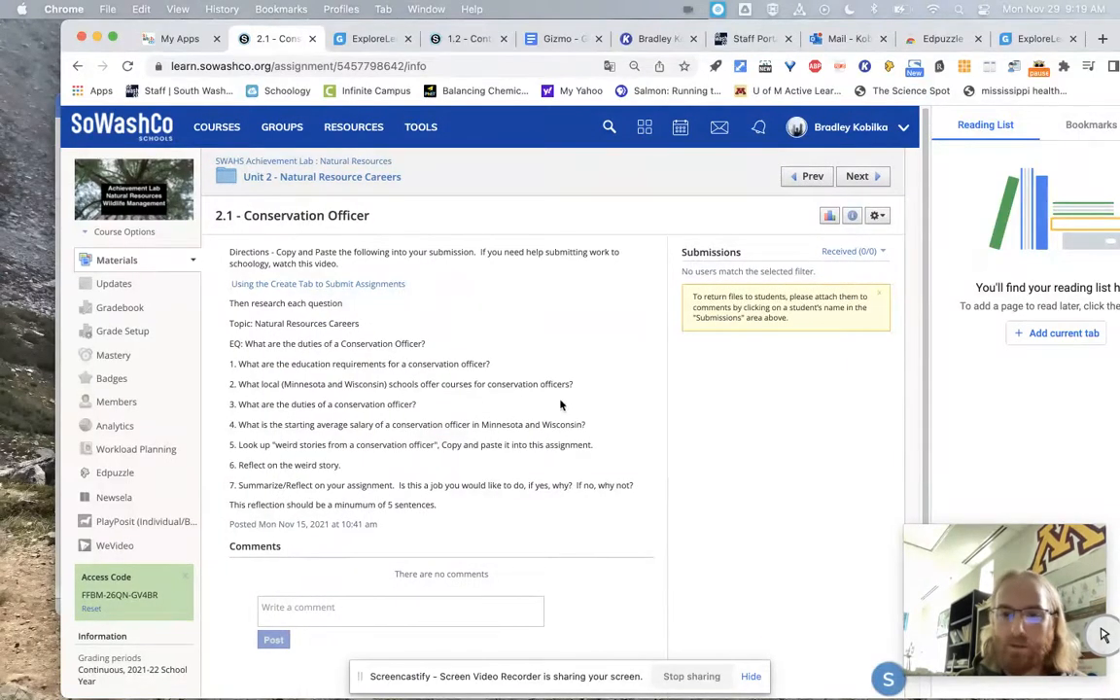
mouse_move(416, 359)
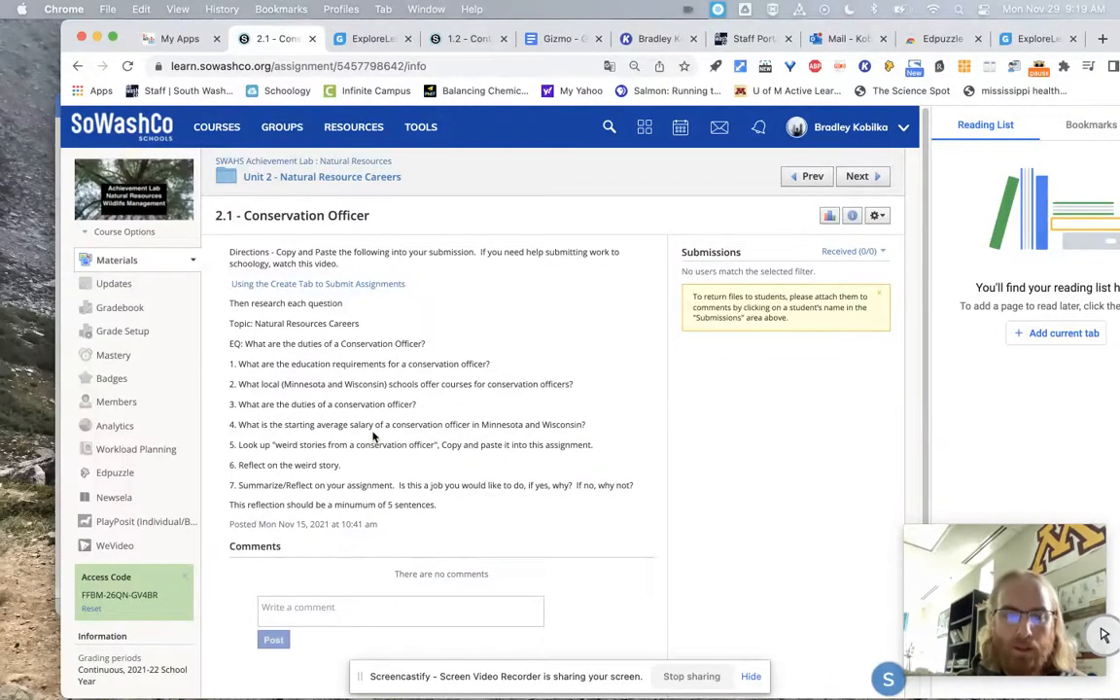
mouse_move(251, 448)
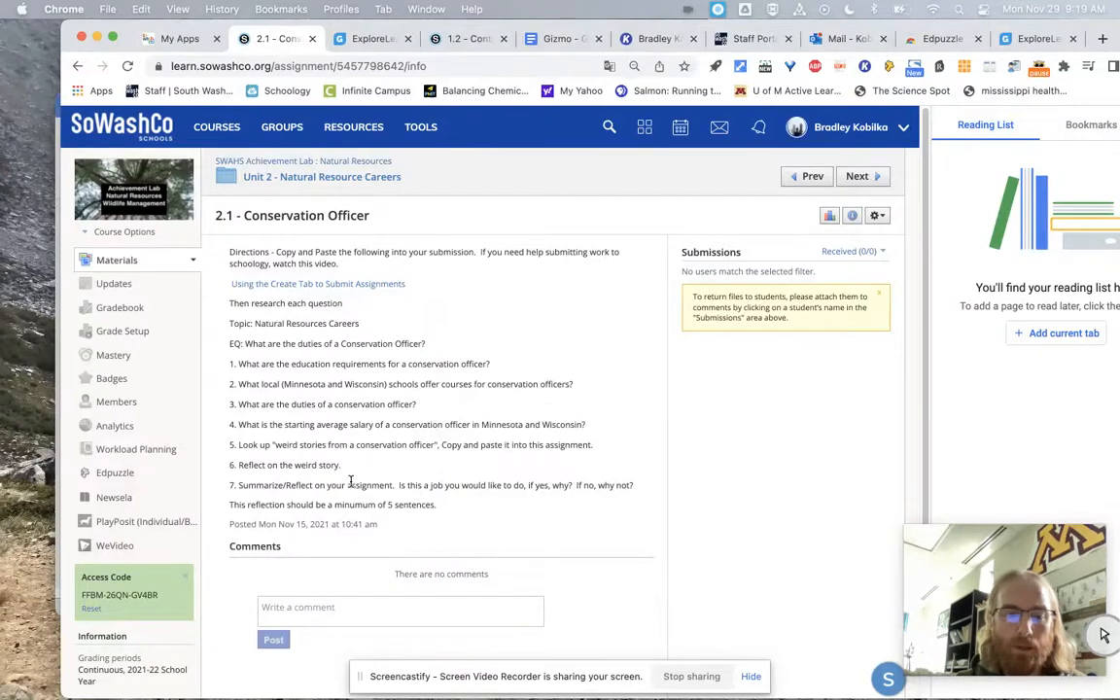
scroll("down", 3)
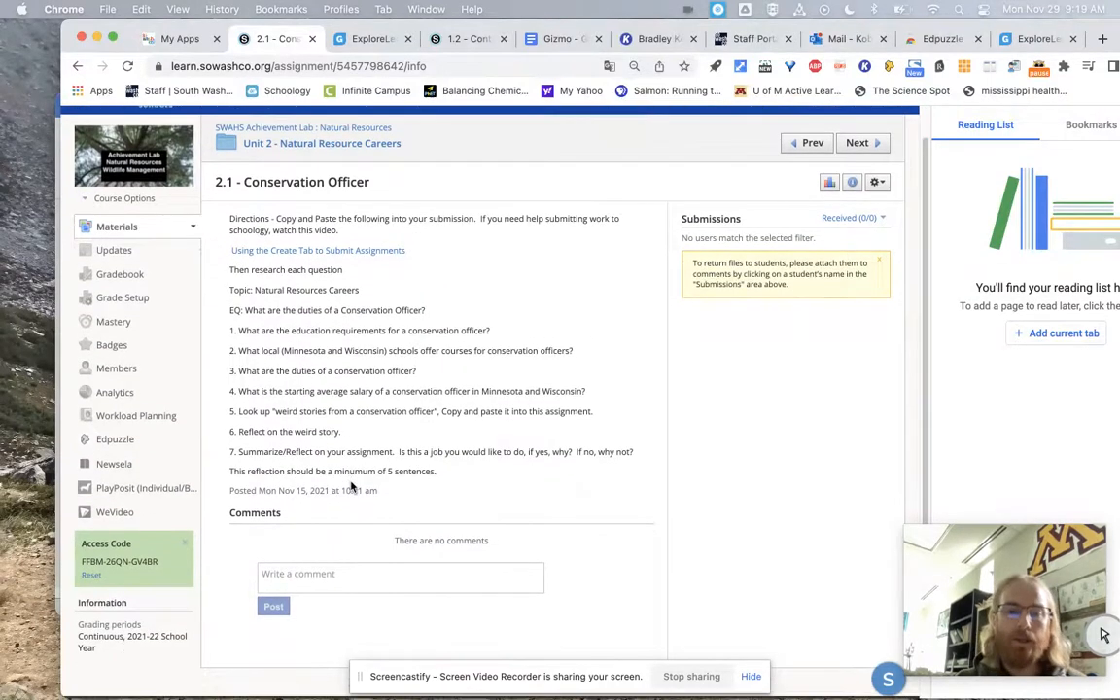
scroll("up", 3)
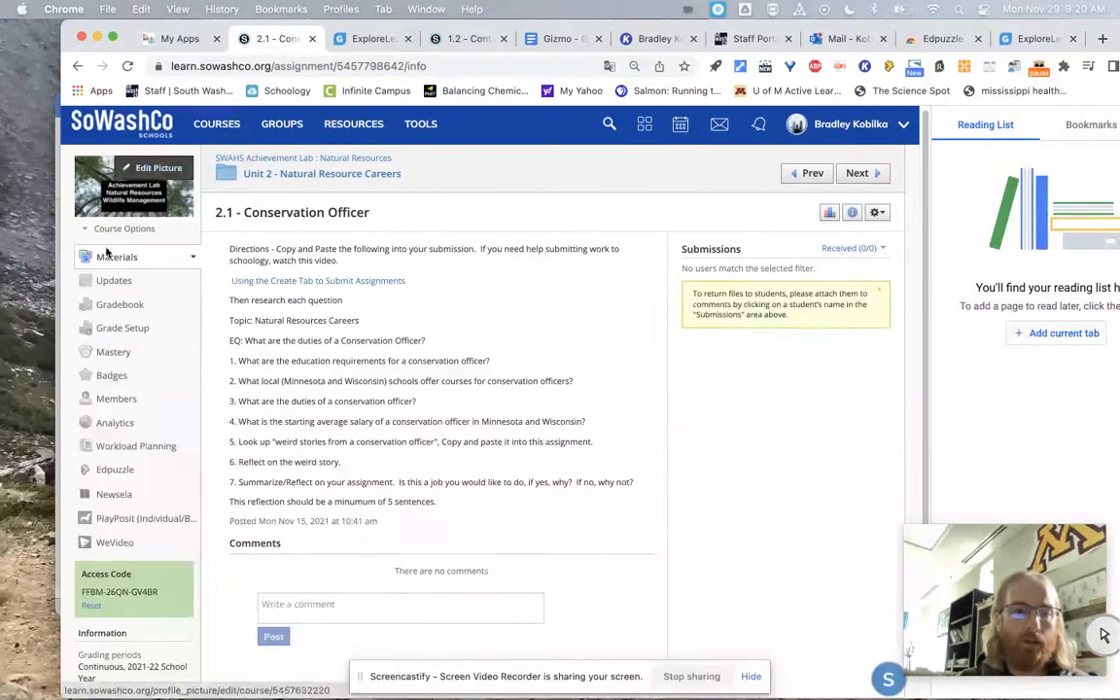
left_click(116, 257)
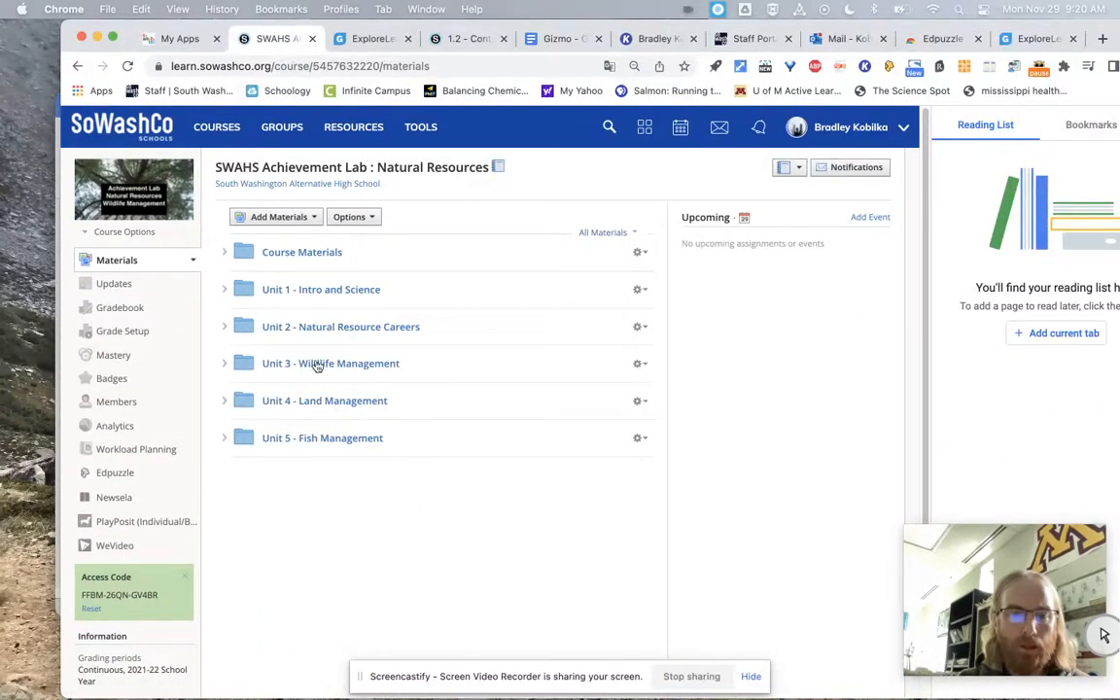
Expand Unit 3 - Wildlife Management and launch the 3.3 Minnesota Deer Regulations document
left_click(224, 363)
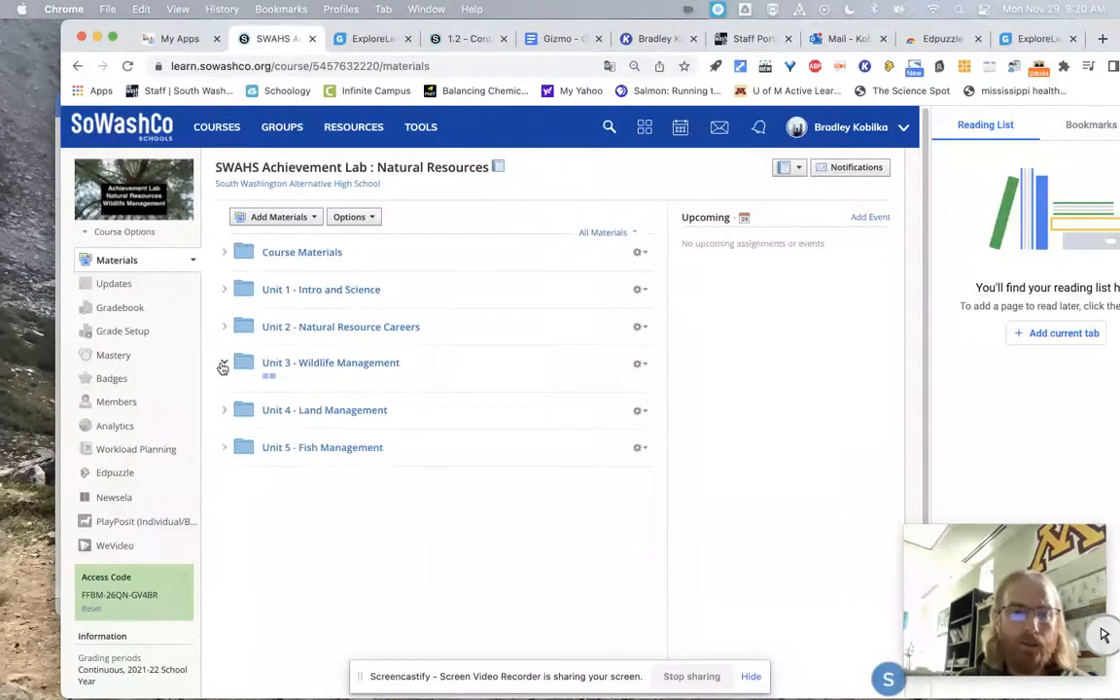
left_click(224, 362)
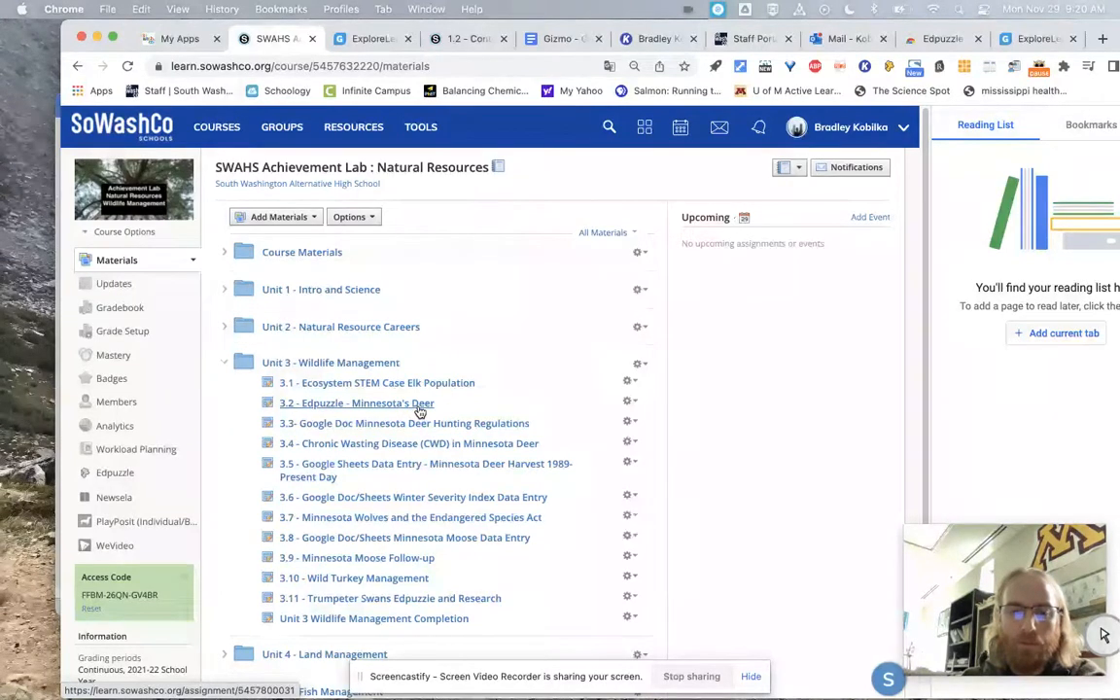
mouse_move(459, 501)
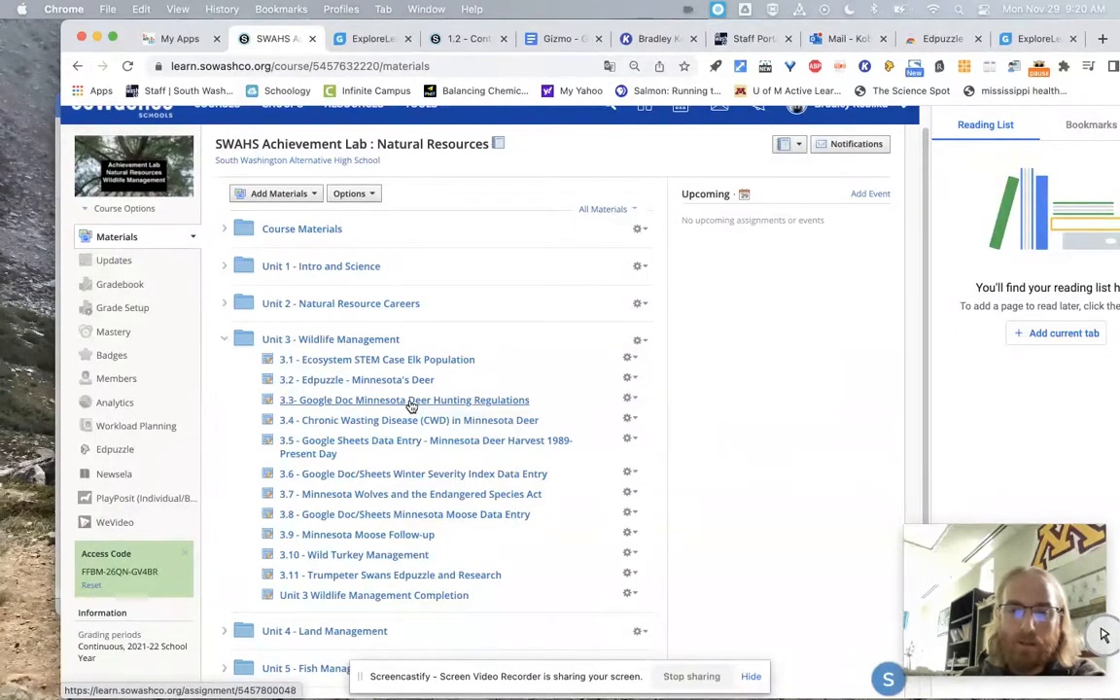
left_click(403, 399)
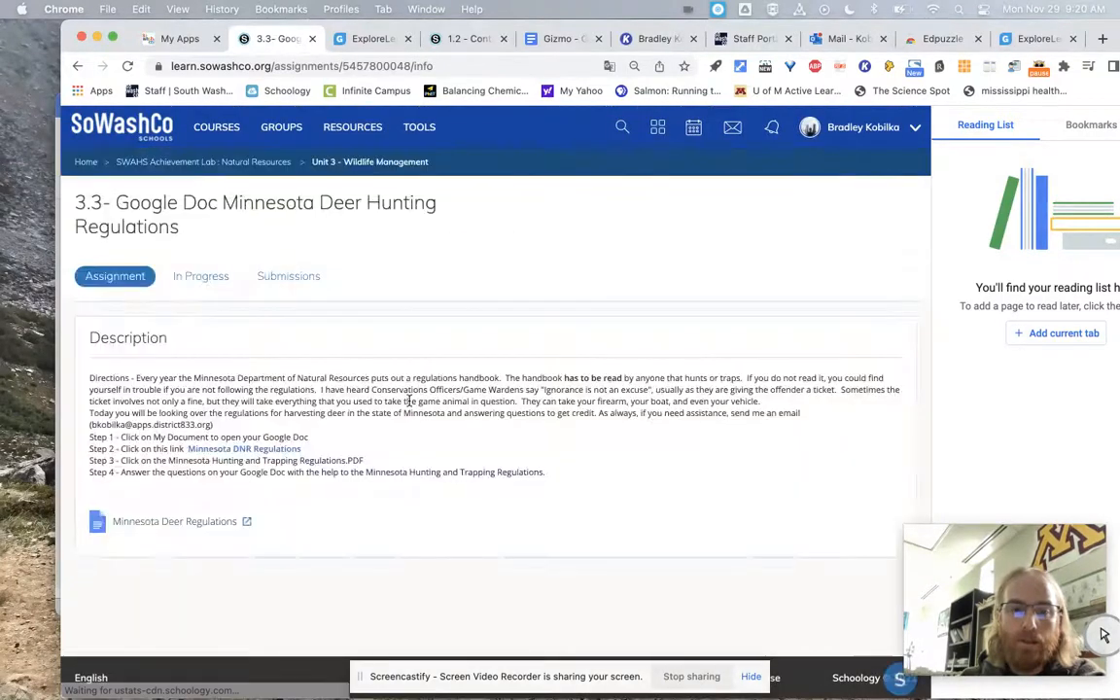
mouse_move(174, 521)
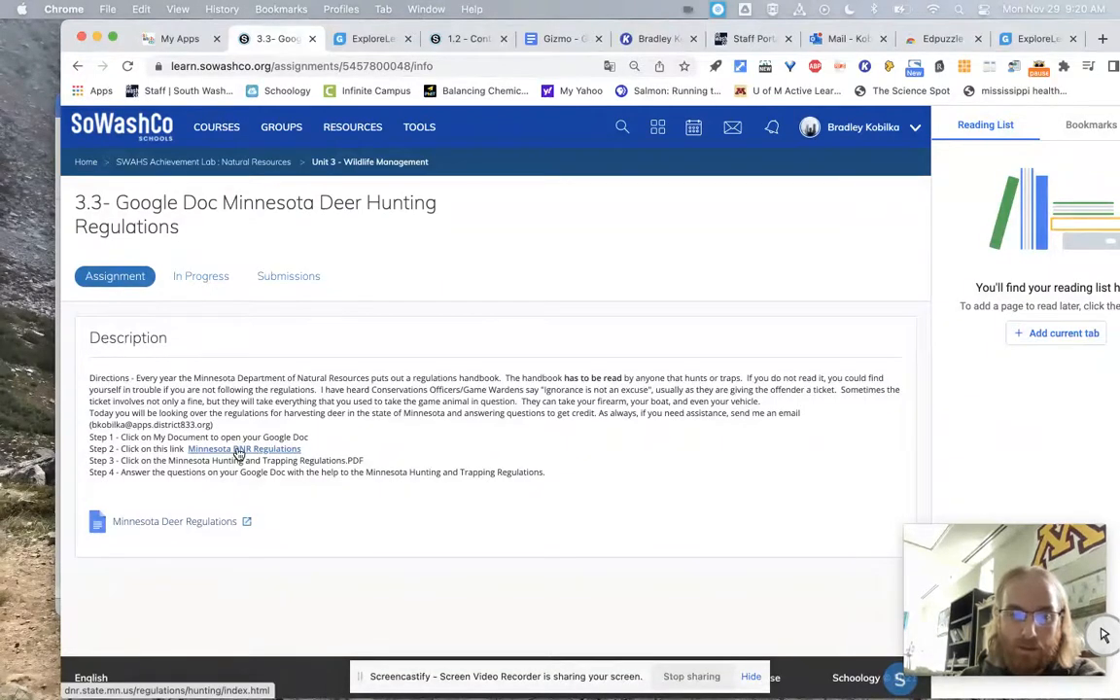
left_click(174, 521)
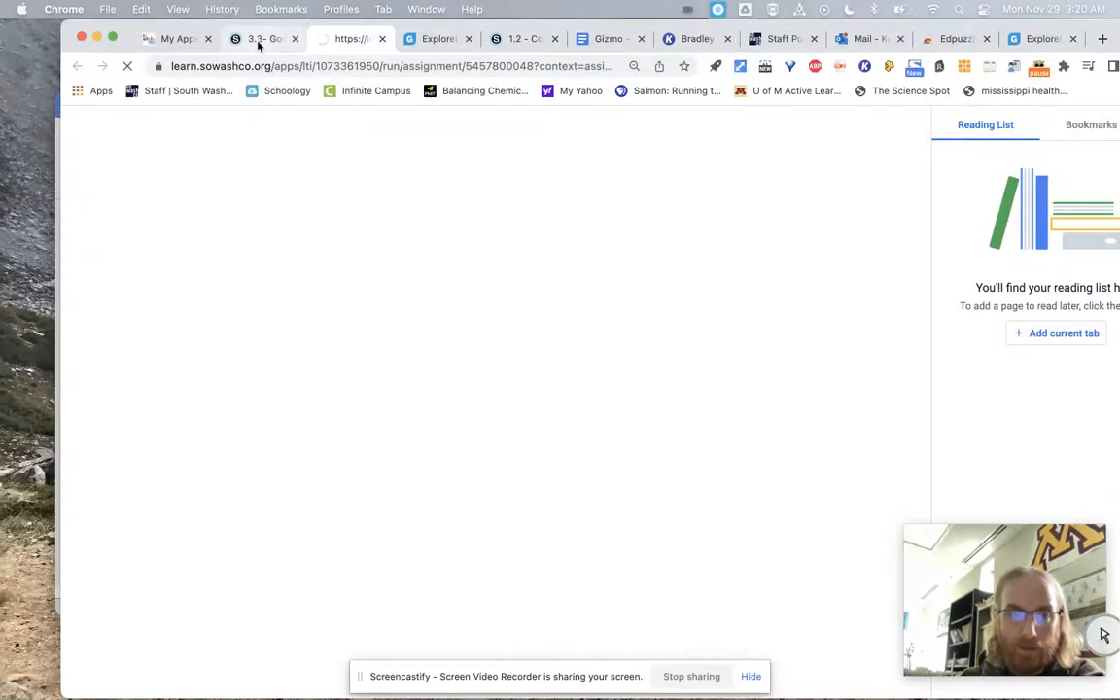
mouse_move(264, 38)
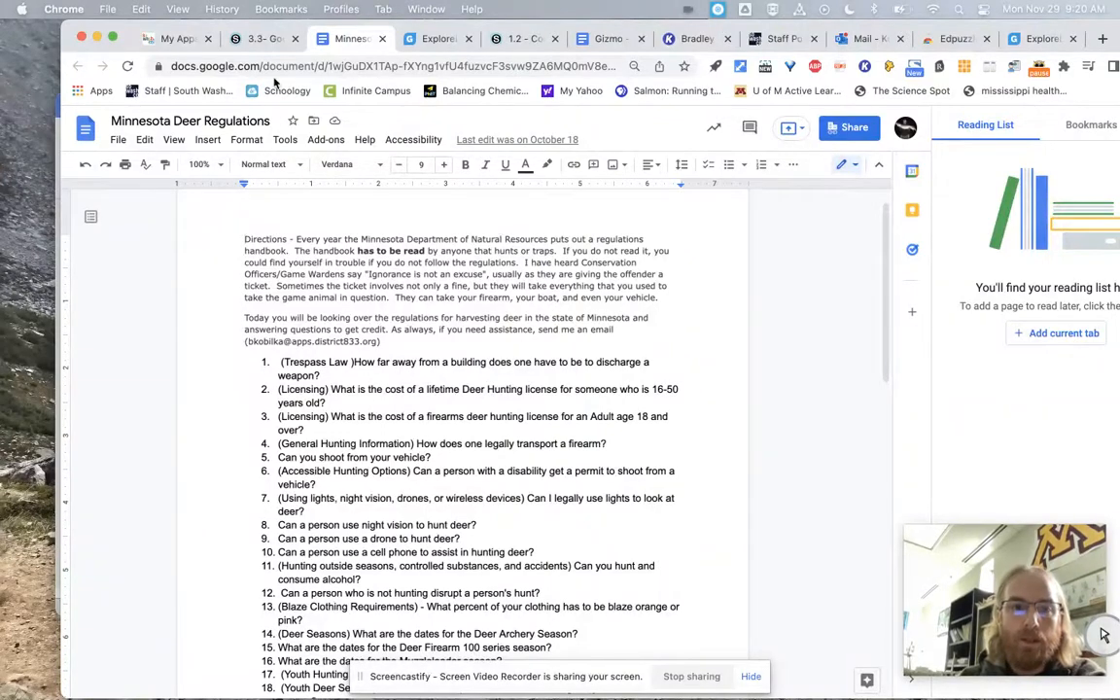
Return from the Minnesota Deer Regulations Google Doc to the 3.3 Schoology assignment tab
left_click(262, 39)
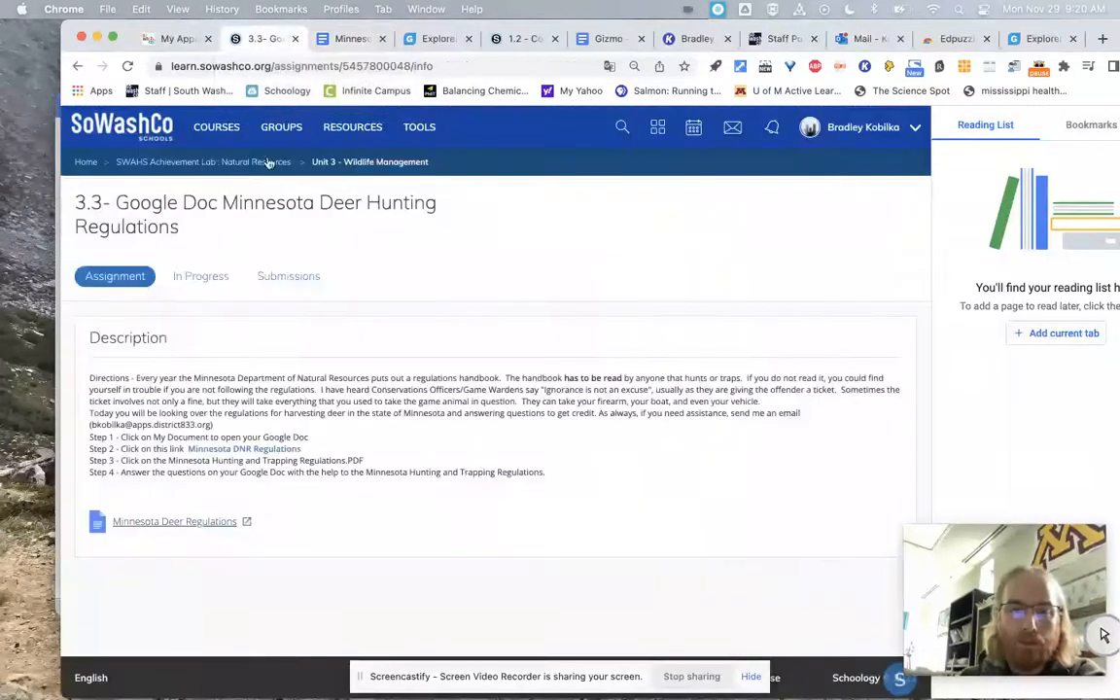
mouse_move(244, 448)
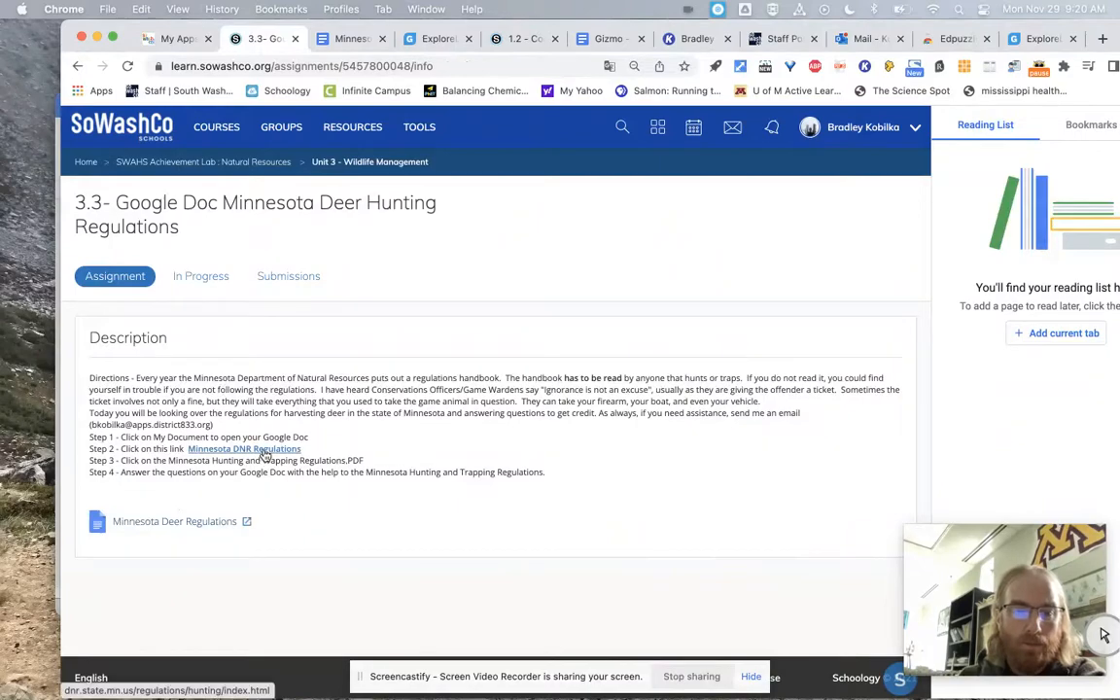
Open the Minnesota DNR hunting regulations site, skim it, and dismiss the translation offer
left_click(243, 450)
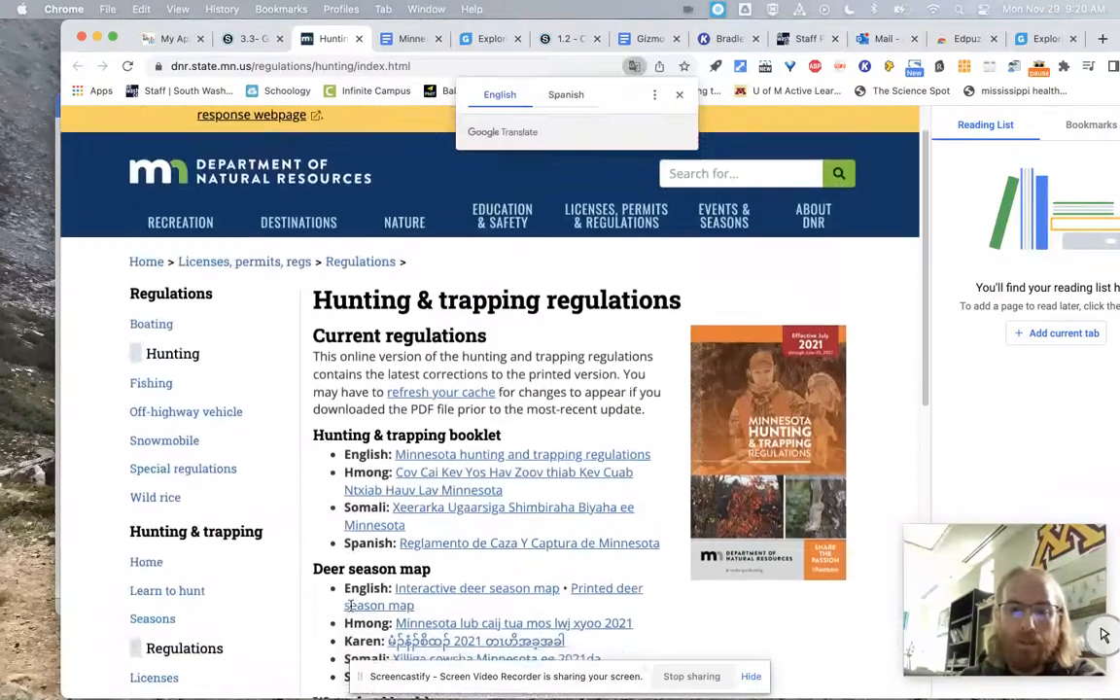
scroll("down", 3)
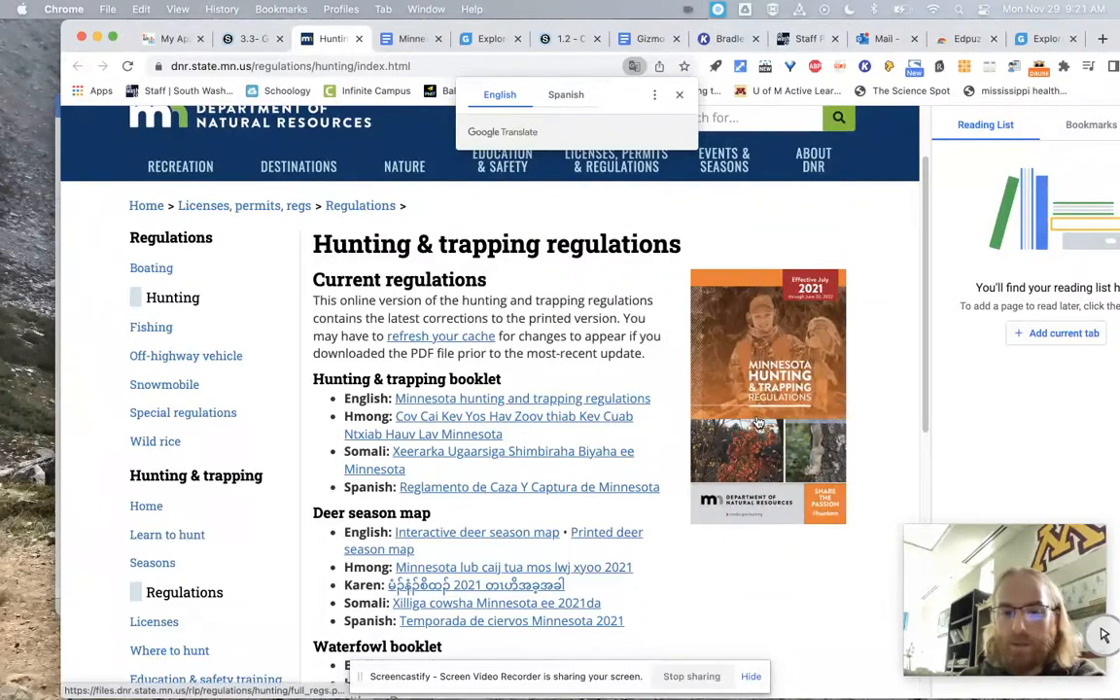
scroll("down", 3)
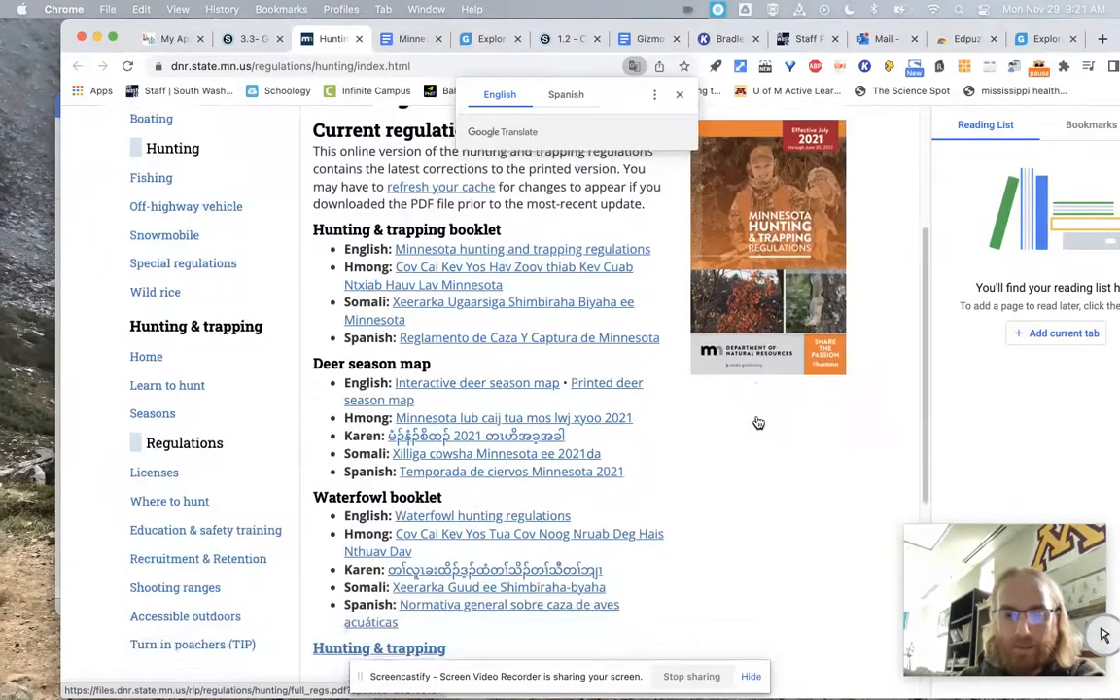
scroll("down", 3)
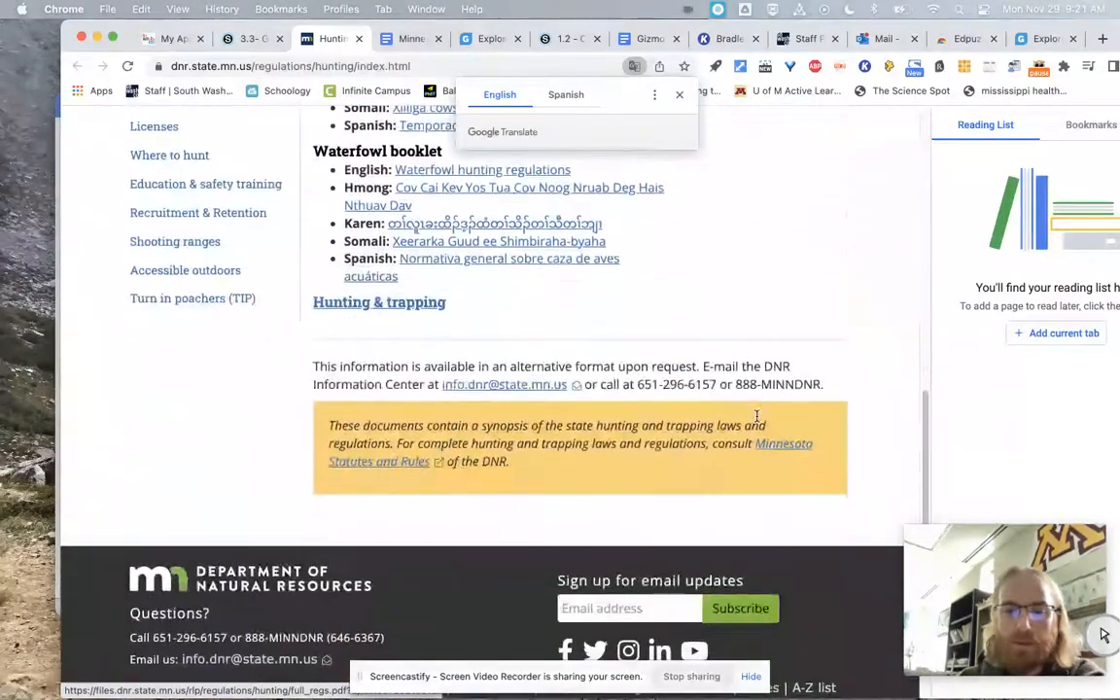
scroll("up", 3)
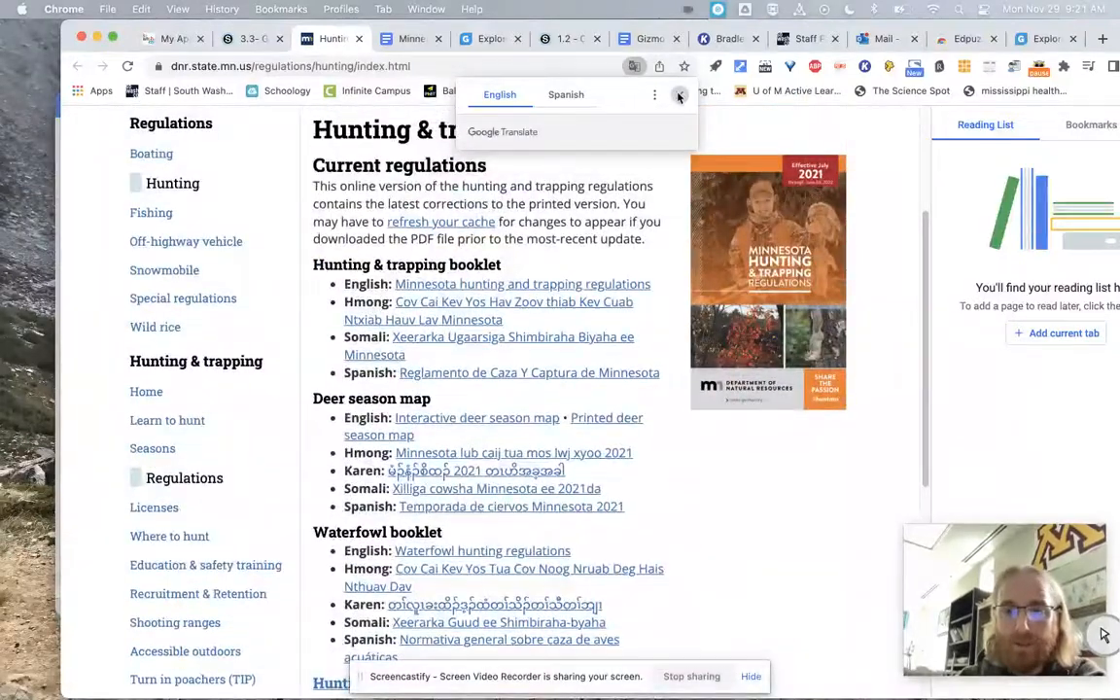
left_click(679, 95)
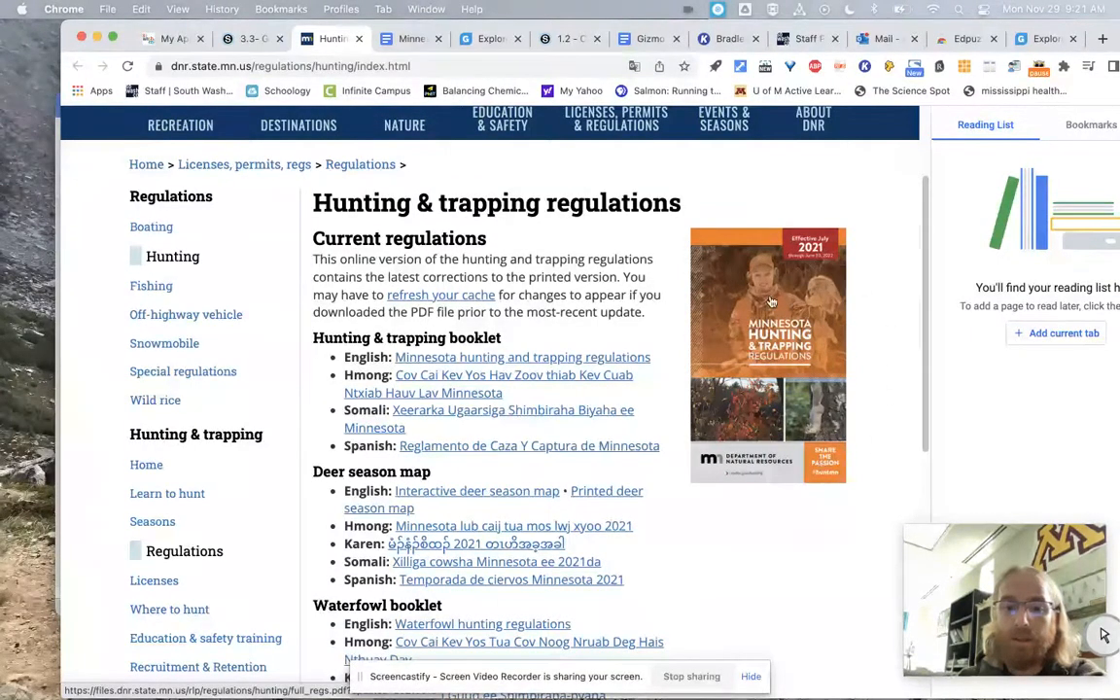
mouse_move(792, 355)
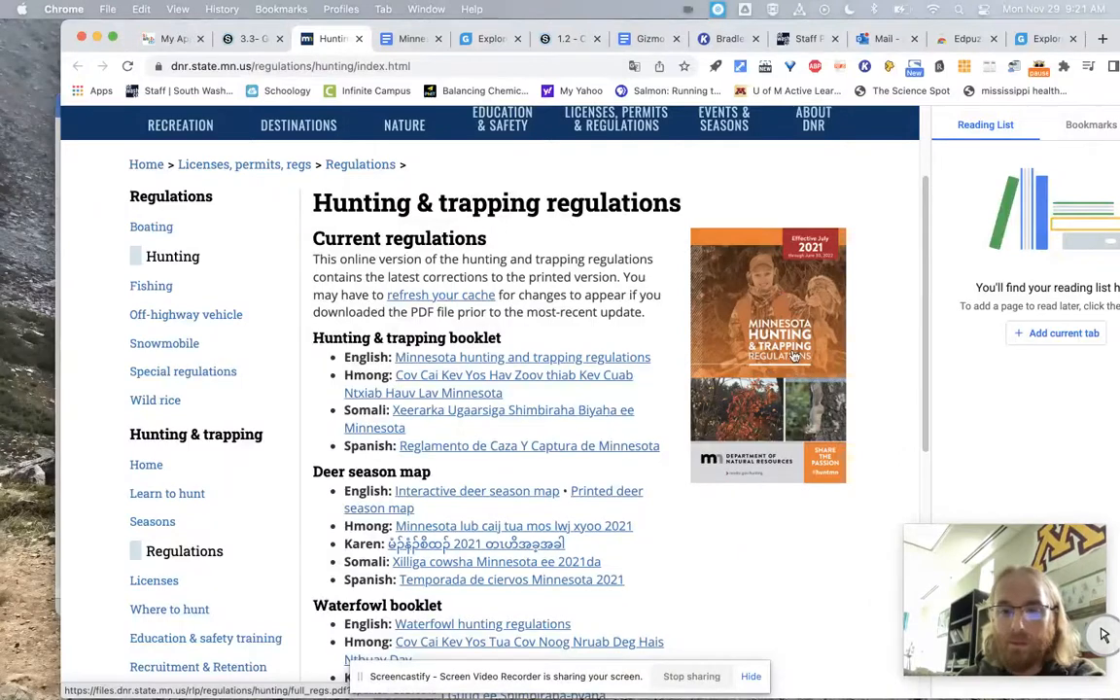
Return to Schoology's Unit 3 materials list through 3.7 Minnesota Wolves
scroll("up", 3)
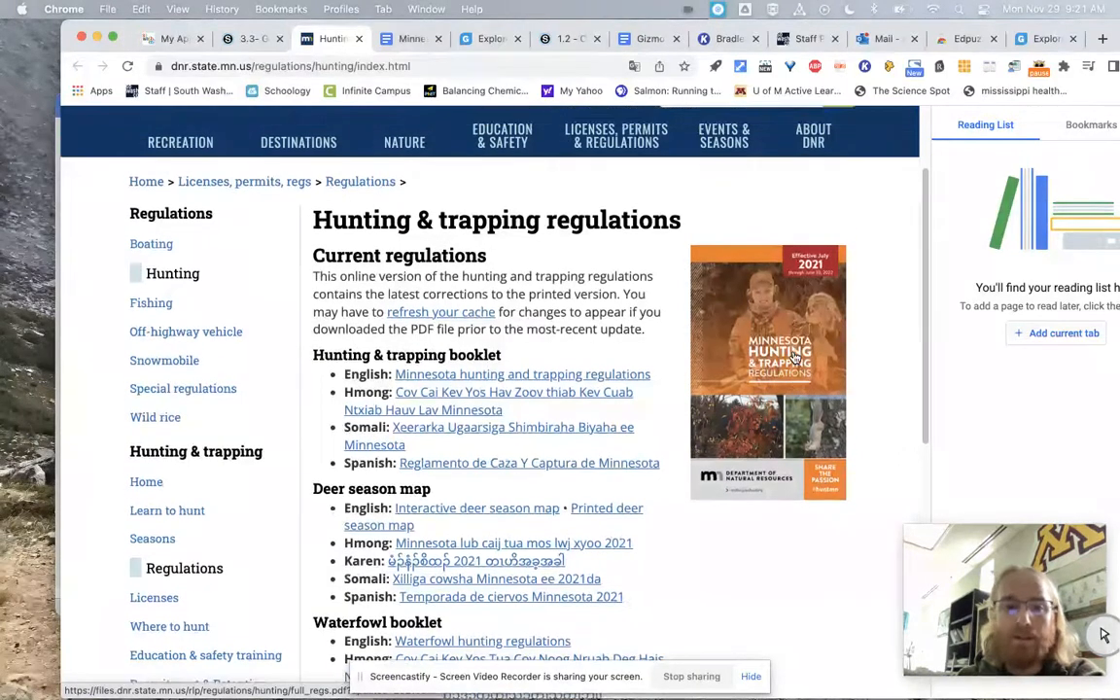
left_click(502, 136)
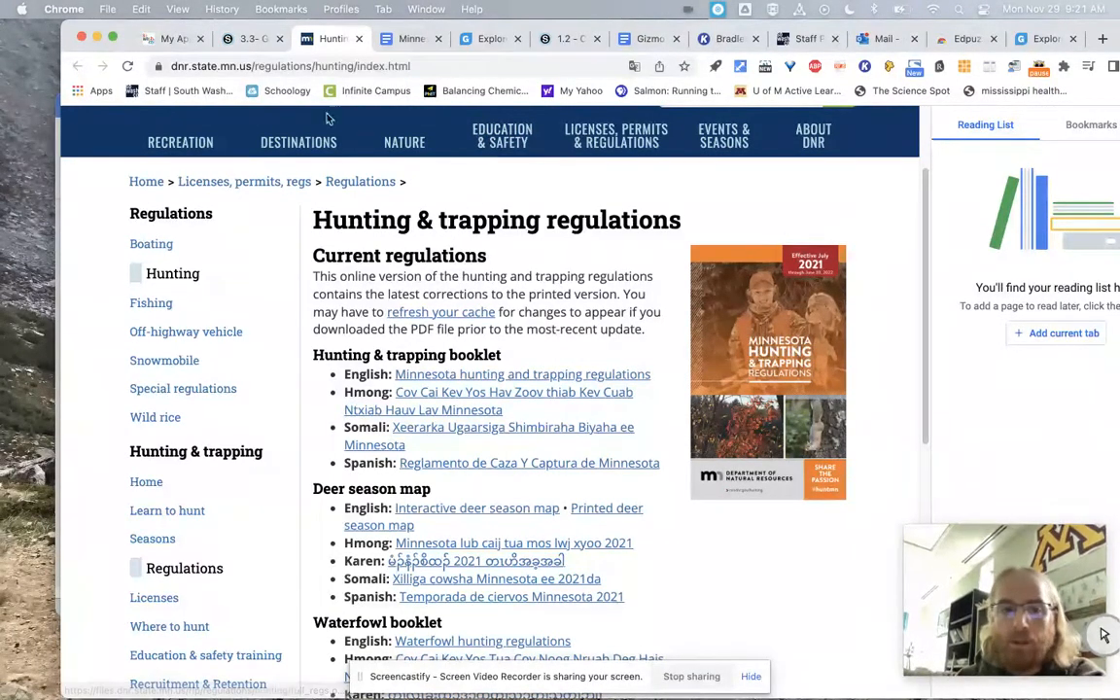
left_click(251, 38)
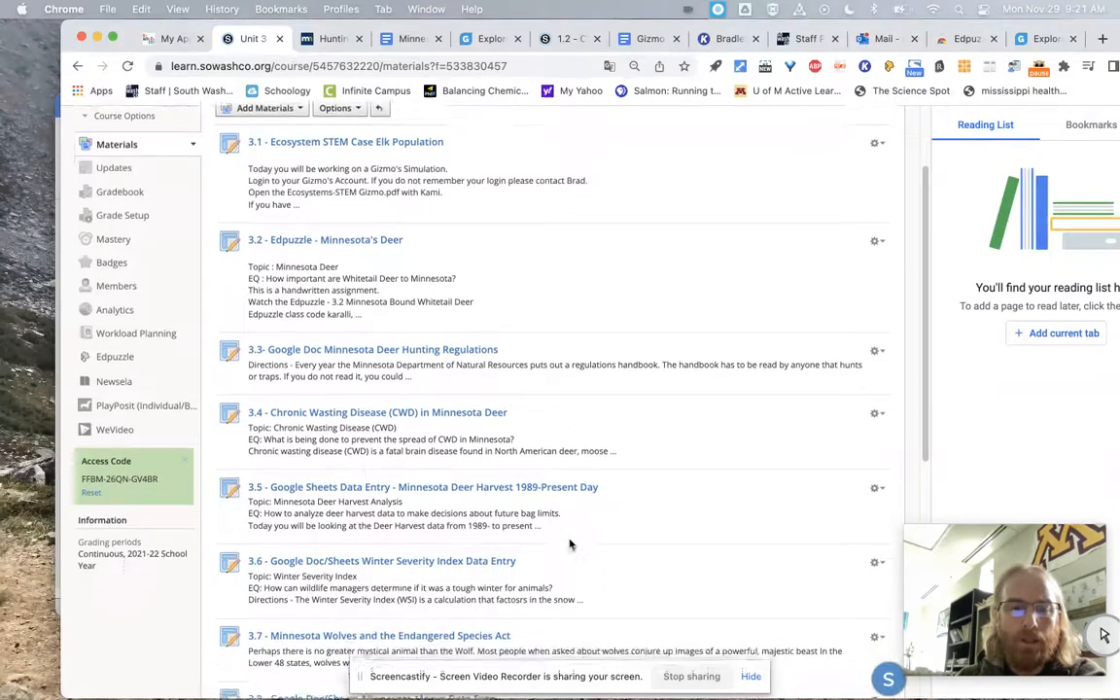
Open the 3.5 Google Sheets Data Entry - Minnesota Deer Harvest assignment from Unit 3
scroll("down", 3)
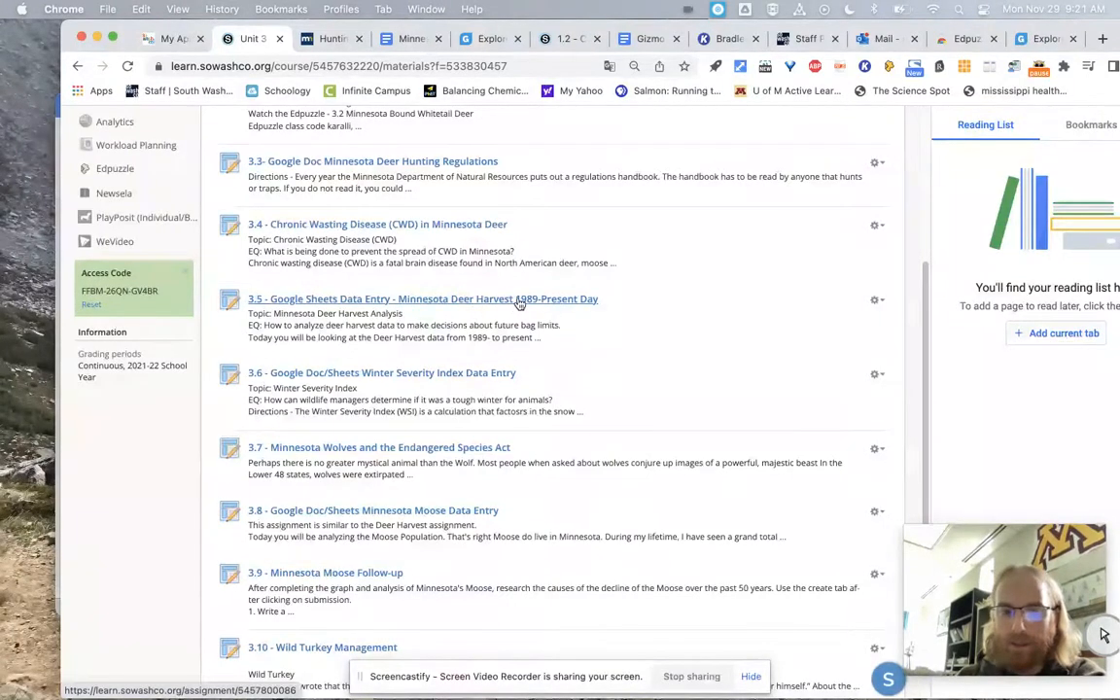
left_click(422, 299)
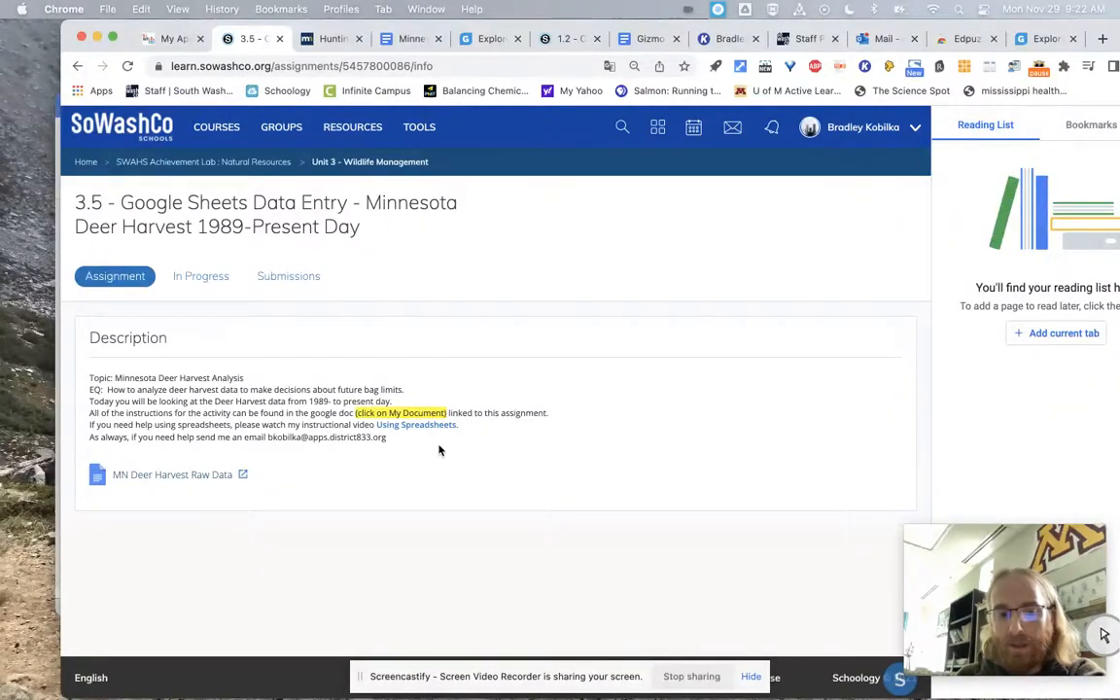
mouse_move(416, 425)
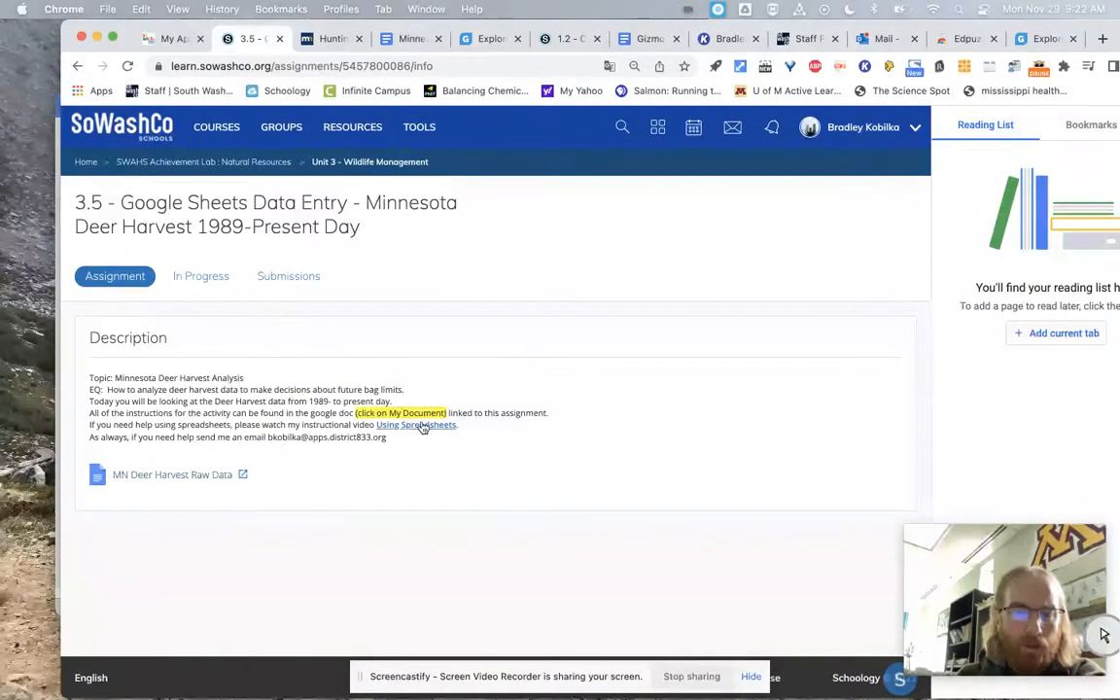
mouse_move(172, 474)
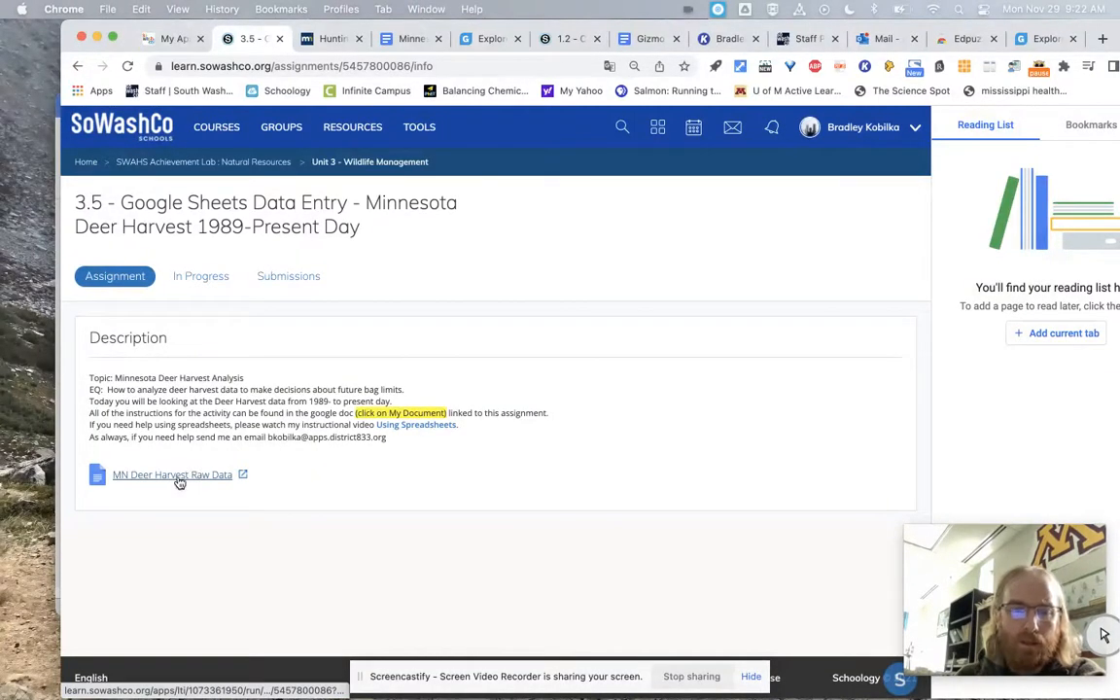
Read the MN Deer Harvest Raw Data doc's instructions and yearly harvest figures
left_click(172, 474)
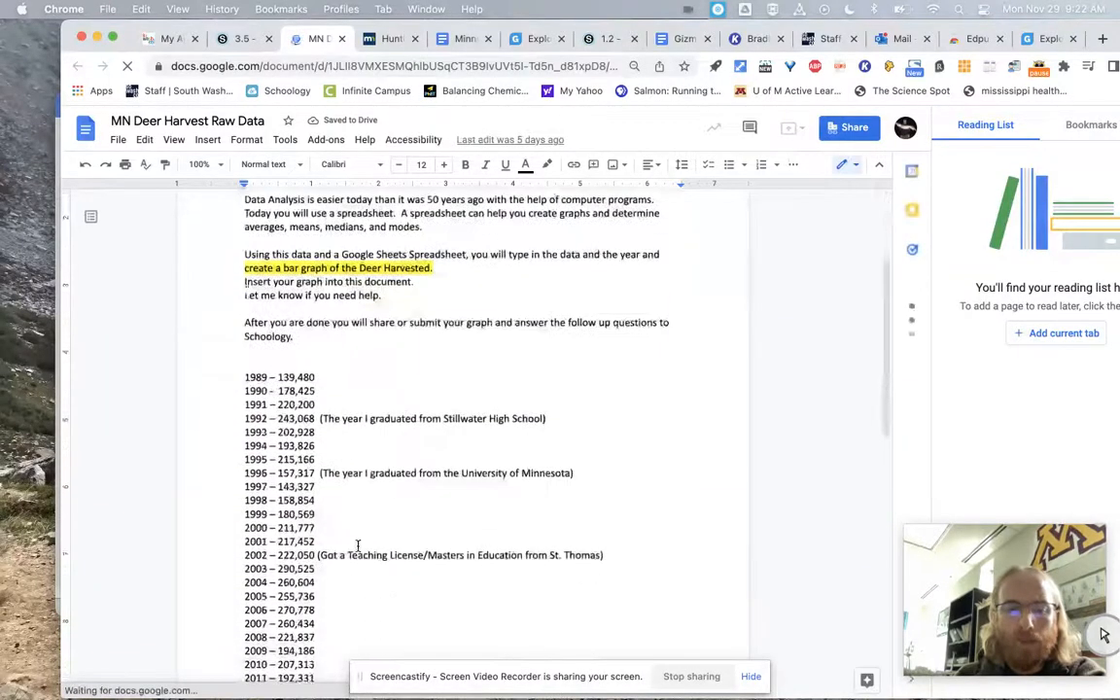
scroll("down", 3)
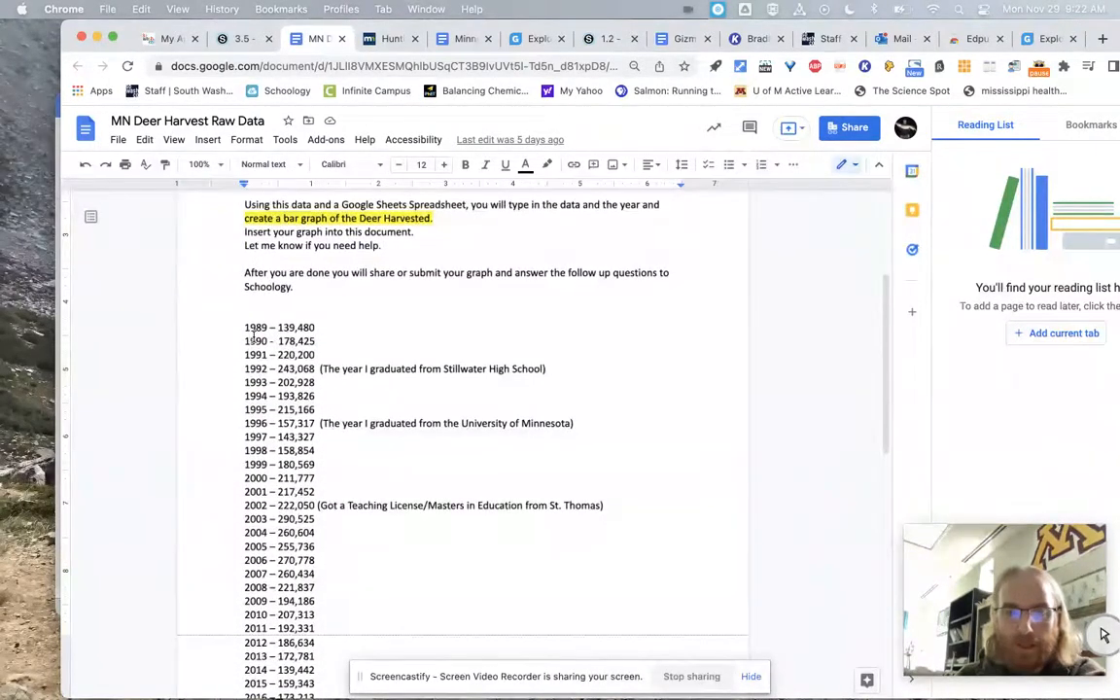
scroll("down", 3)
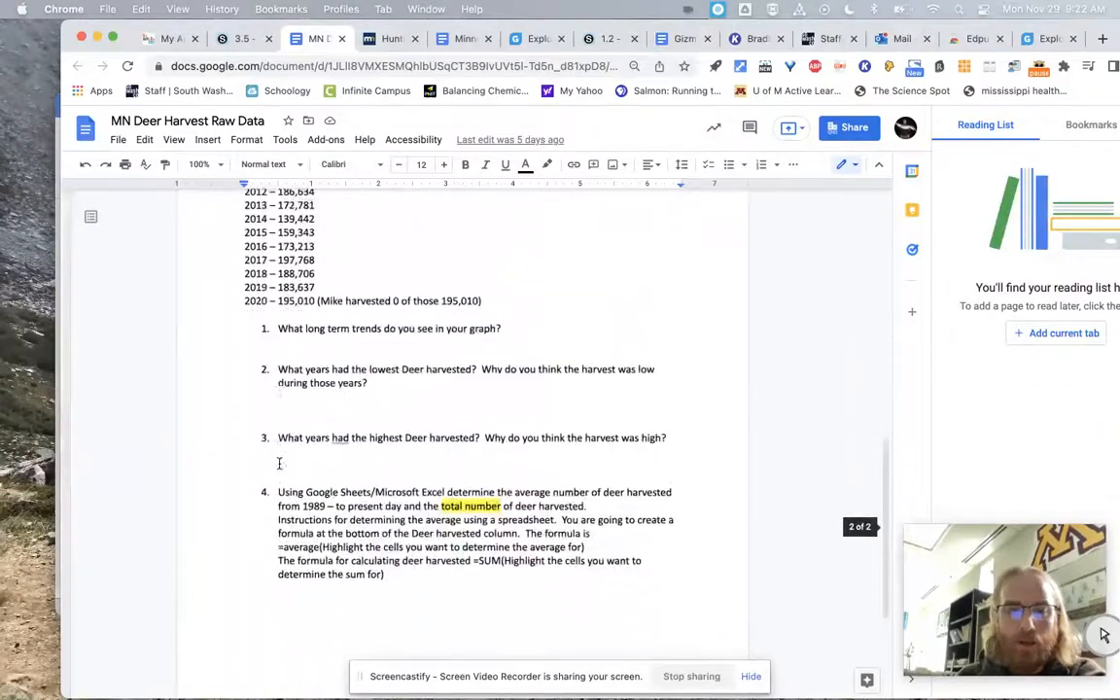
scroll("up", 3)
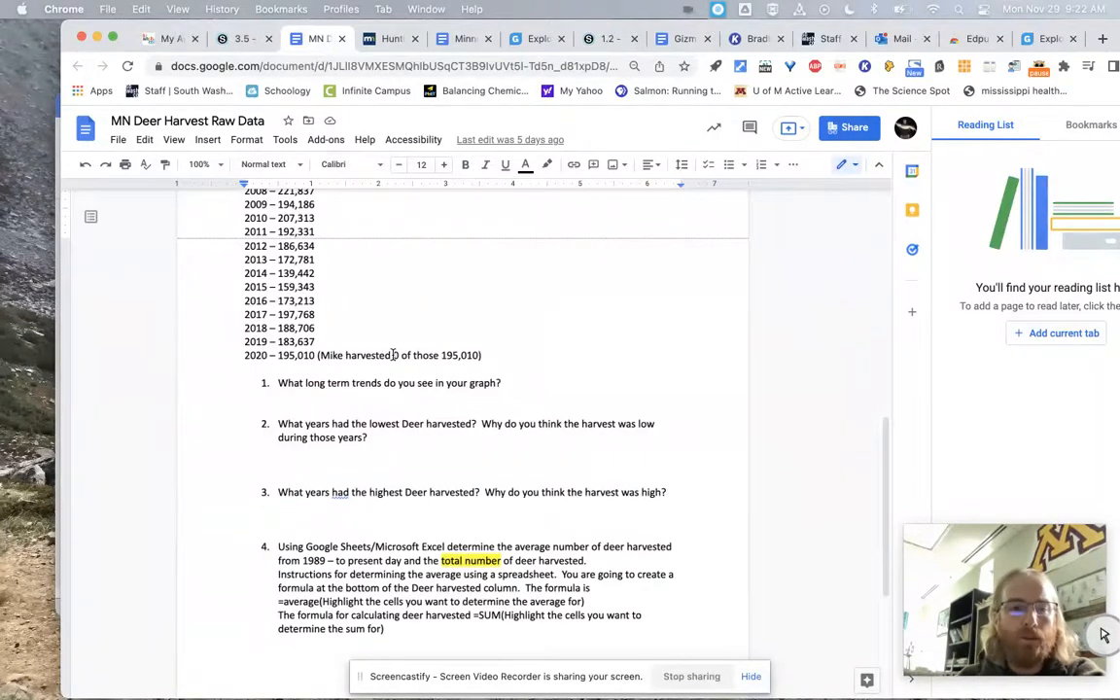
scroll("up", 3)
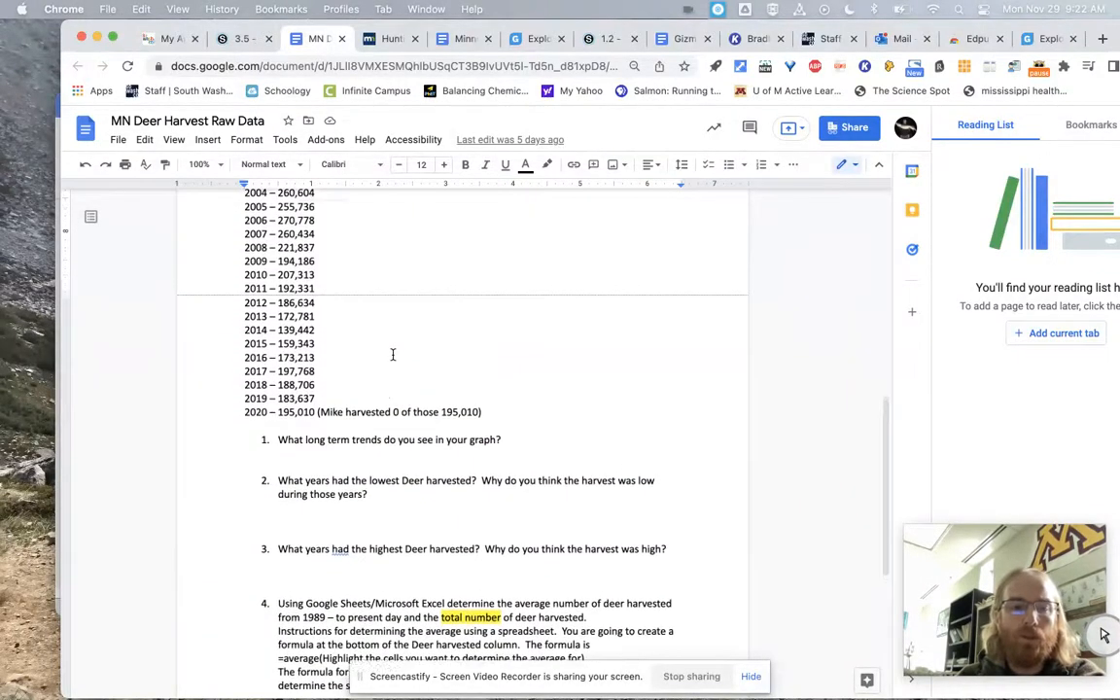
scroll("up", 3)
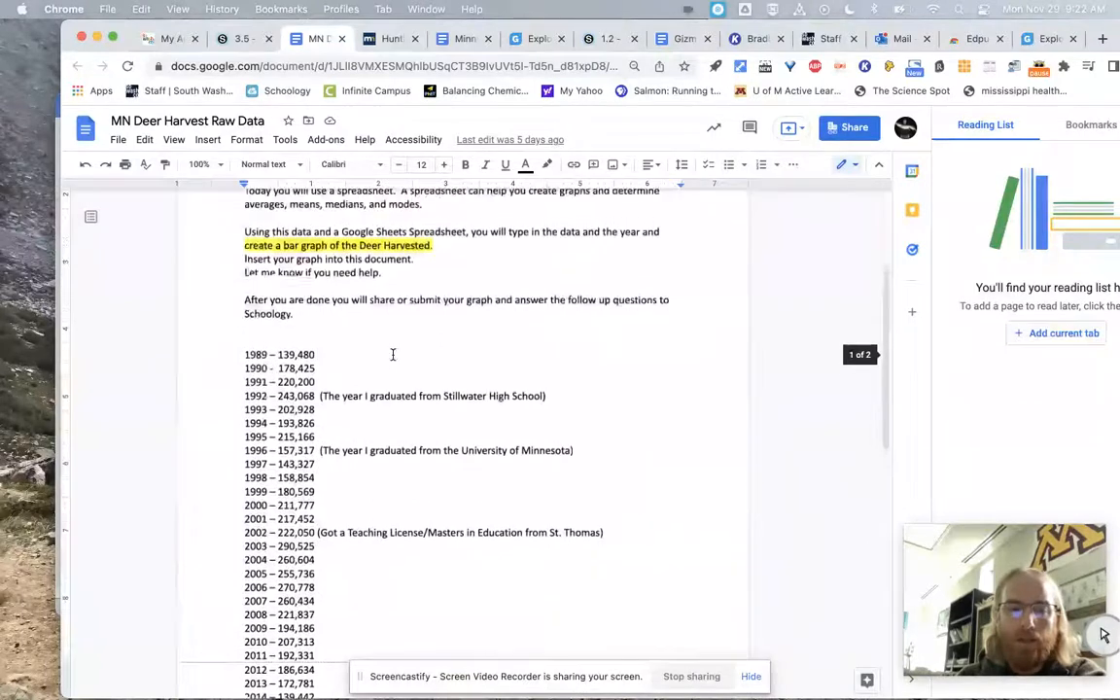
scroll("up", 3)
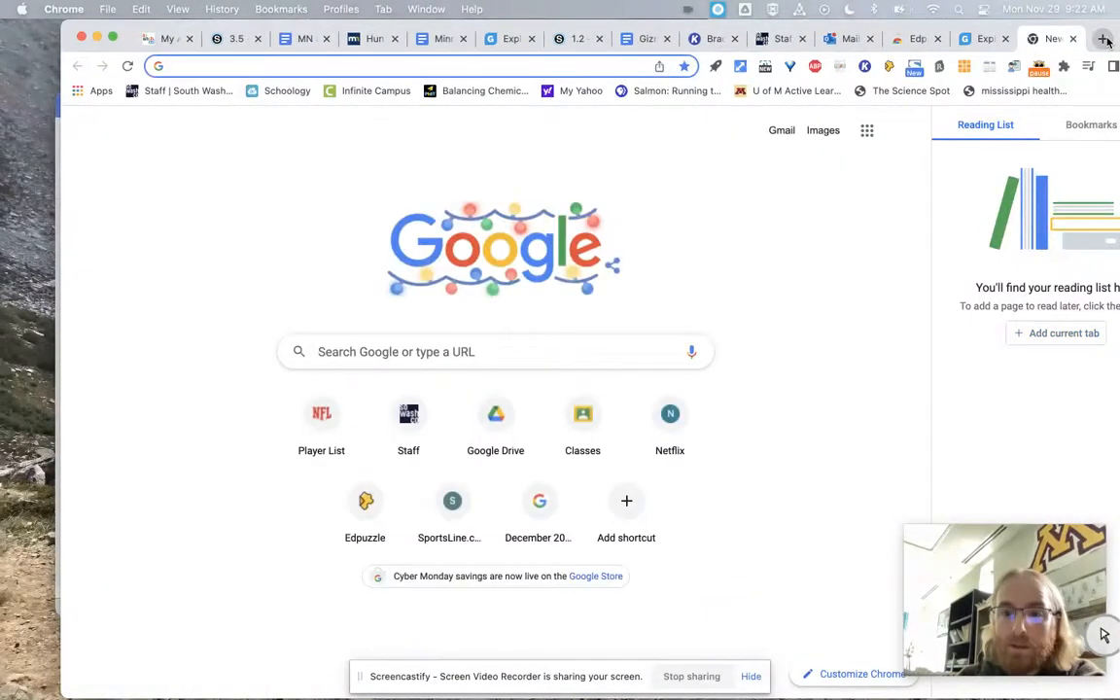
Create a blank Google Sheets spreadsheet from the Google apps grid and select its title
left_click(866, 130)
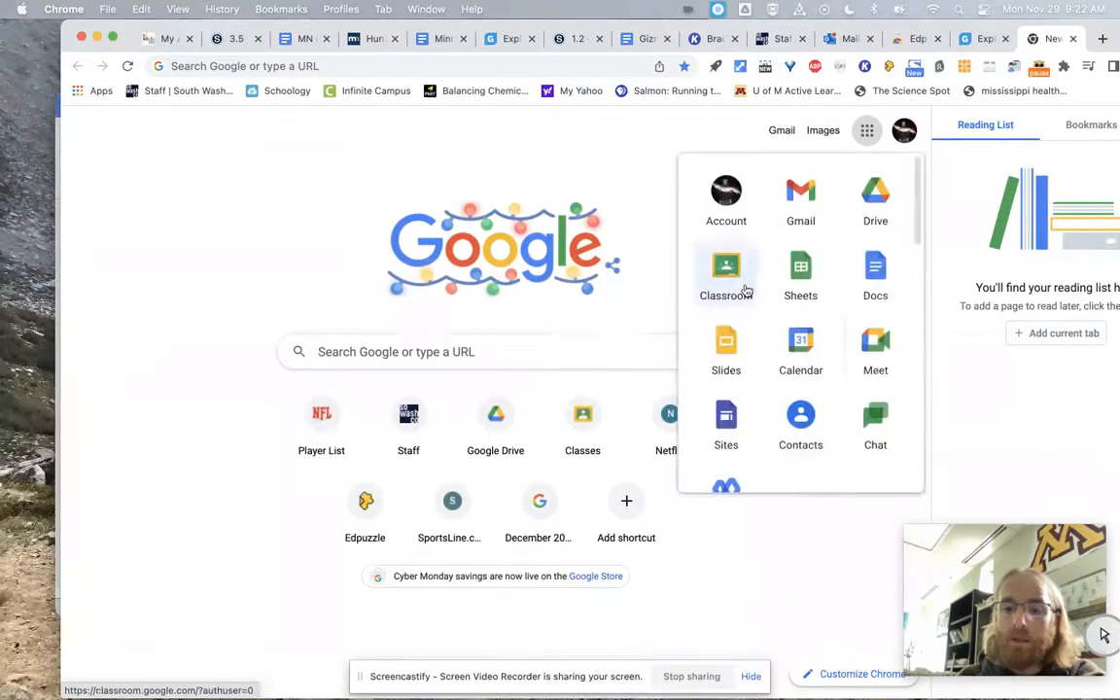
left_click(800, 272)
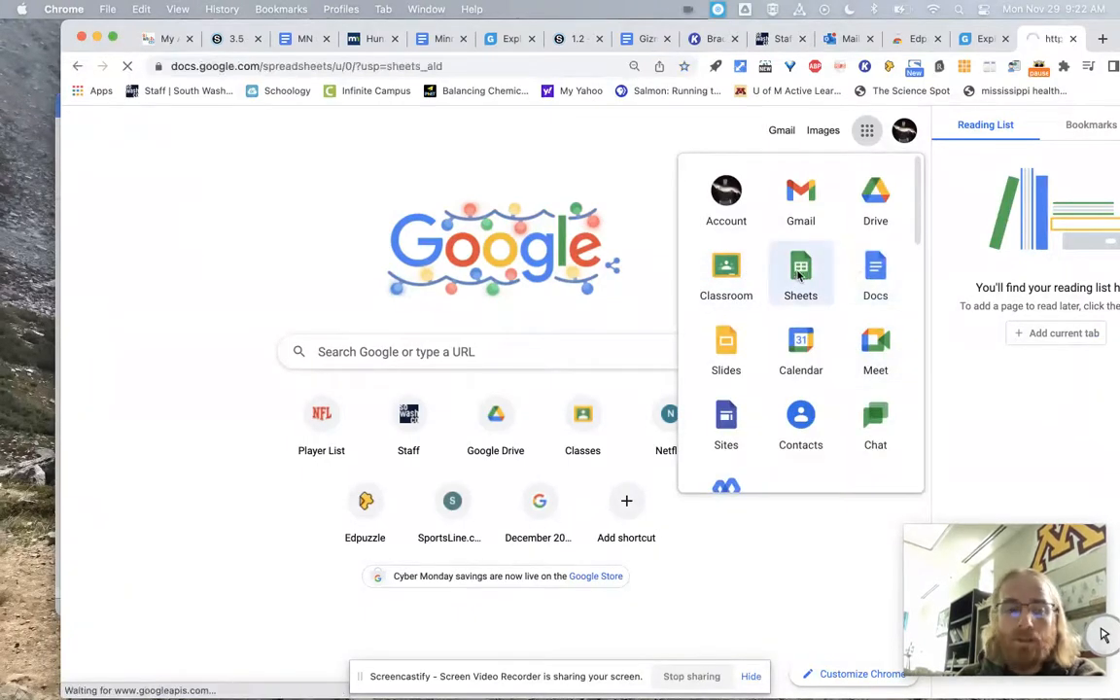
left_click(800, 272)
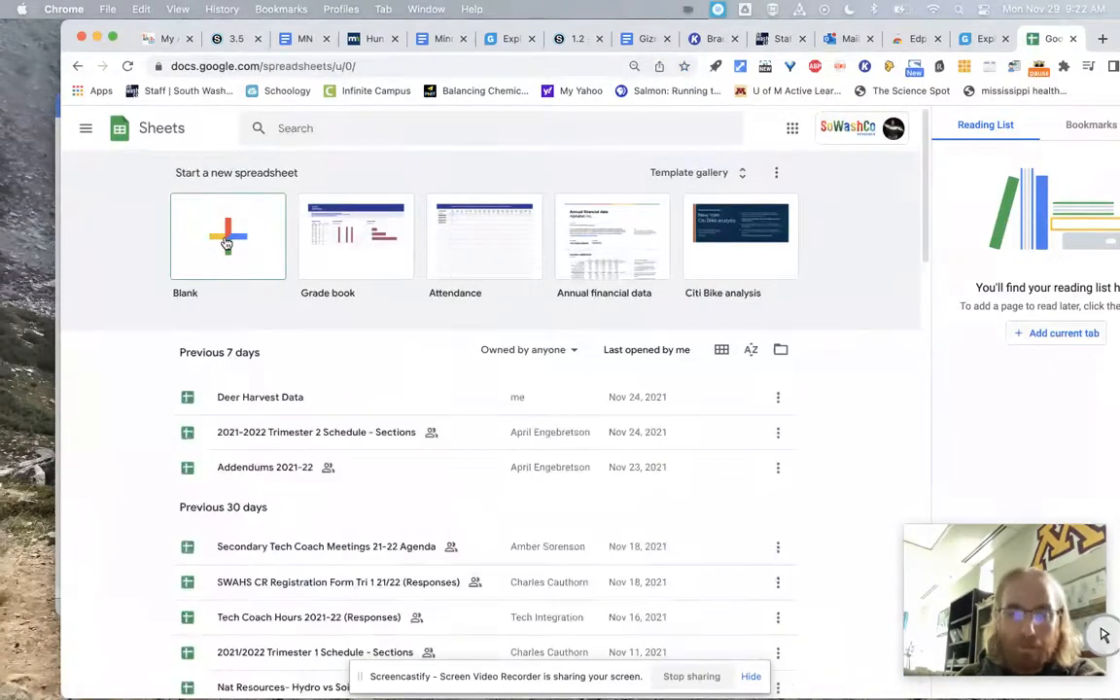
left_click(227, 237)
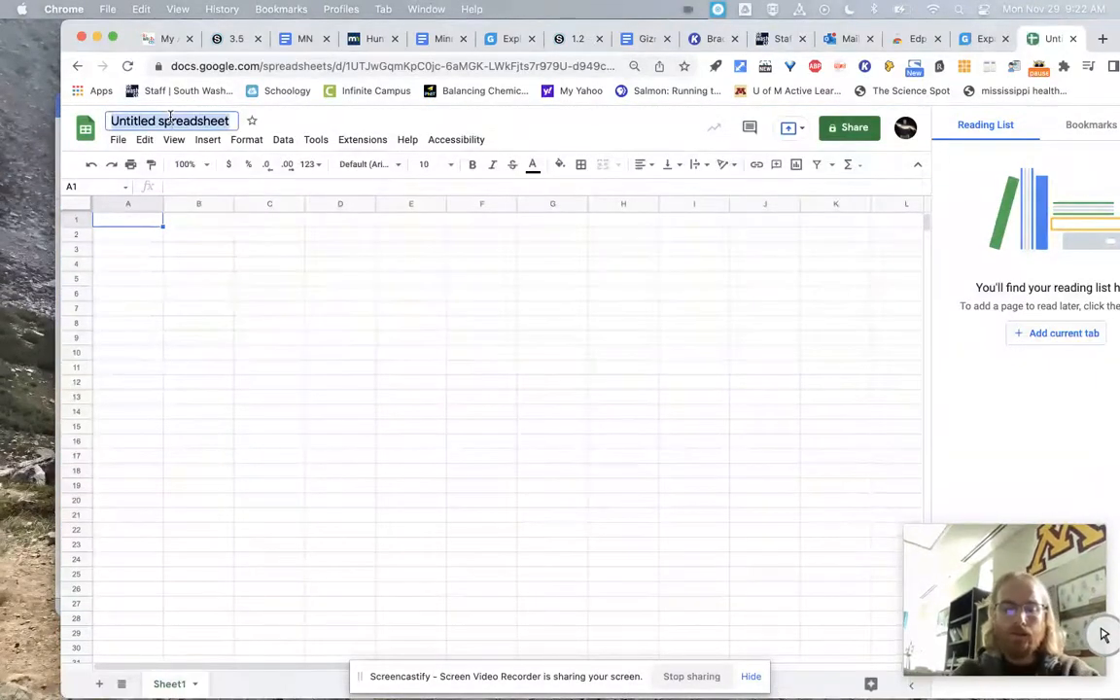
Title the spreadsheet 'Deer Harvest Data' and enter years 1974, 1975, 1976 in column A
type("Deer Har")
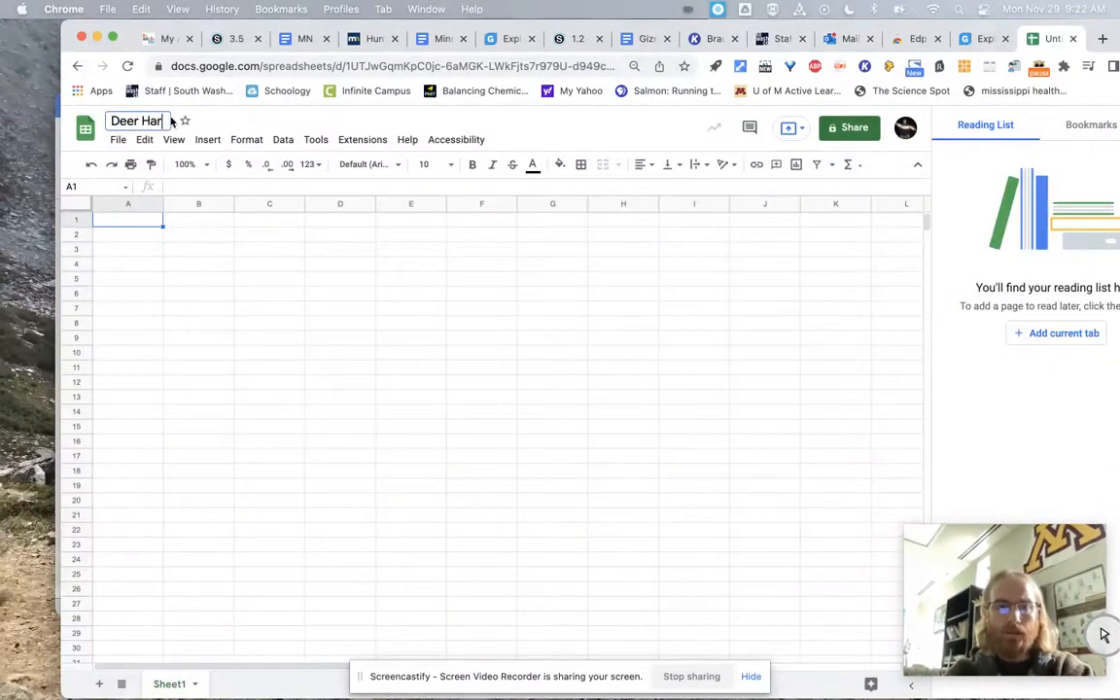
type("vest Data")
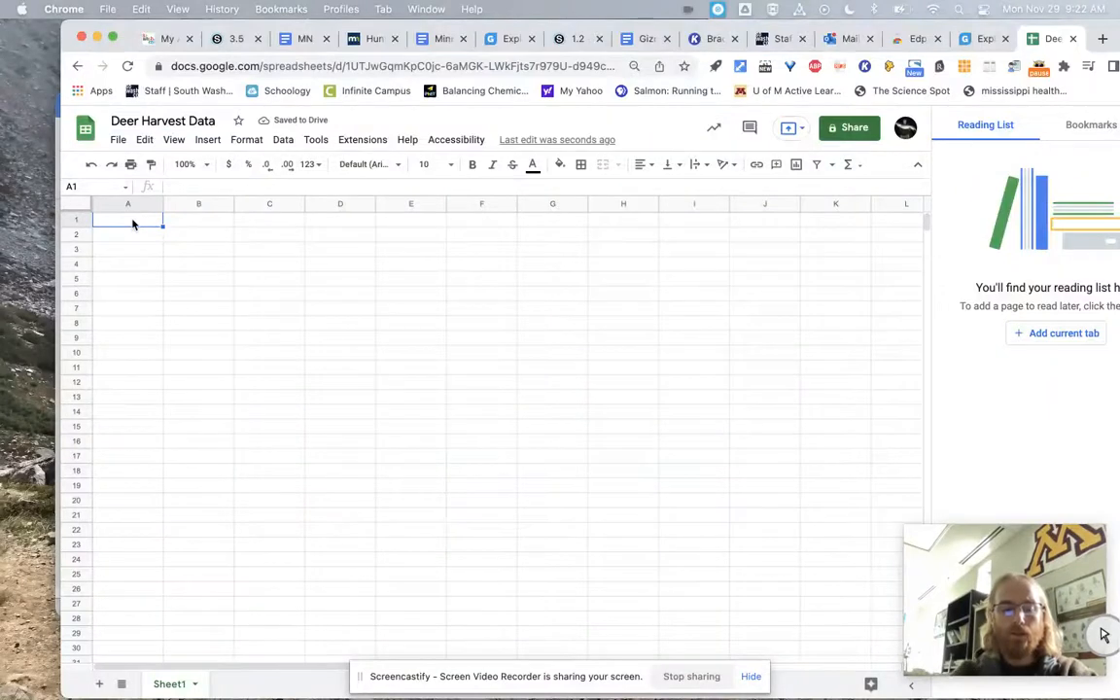
type("1974")
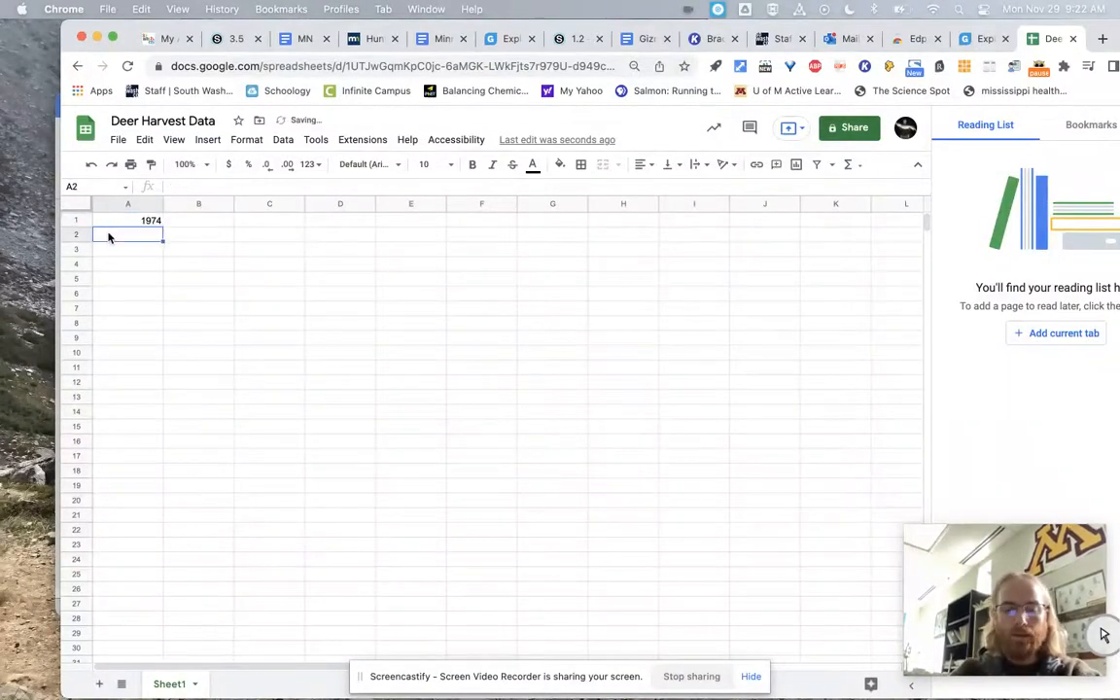
type("1975")
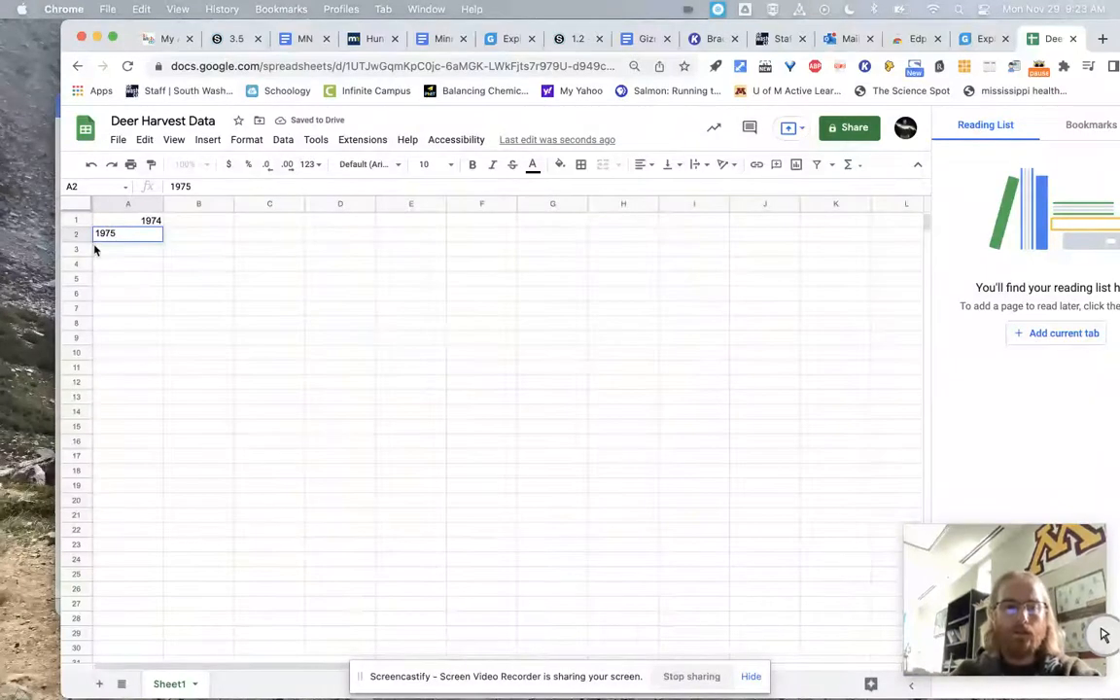
type("1976")
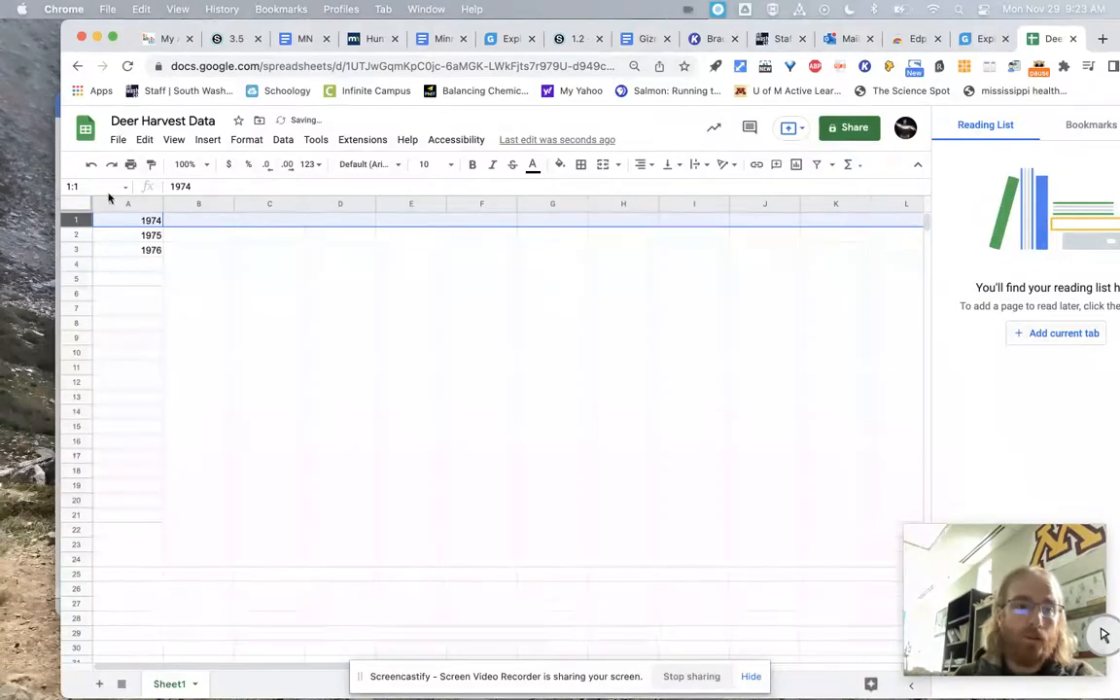
Add a header row 'Time (Years)' / 'Deer Harvested' and enter harvests 160,000, 120,000, 200,000
left_click(207, 139)
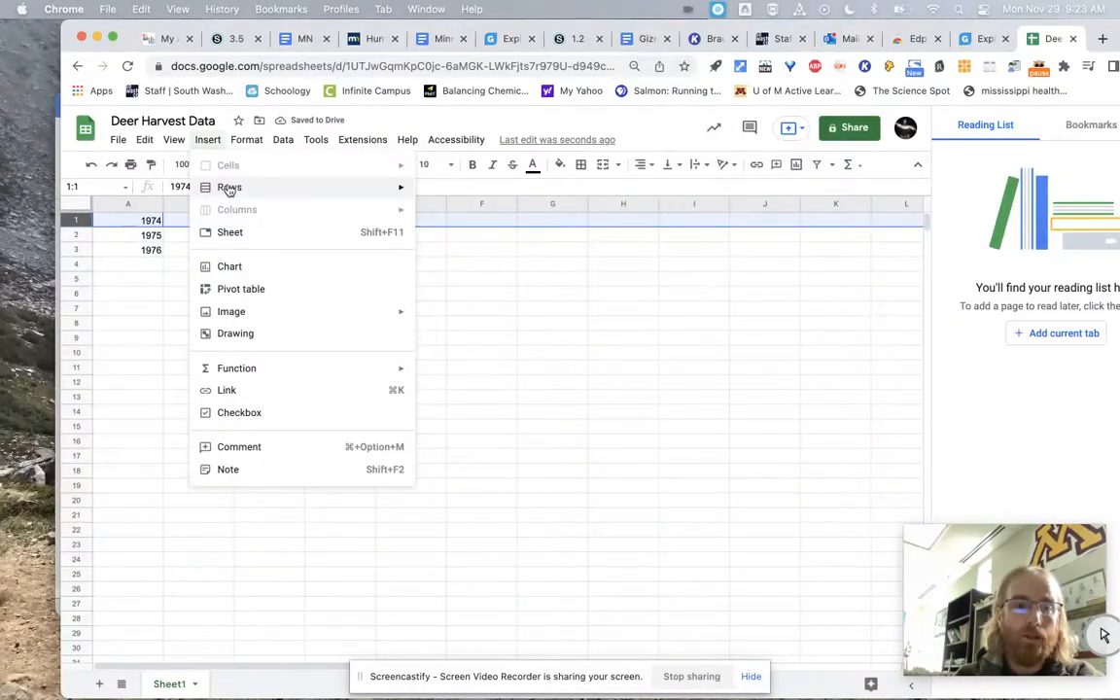
left_click(229, 186)
type("T")
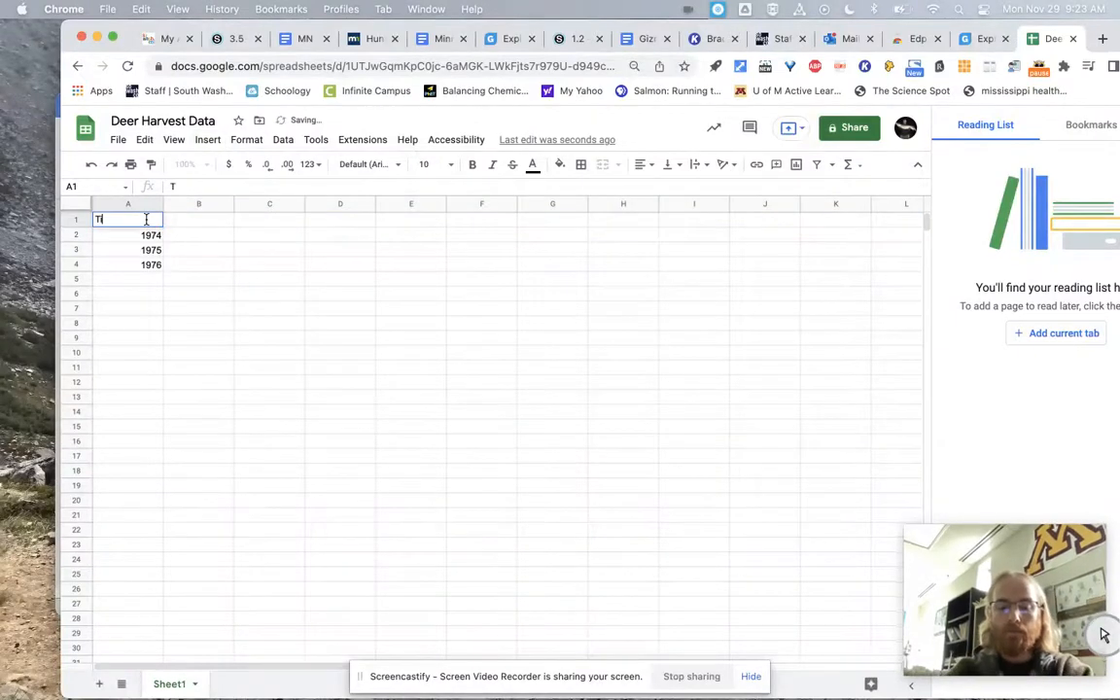
type("ime (Ye")
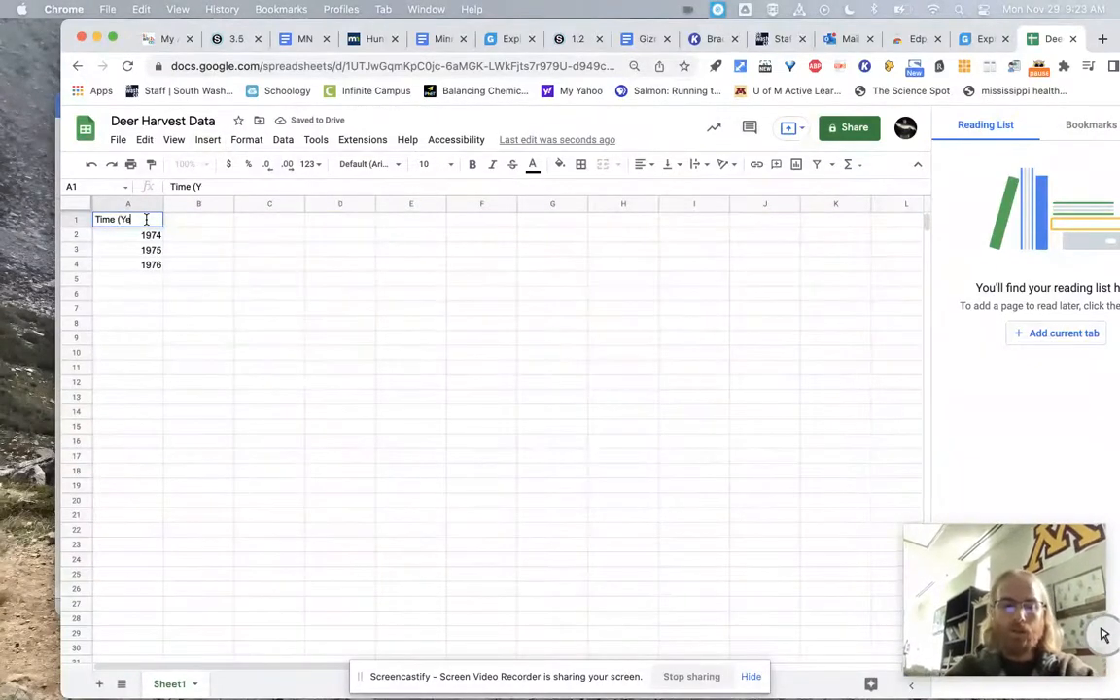
type("ears)")
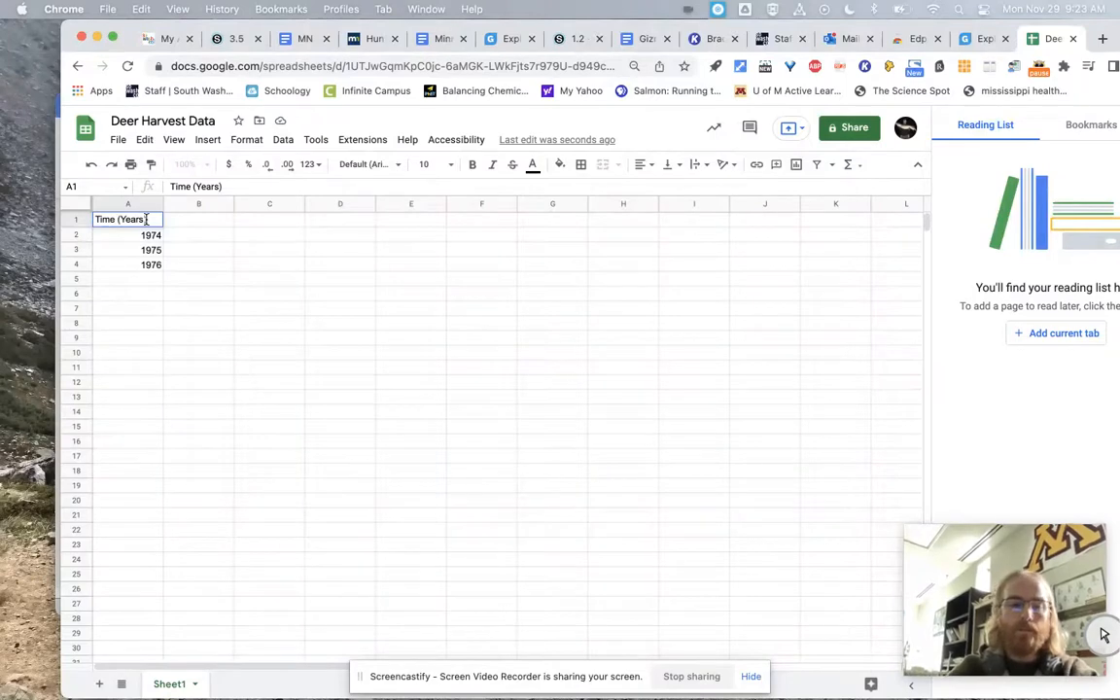
type("Deer Harvested")
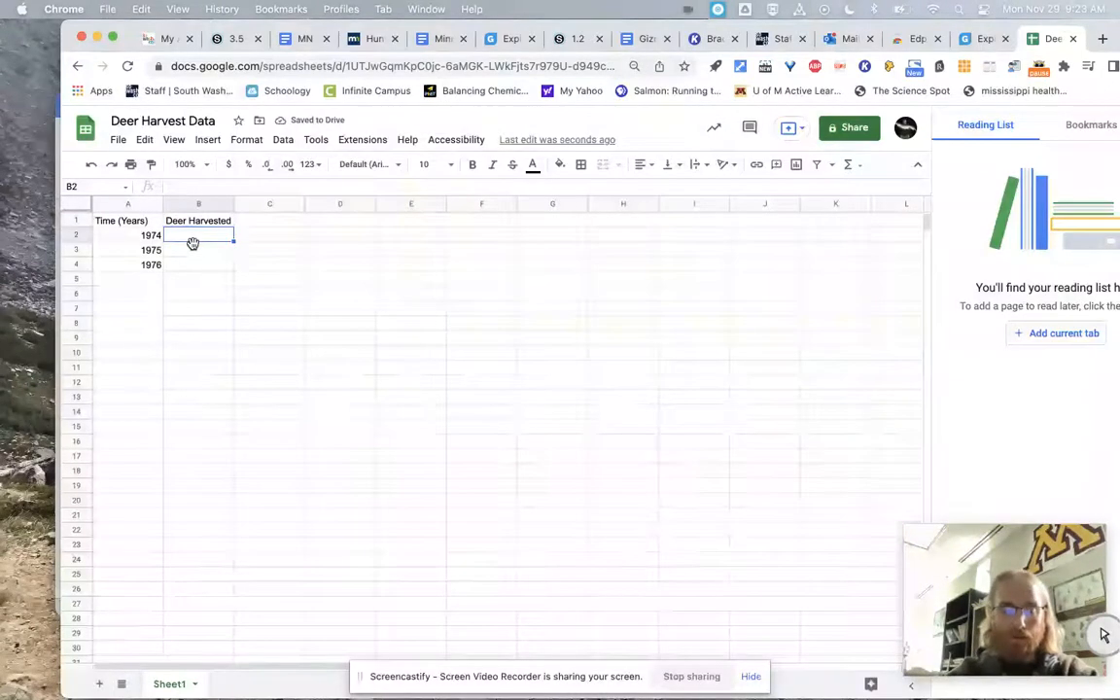
type("160,000")
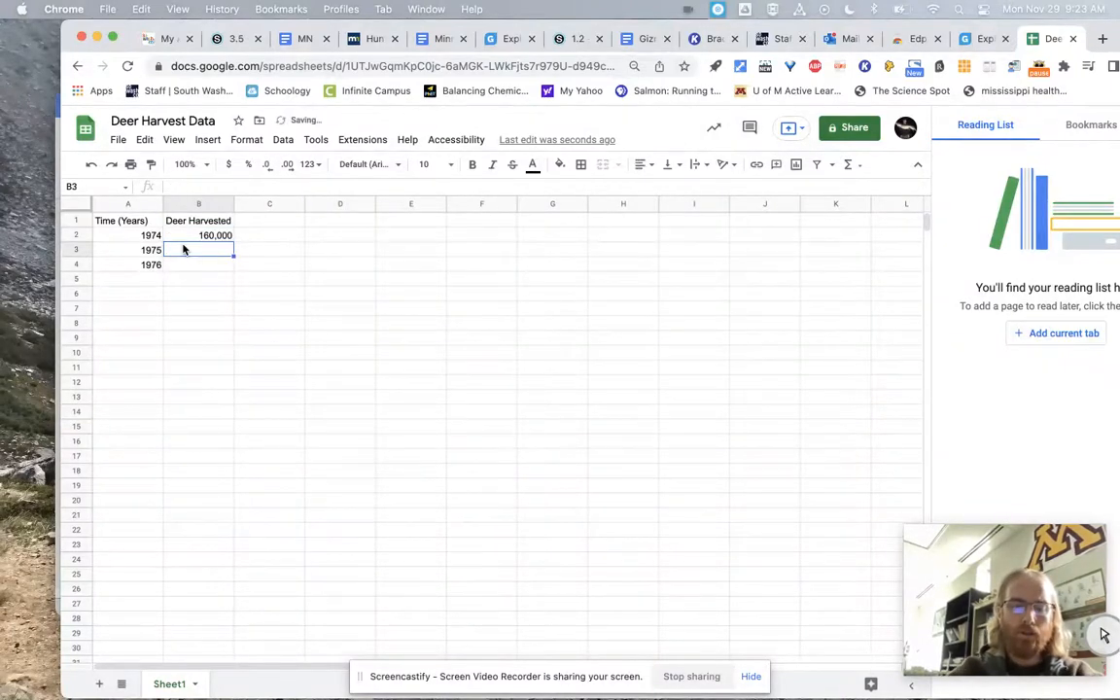
type("120,000")
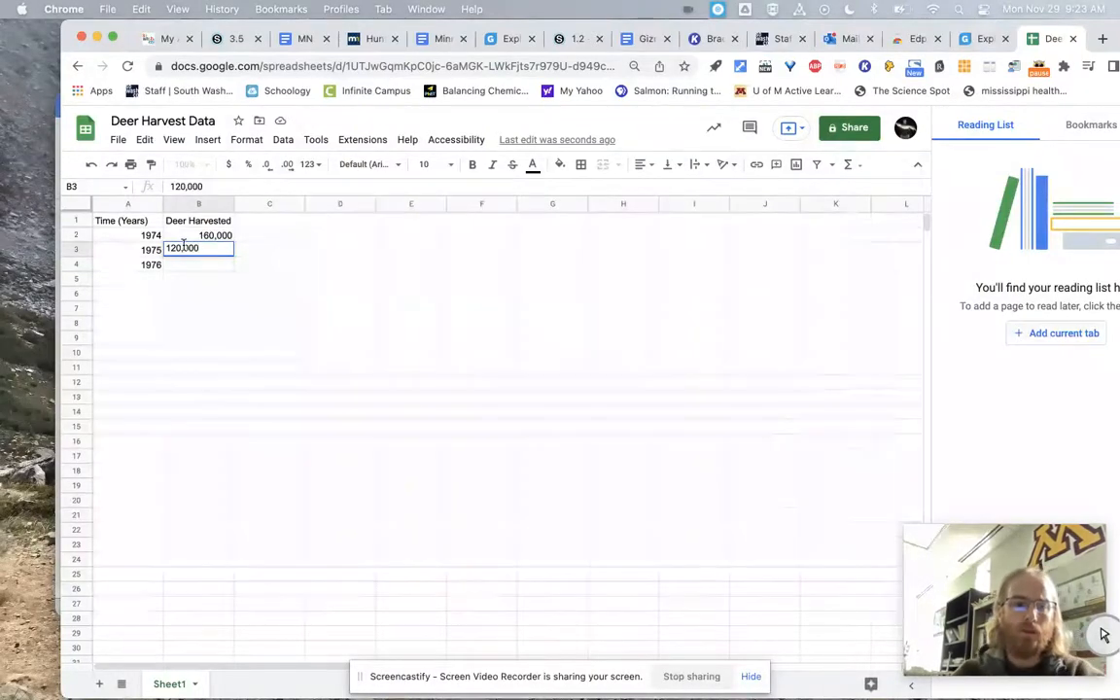
key("Return")
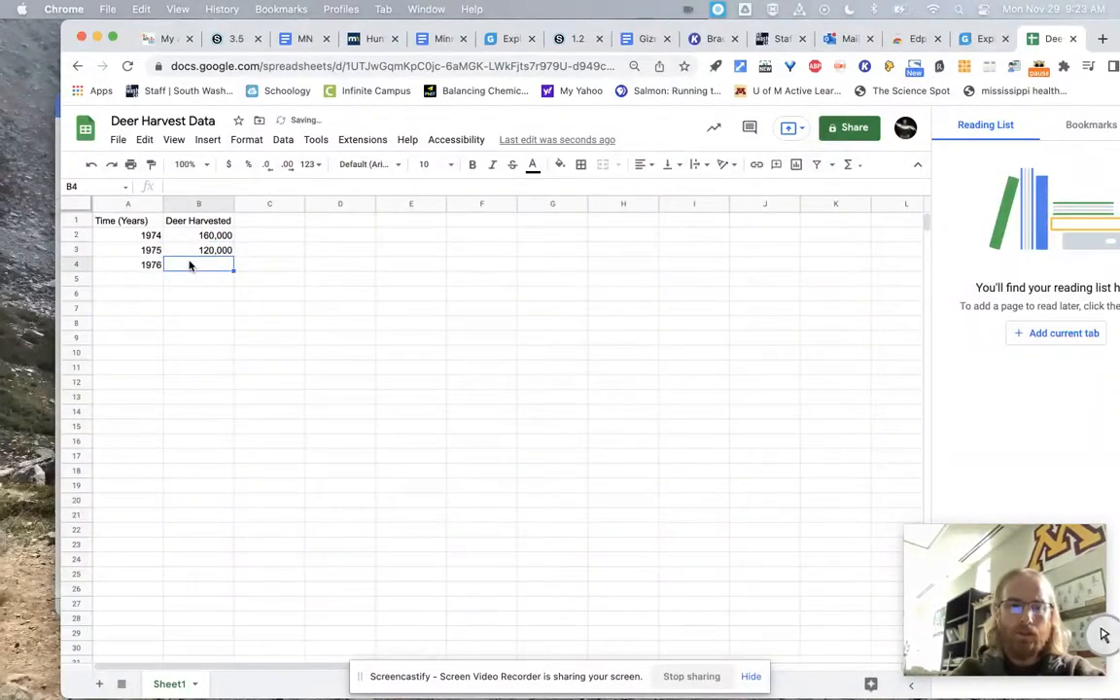
type("200,000")
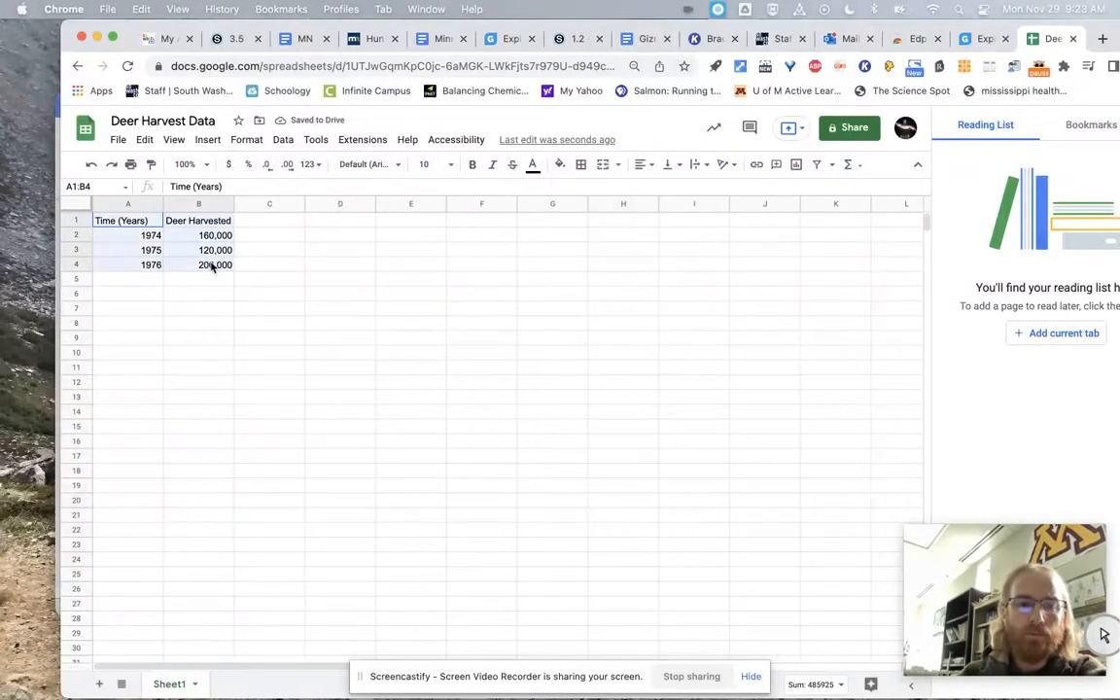
Insert a Deer Harvested vs. Time (Years) line chart, then go back to the Raw Data doc
left_click(207, 139)
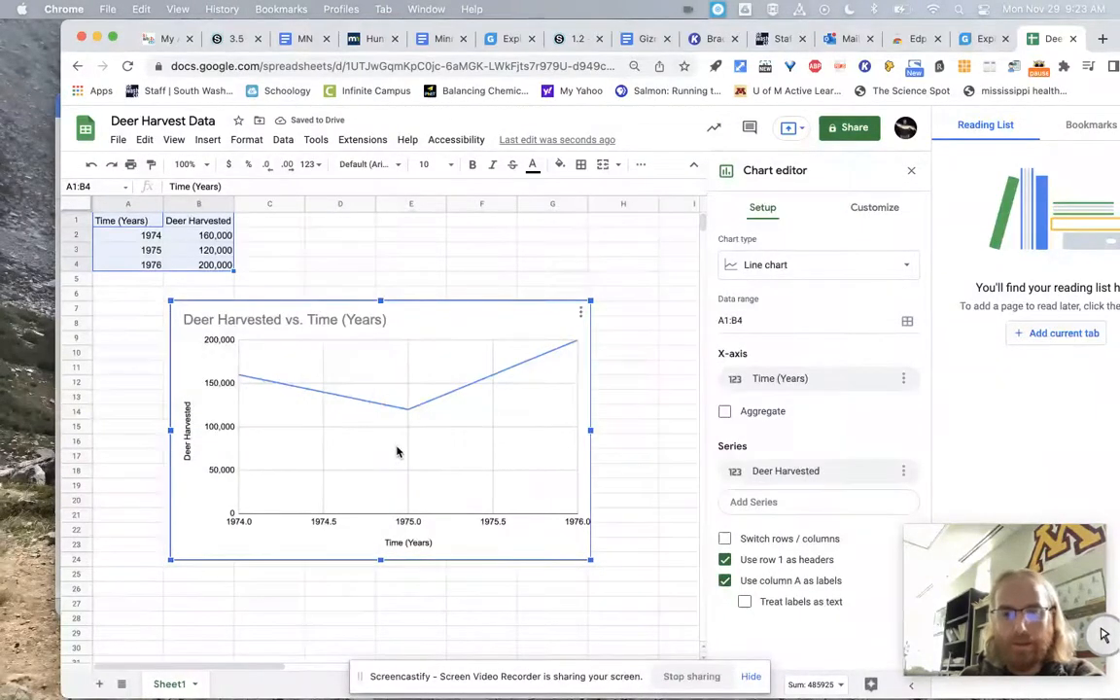
mouse_move(243, 399)
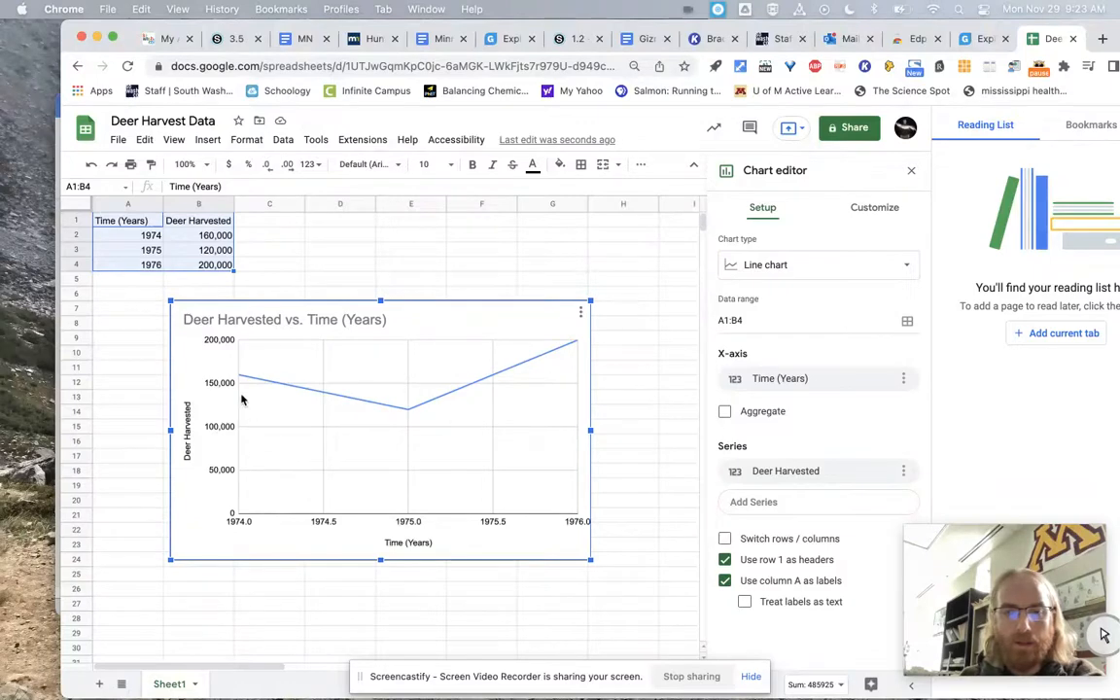
mouse_move(528, 372)
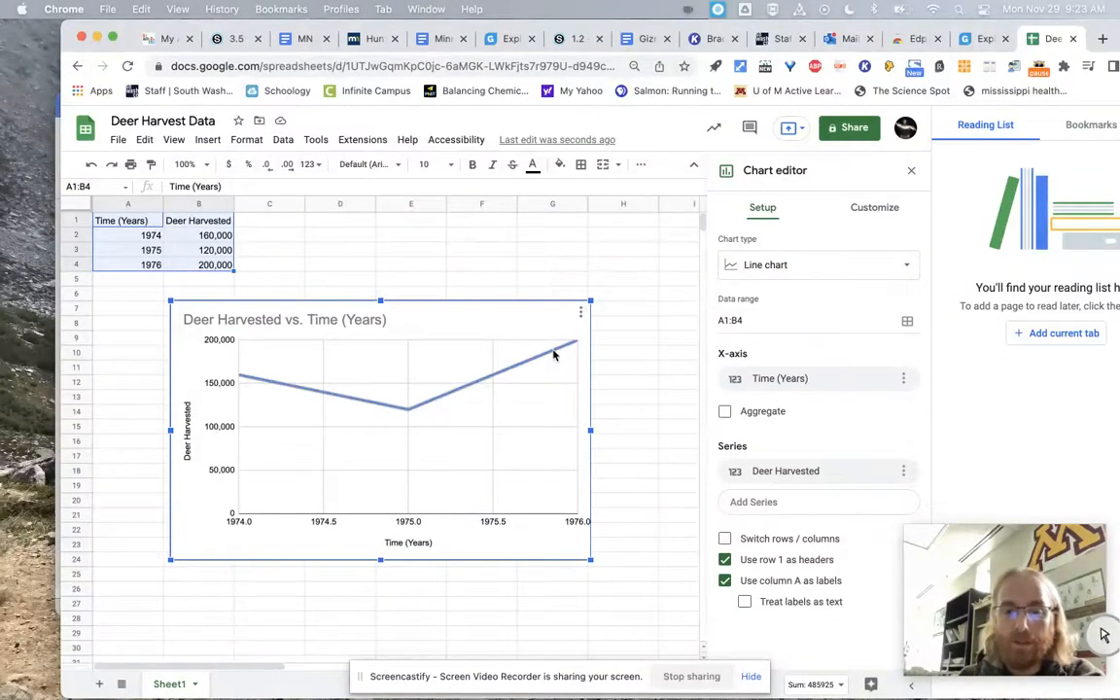
mouse_move(242, 382)
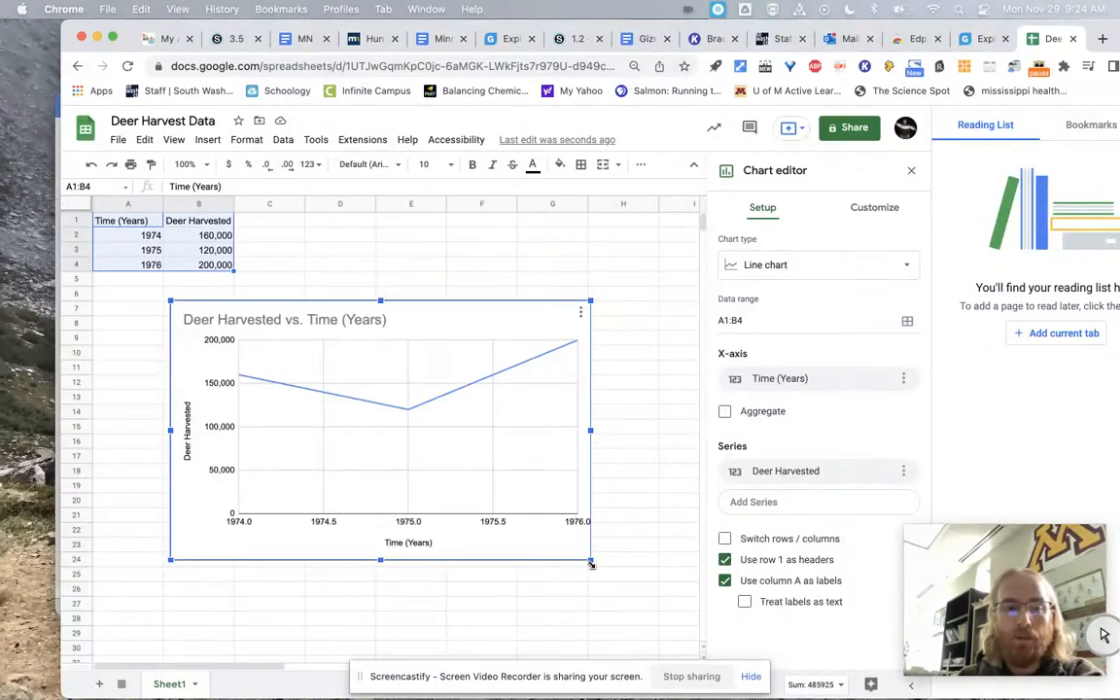
left_click(305, 39)
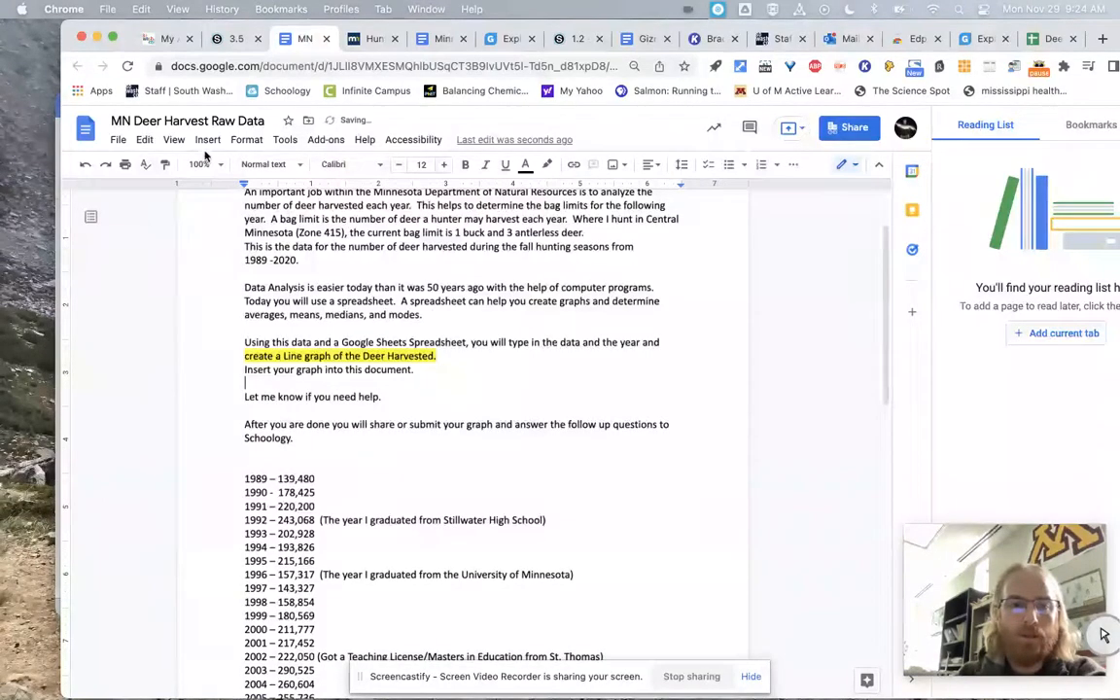
Import the Deer Harvest Data line chart into the doc from Sheets
left_click(207, 139)
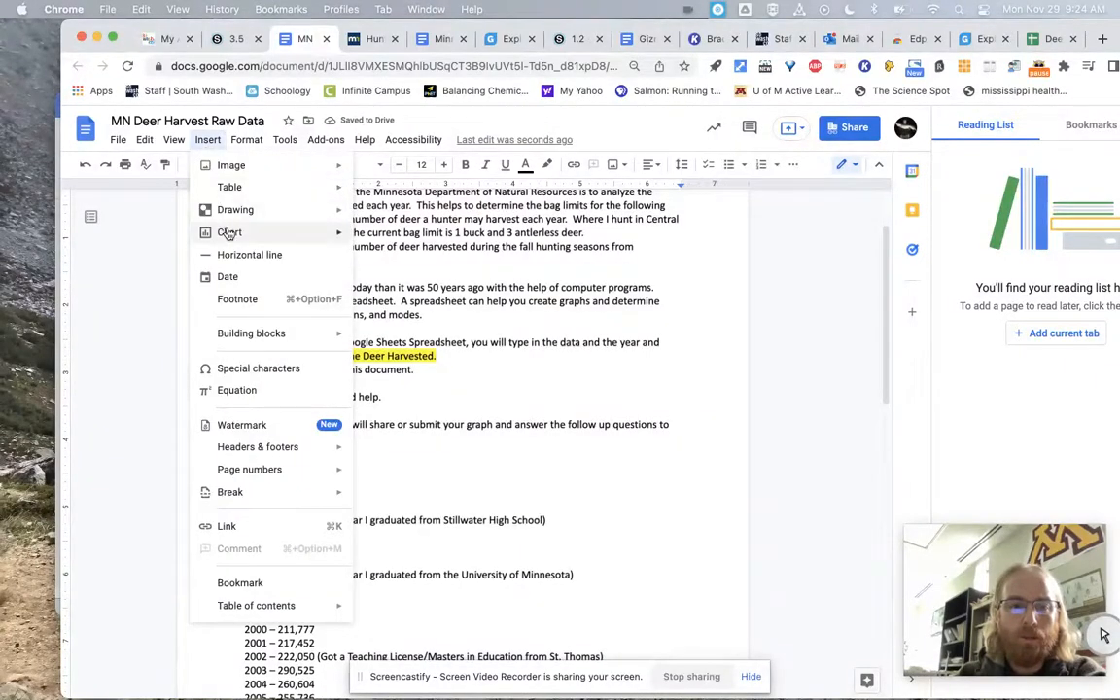
left_click(230, 231)
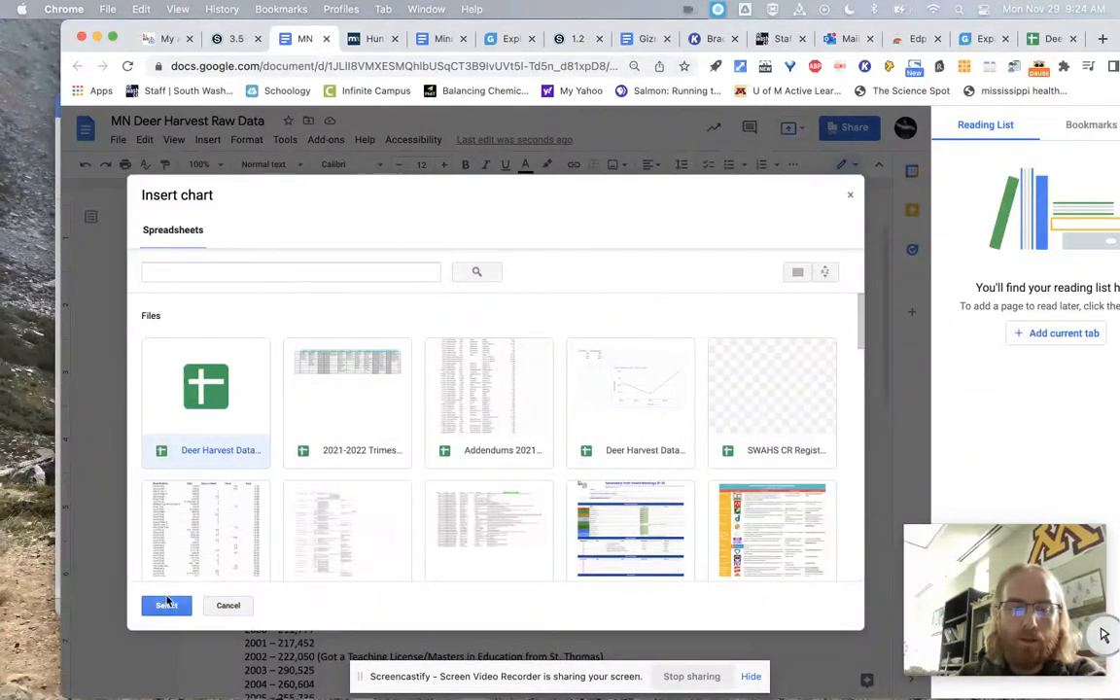
left_click(166, 604)
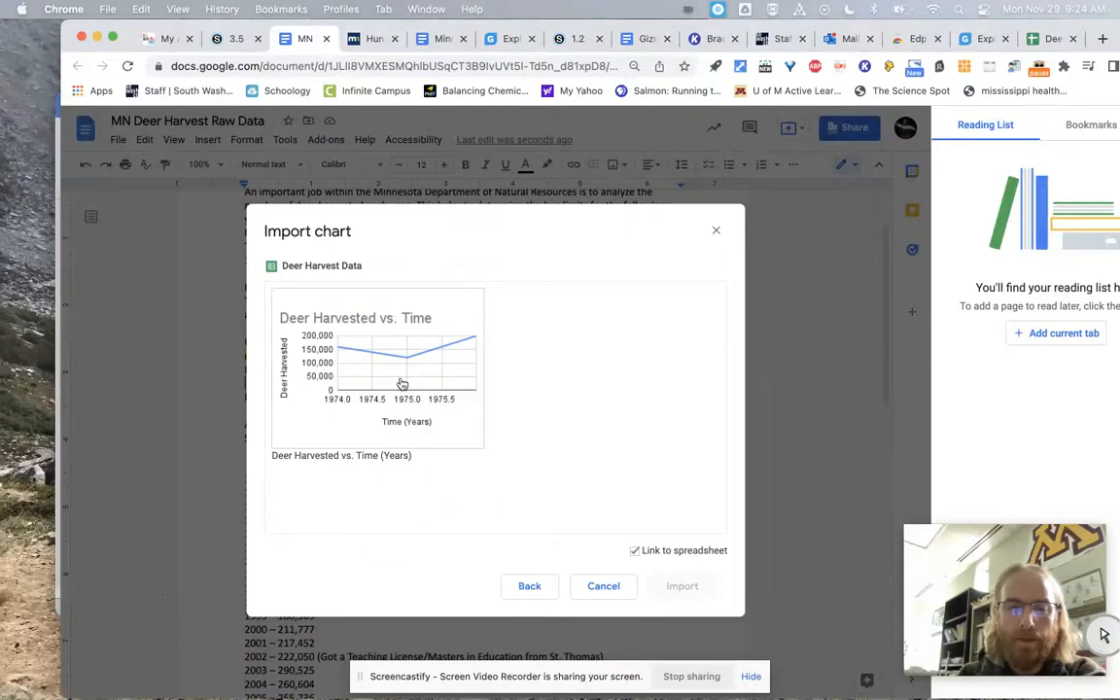
left_click(377, 366)
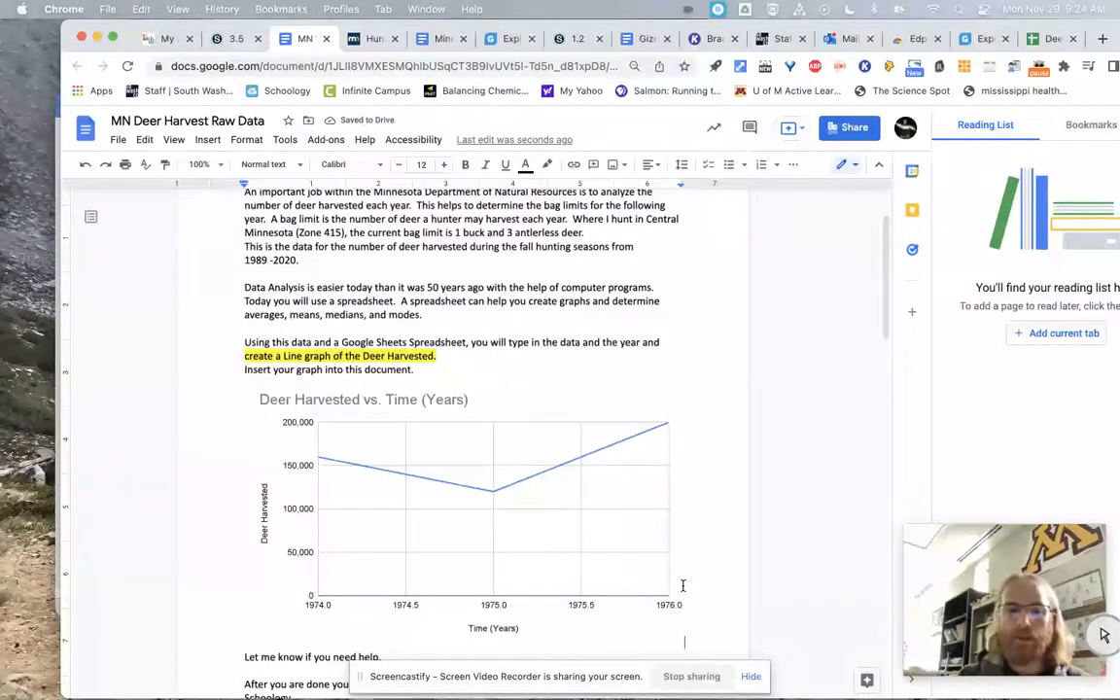
scroll("up", 3)
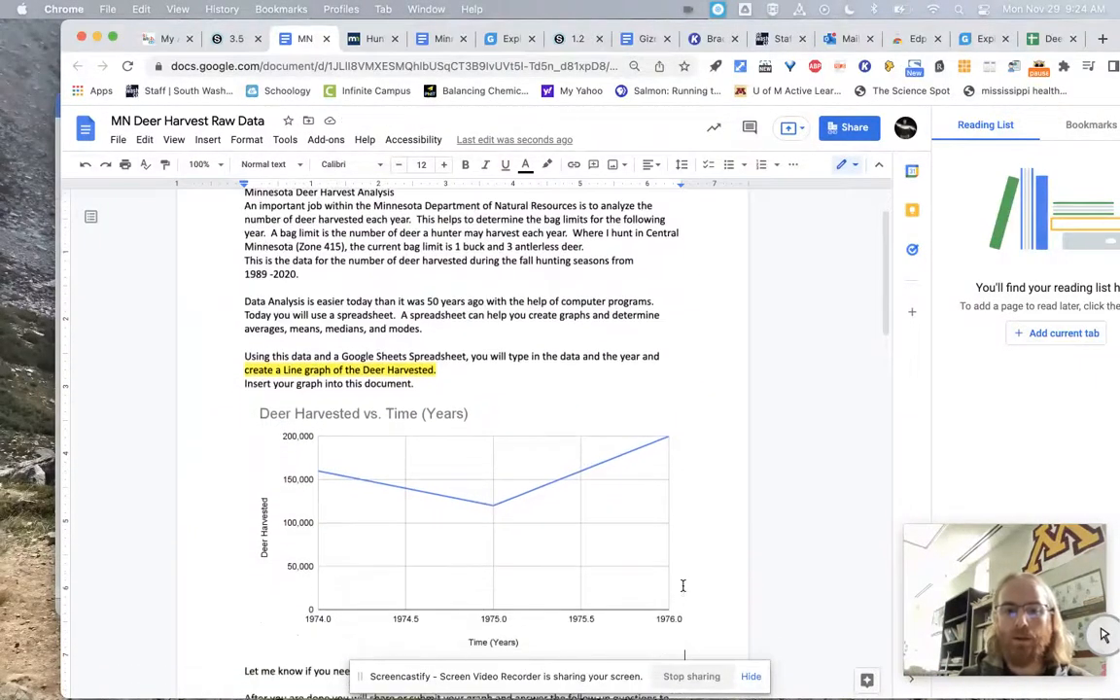
Read the doc's follow-up questions and average/SUM formula instructions, then return to the 3.5 assignment
scroll("down", 3)
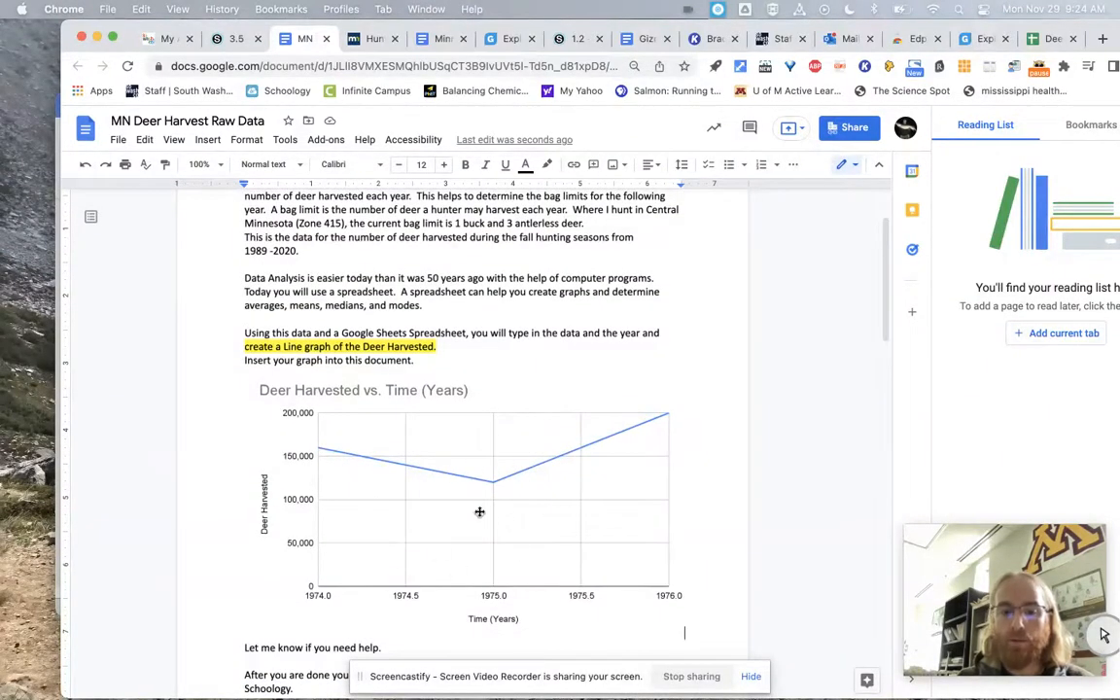
scroll("down", 3)
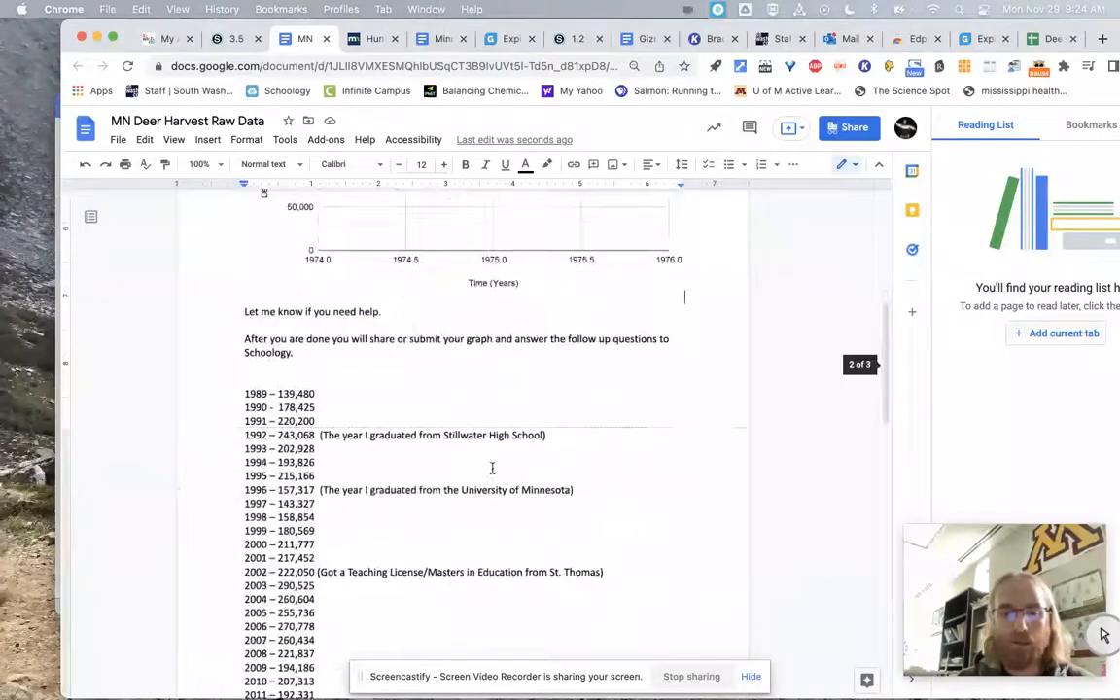
scroll("down", 3)
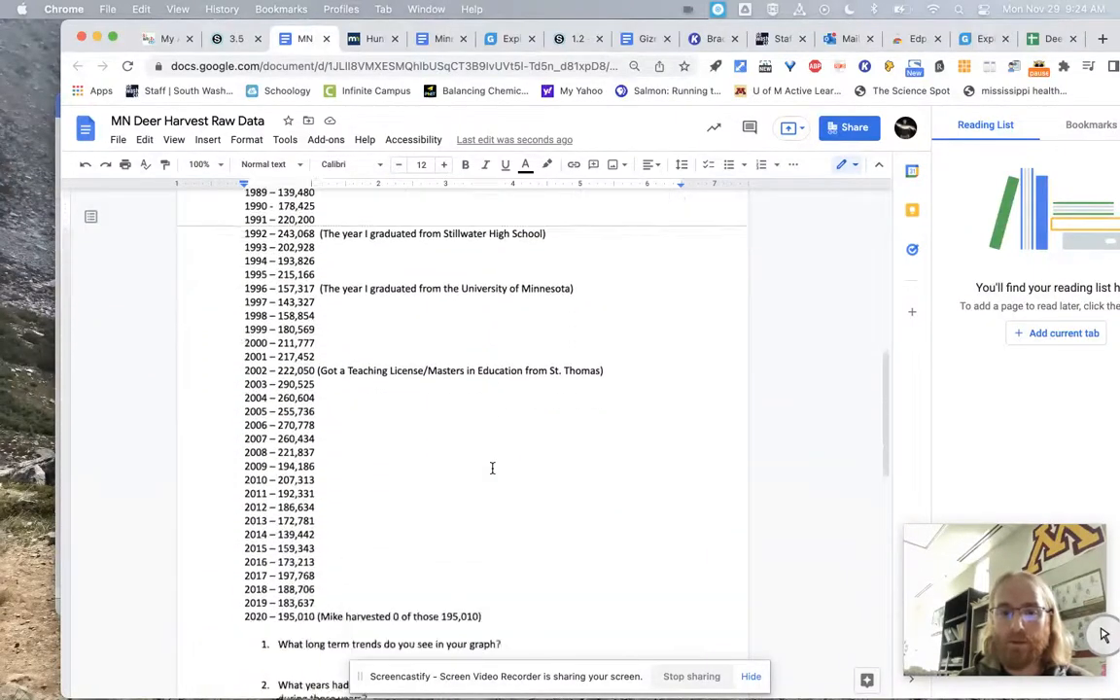
scroll("up", 3)
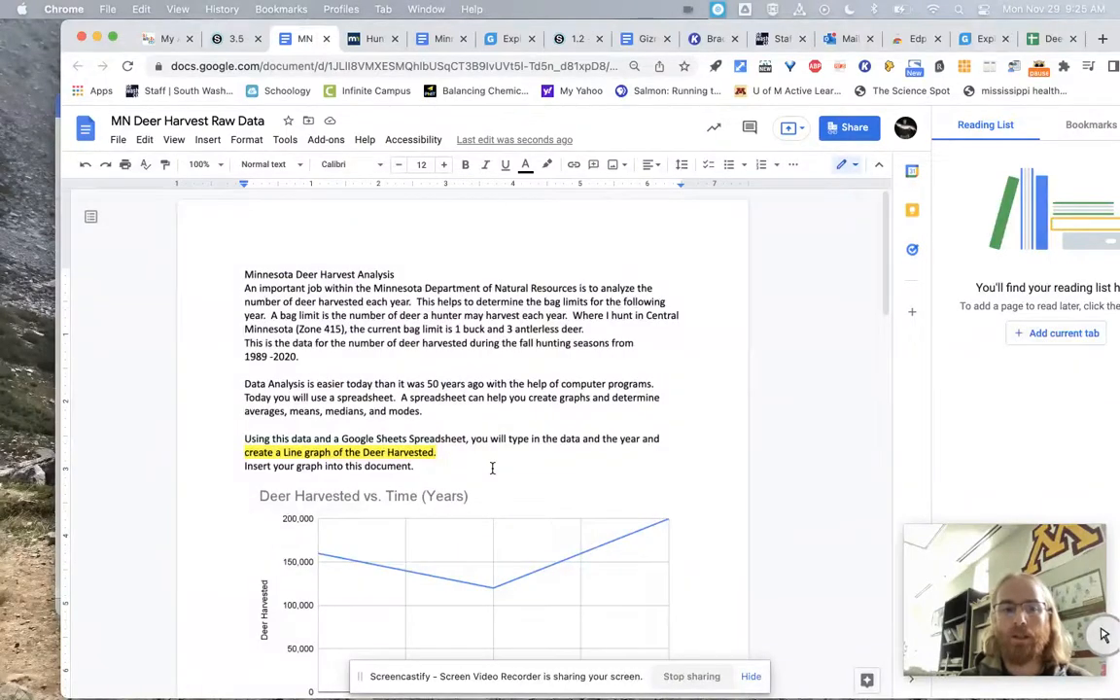
scroll("down", 3)
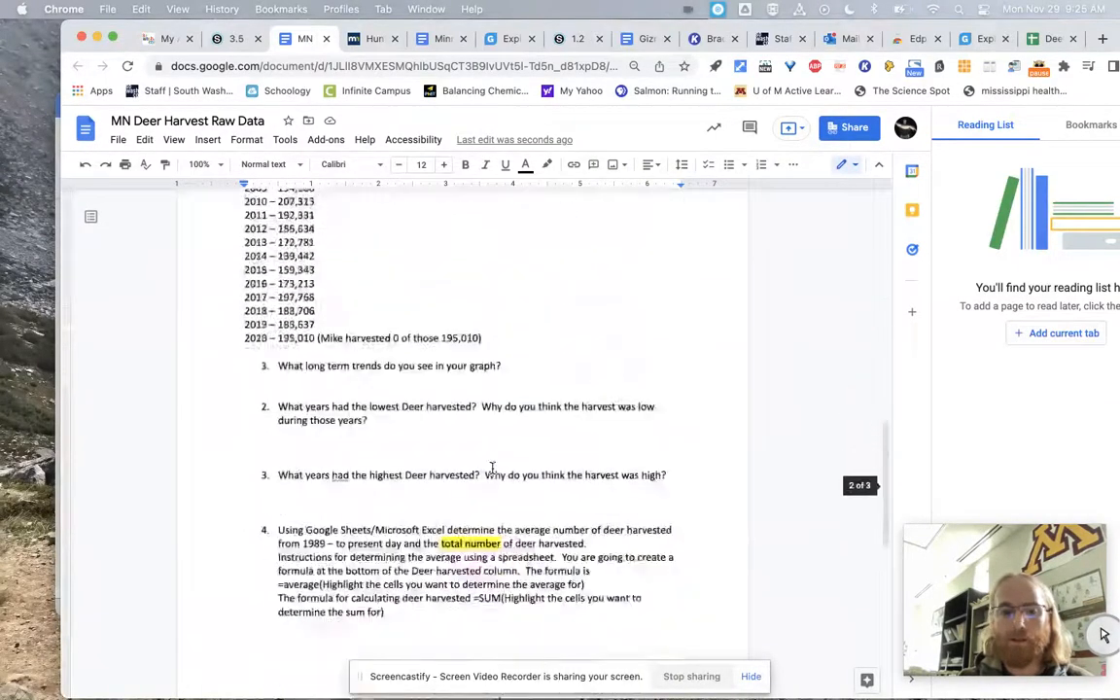
scroll("down", 3)
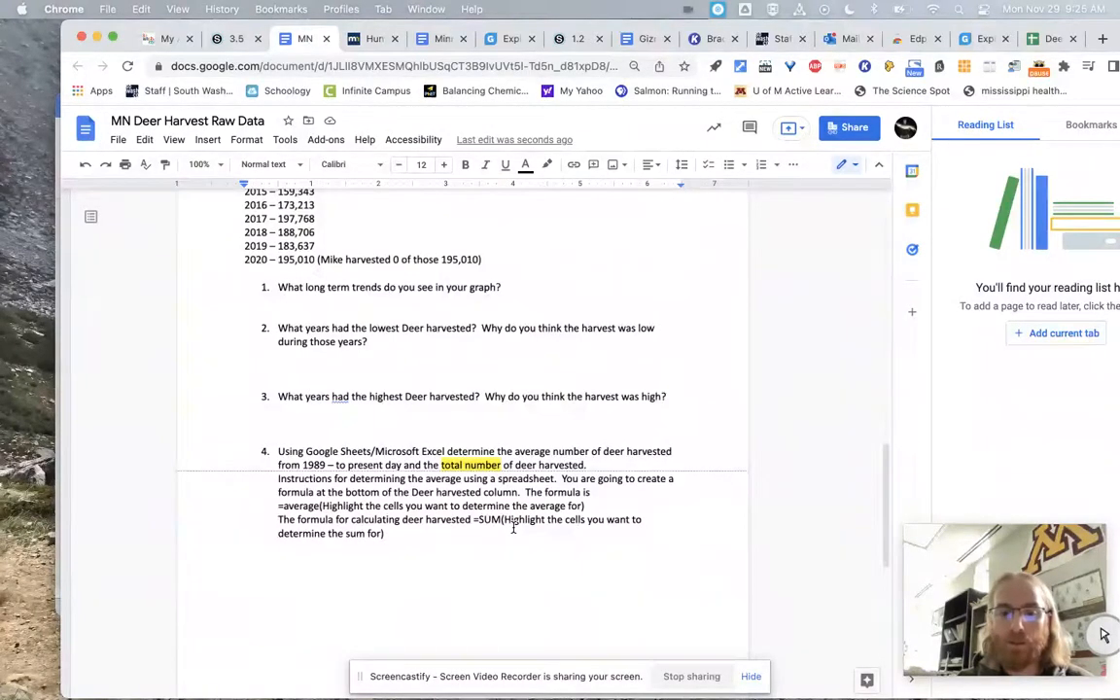
scroll("up", 3)
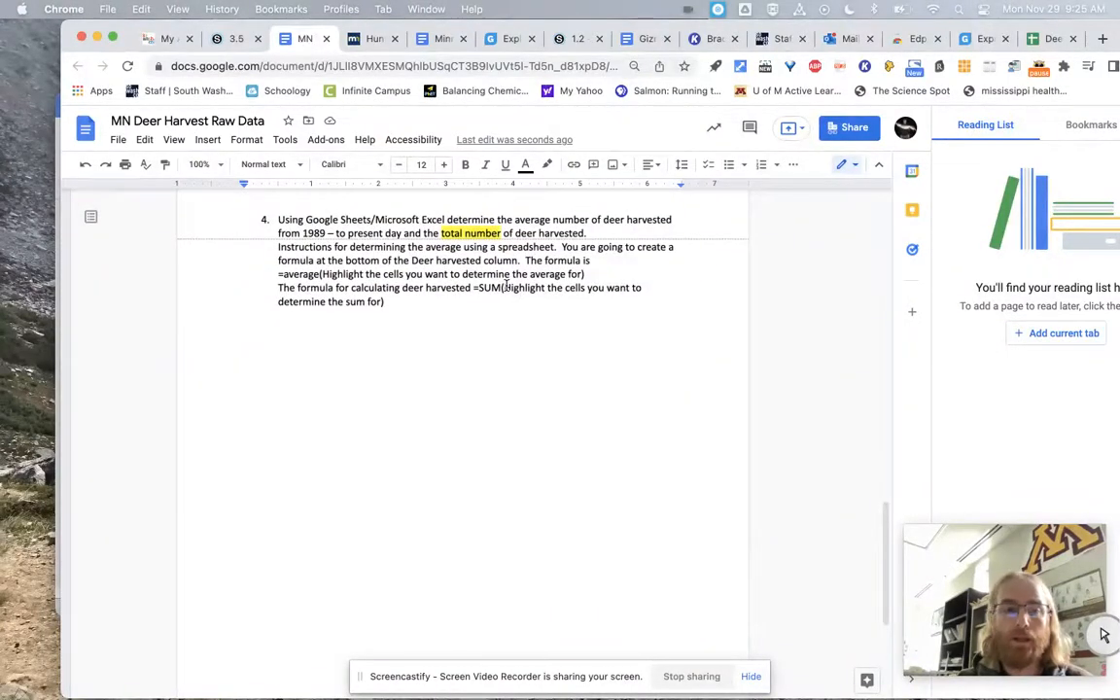
scroll("up", 3)
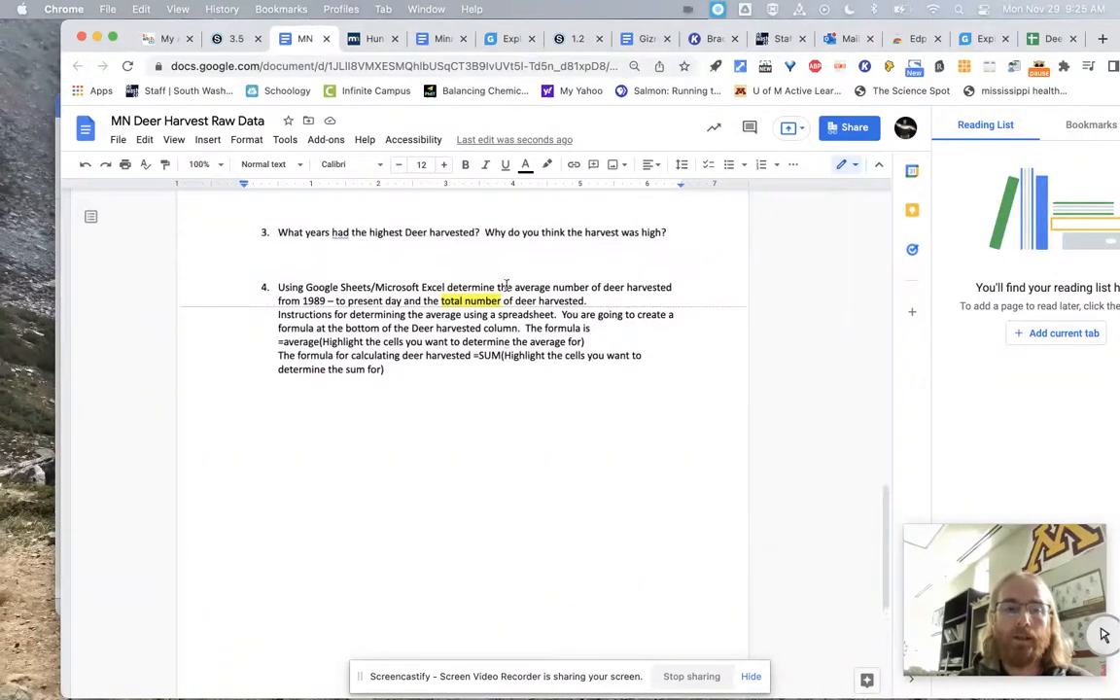
scroll("up", 3)
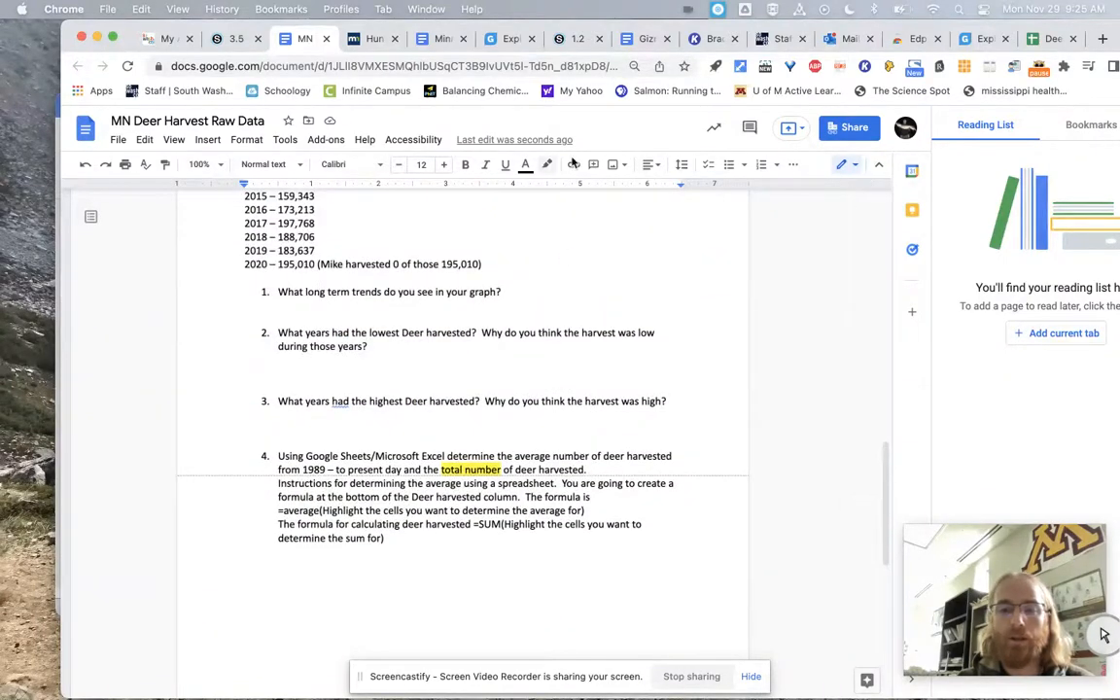
left_click(225, 38)
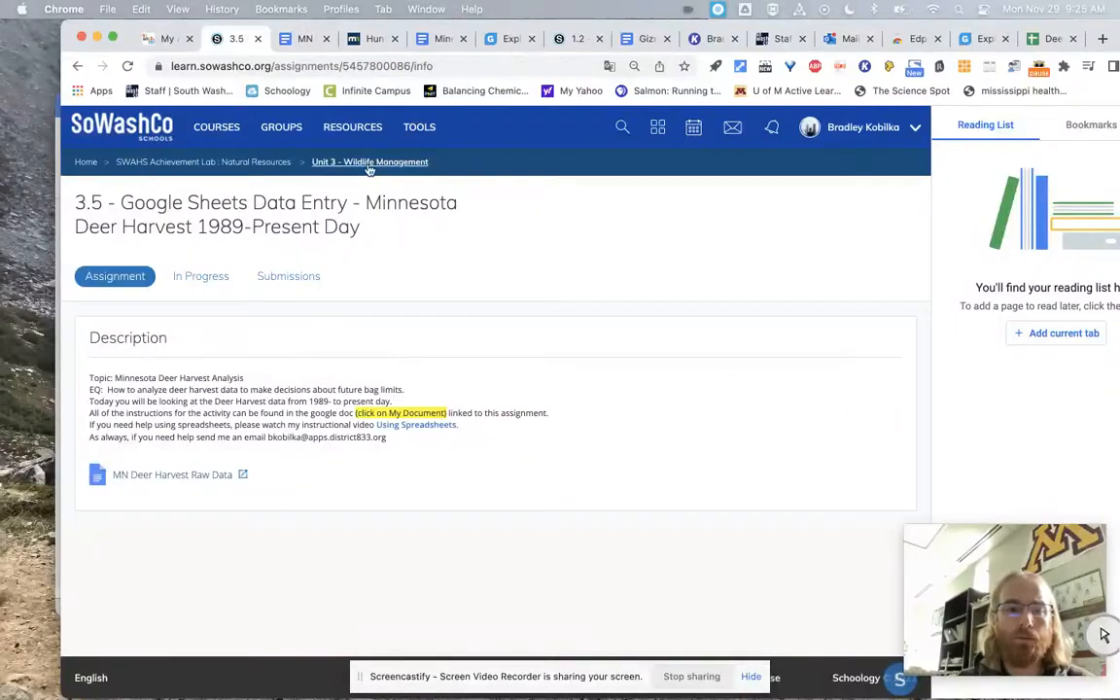
Review Unit 3 Wildlife Management materials through the Completion paper, then go back to Materials
left_click(370, 162)
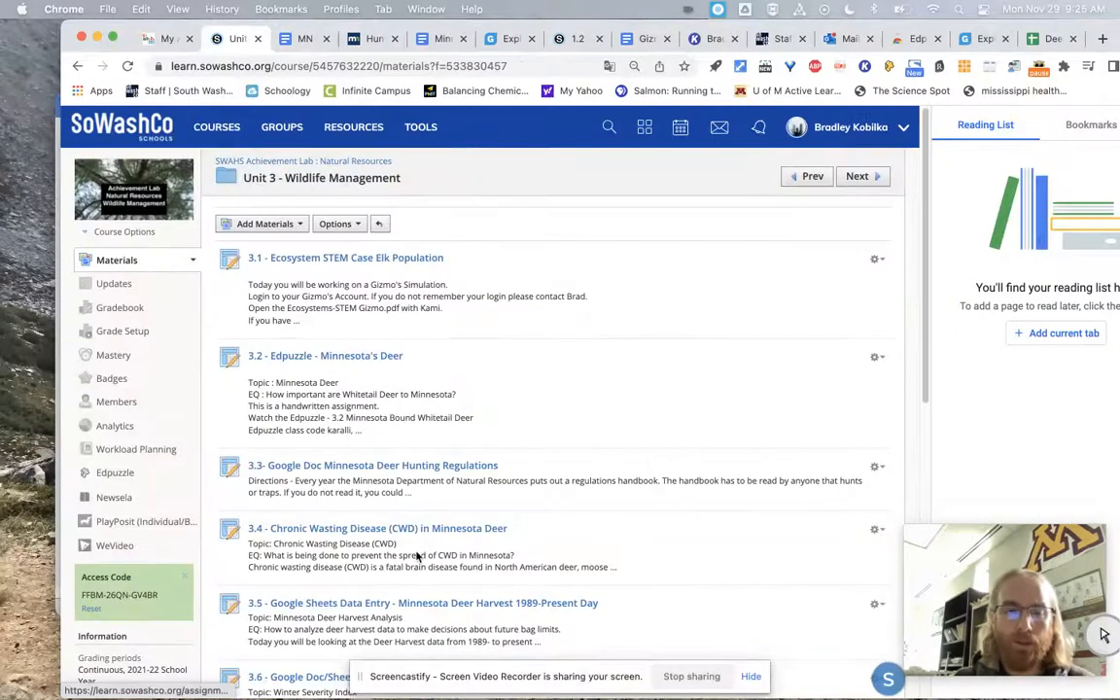
scroll("down", 3)
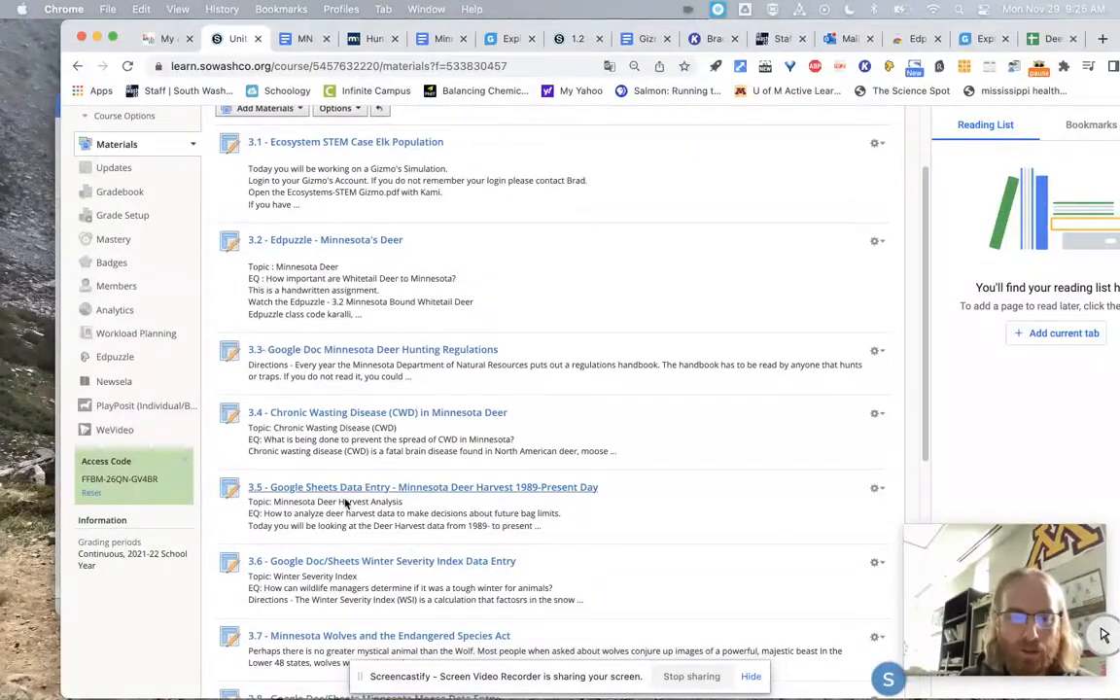
scroll("down", 3)
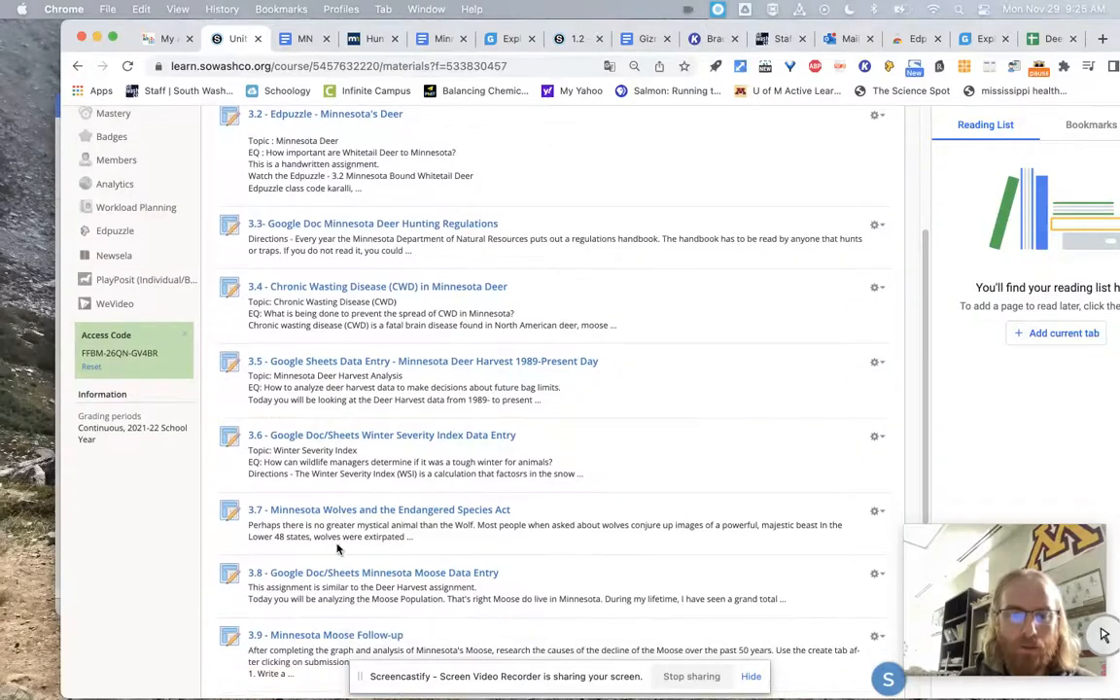
mouse_move(423, 476)
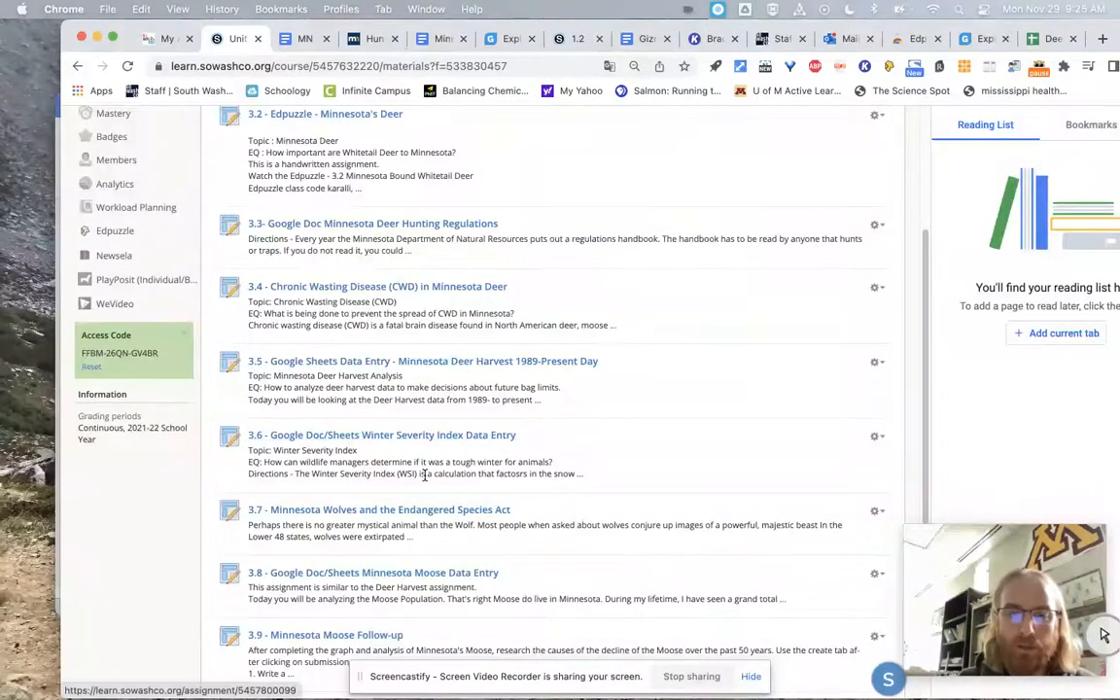
scroll("down", 3)
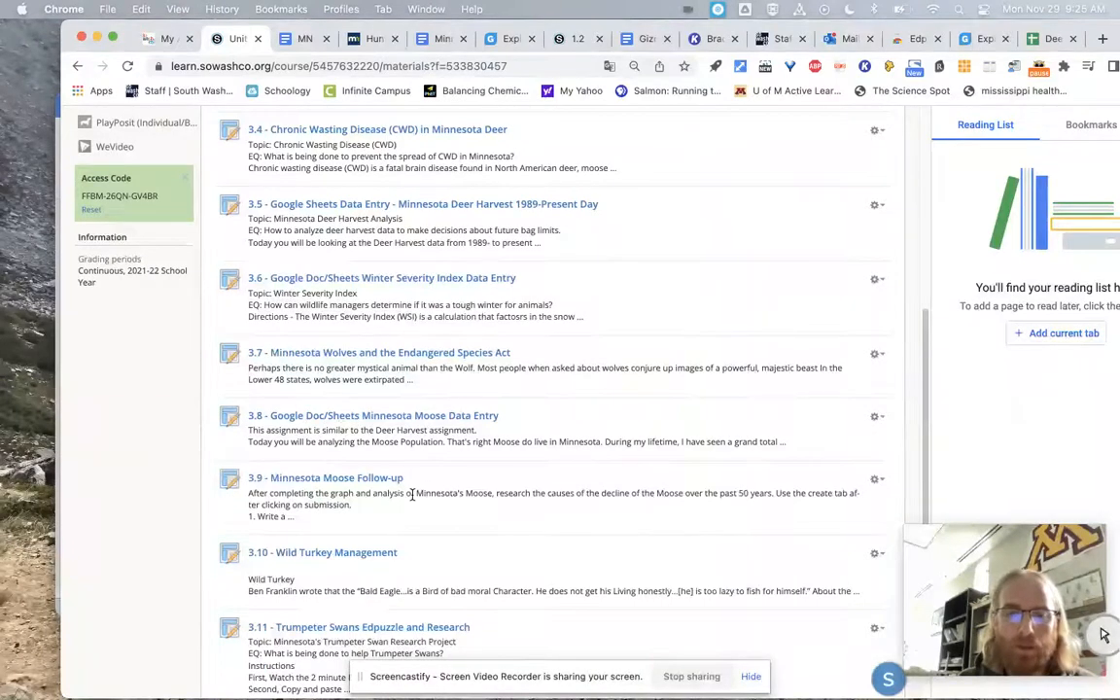
scroll("down", 3)
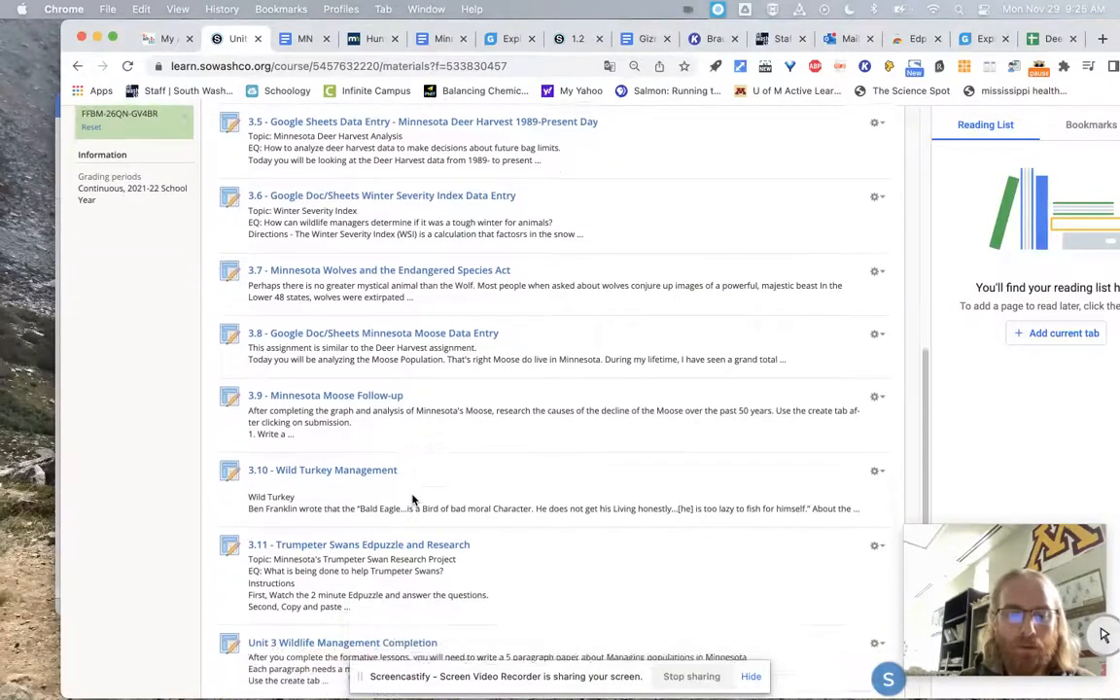
scroll("down", 3)
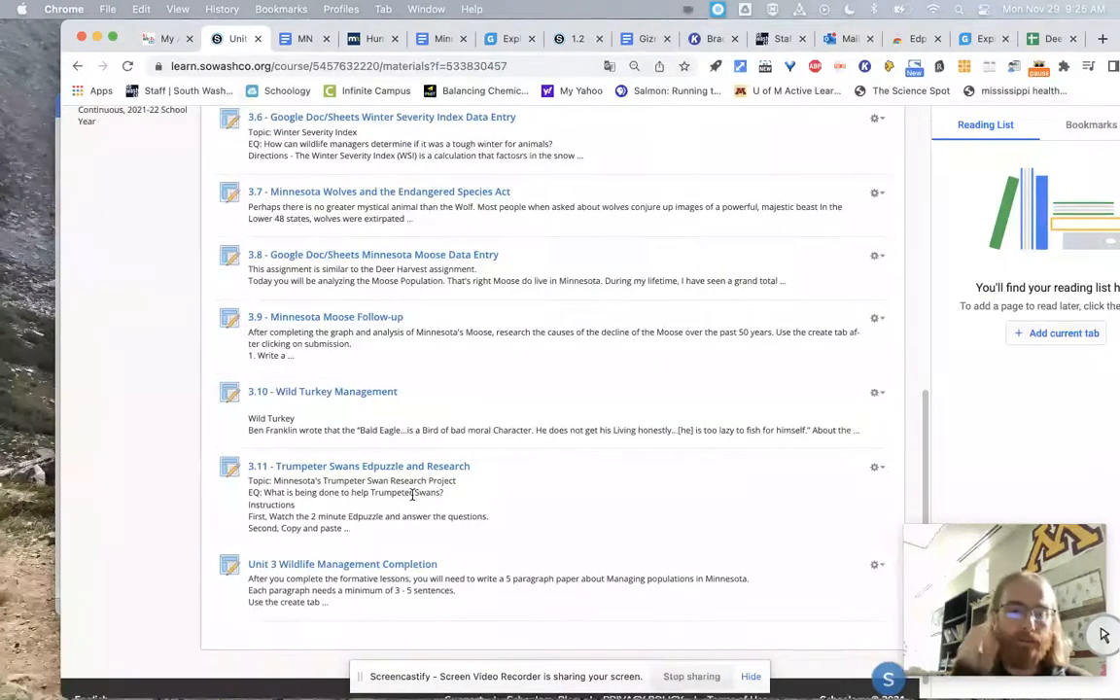
scroll("up", 3)
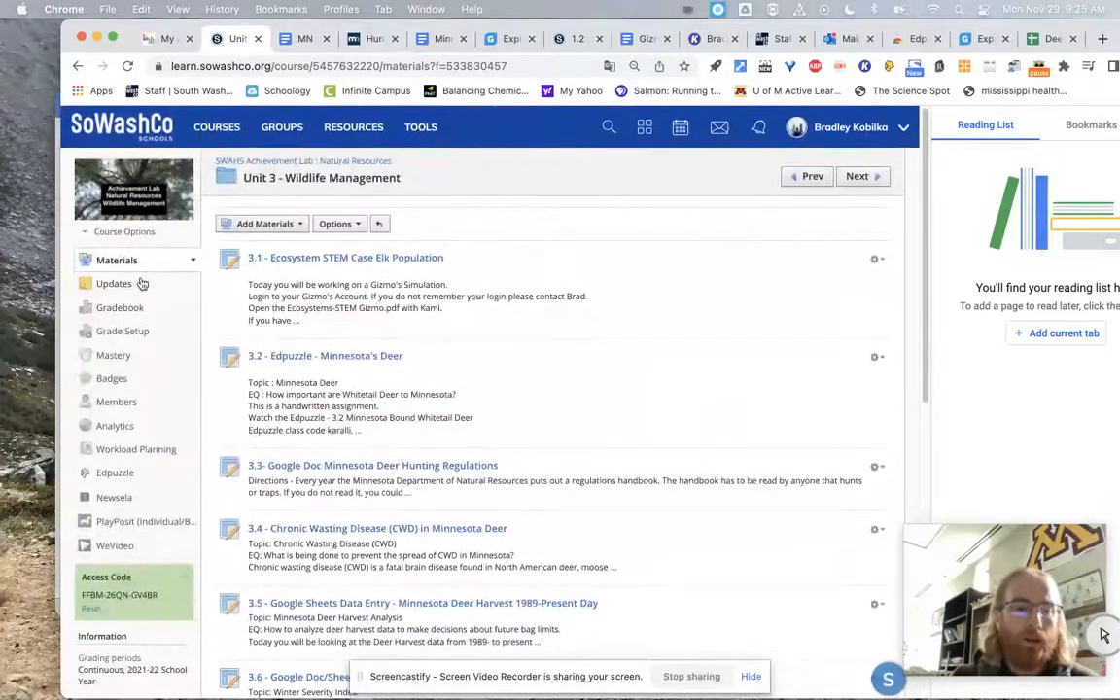
left_click(117, 259)
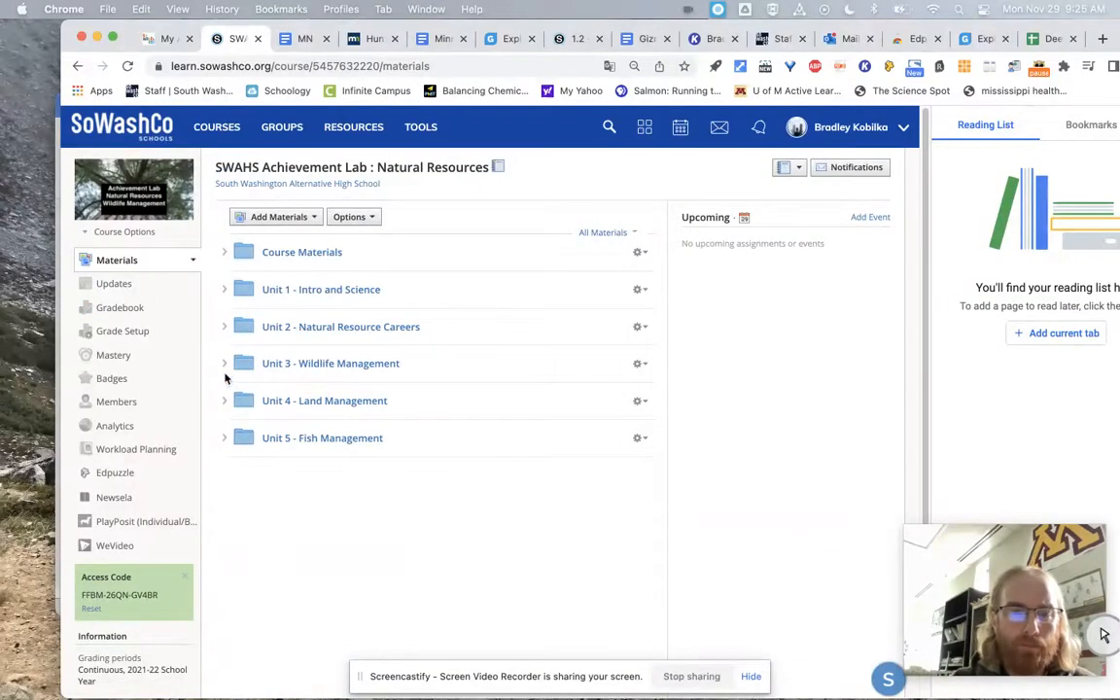
Expand Unit 4 - Land Management to list lessons 4.1 Minnesota Ecology through Land Management Completion
left_click(224, 399)
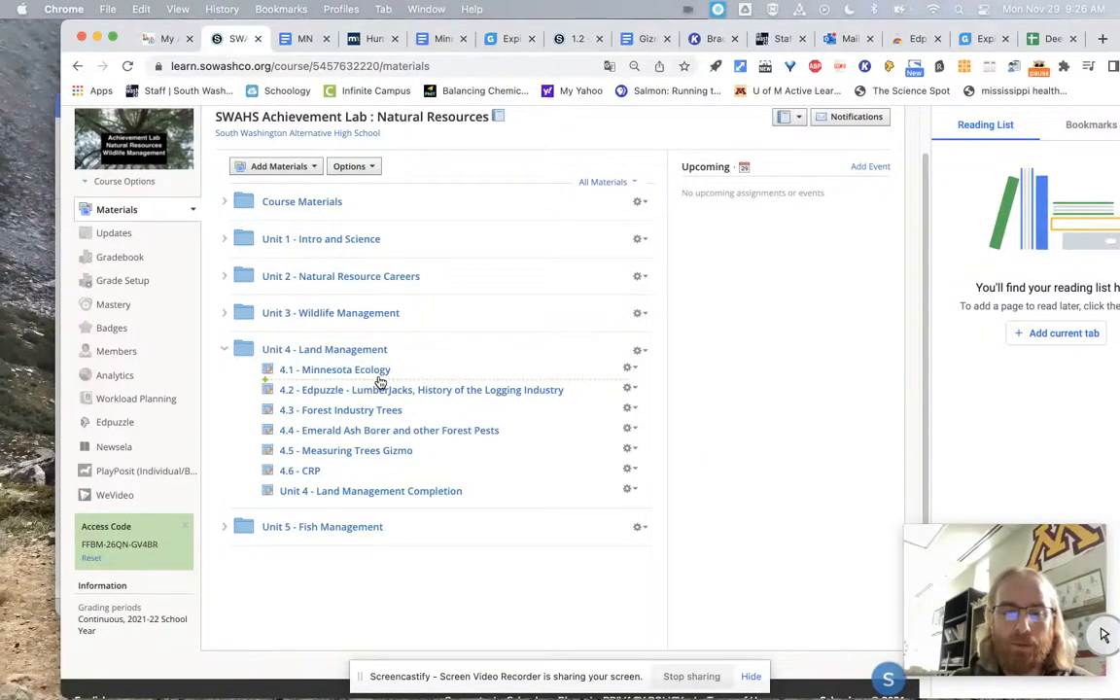
mouse_move(525, 506)
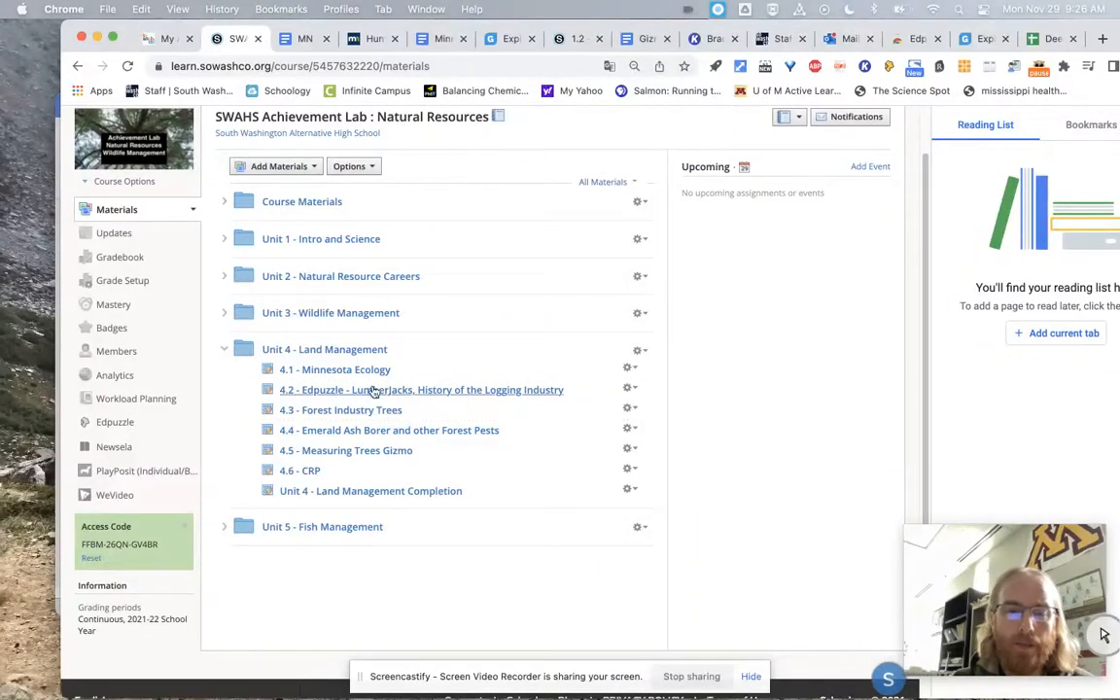
mouse_move(386, 429)
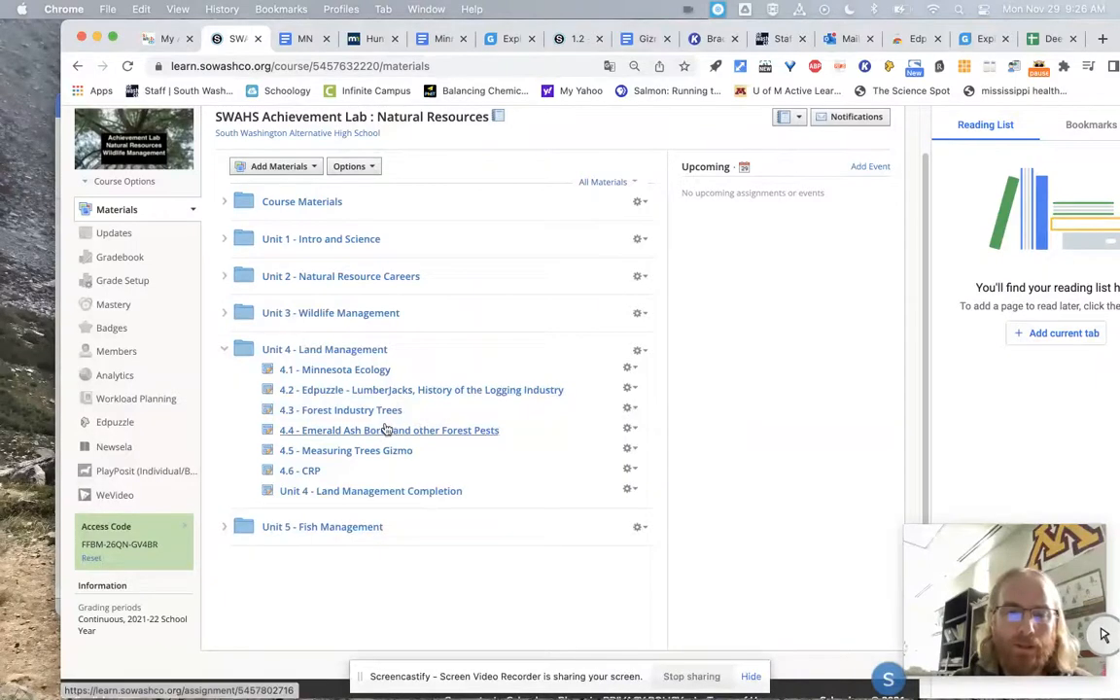
mouse_move(525, 389)
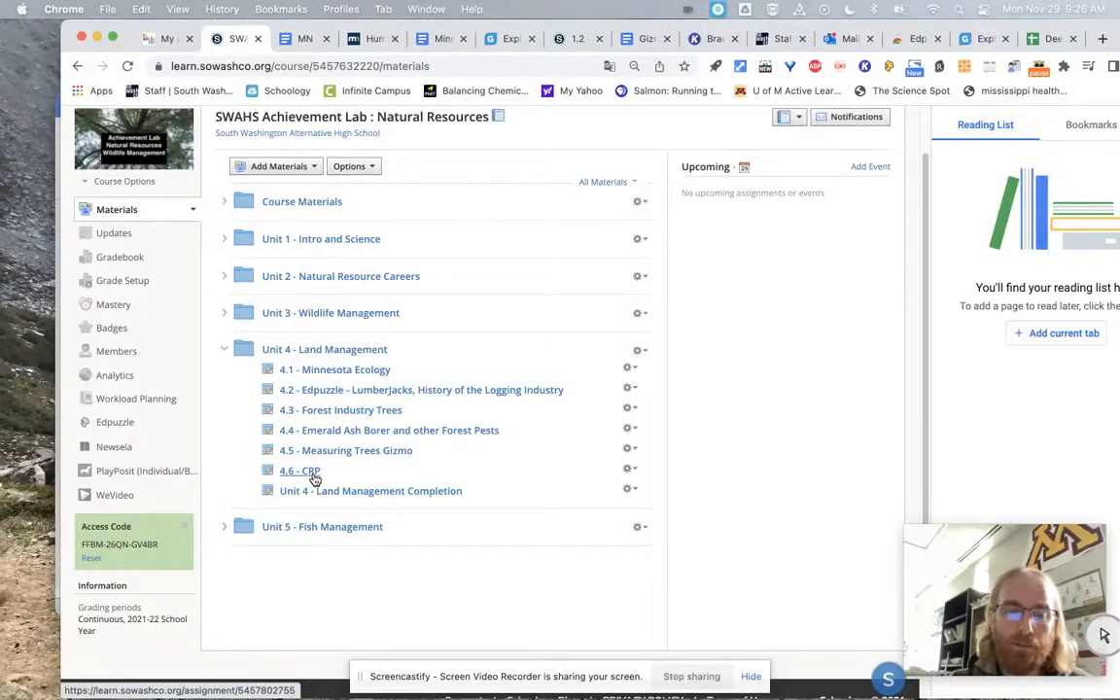
mouse_move(214, 536)
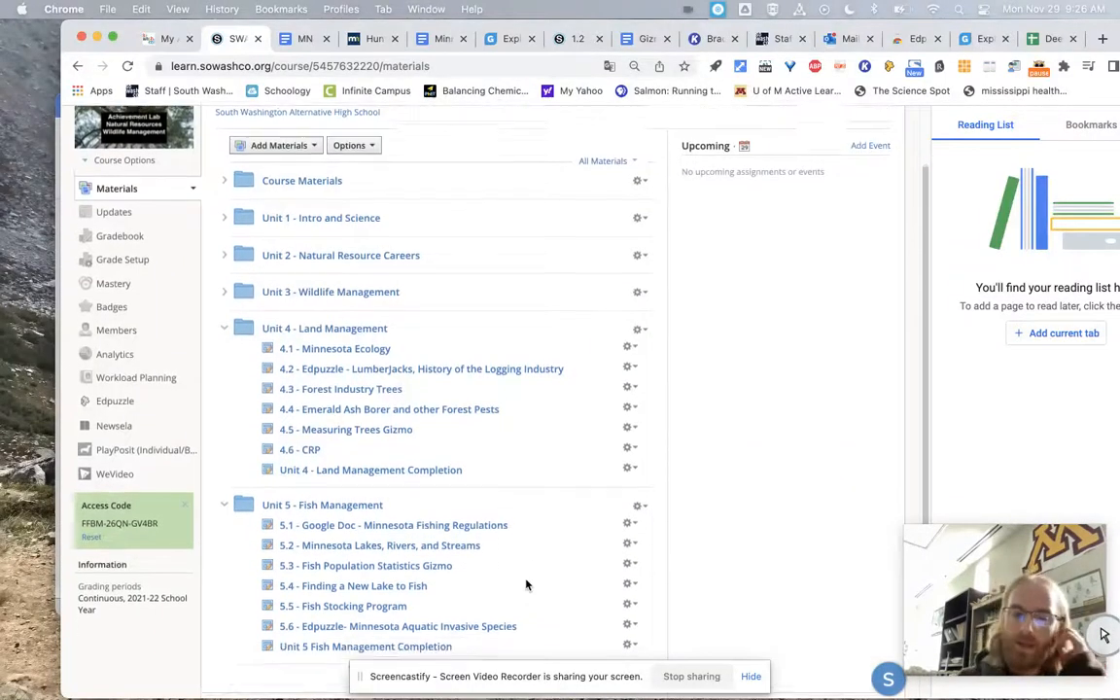
scroll("down", 3)
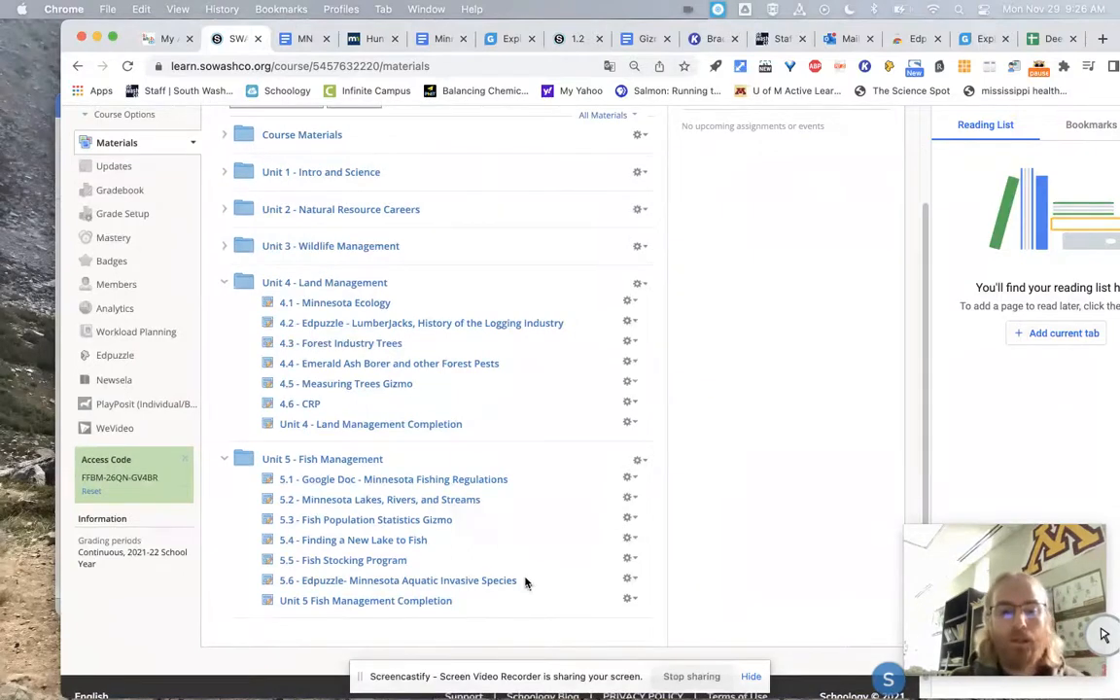
mouse_move(380, 499)
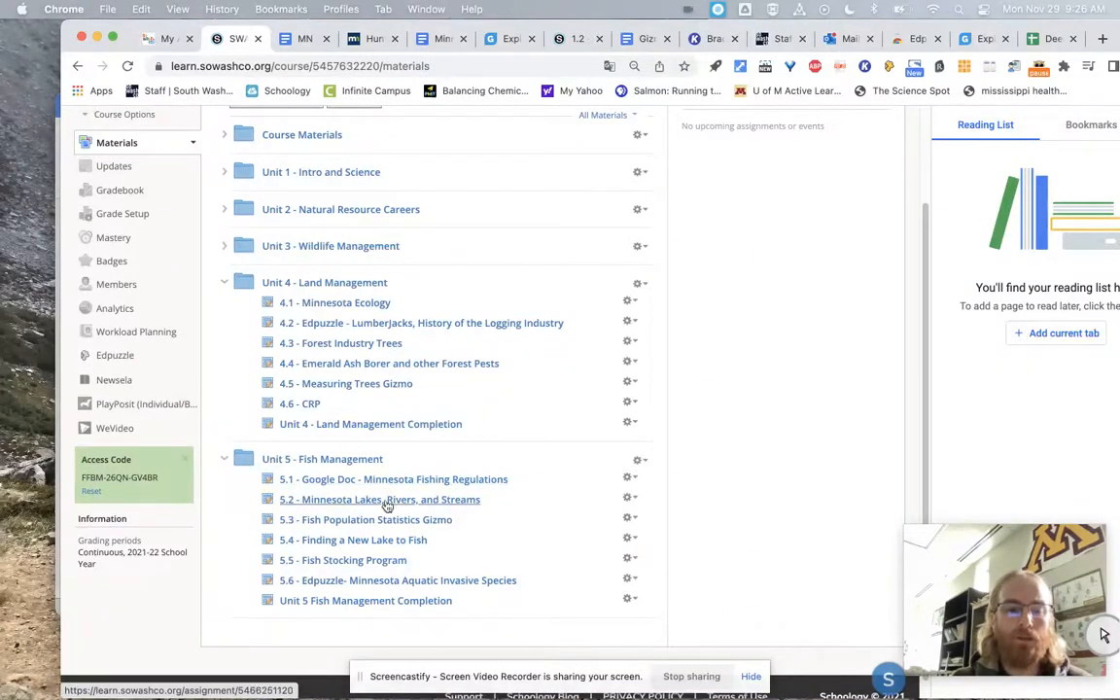
mouse_move(465, 506)
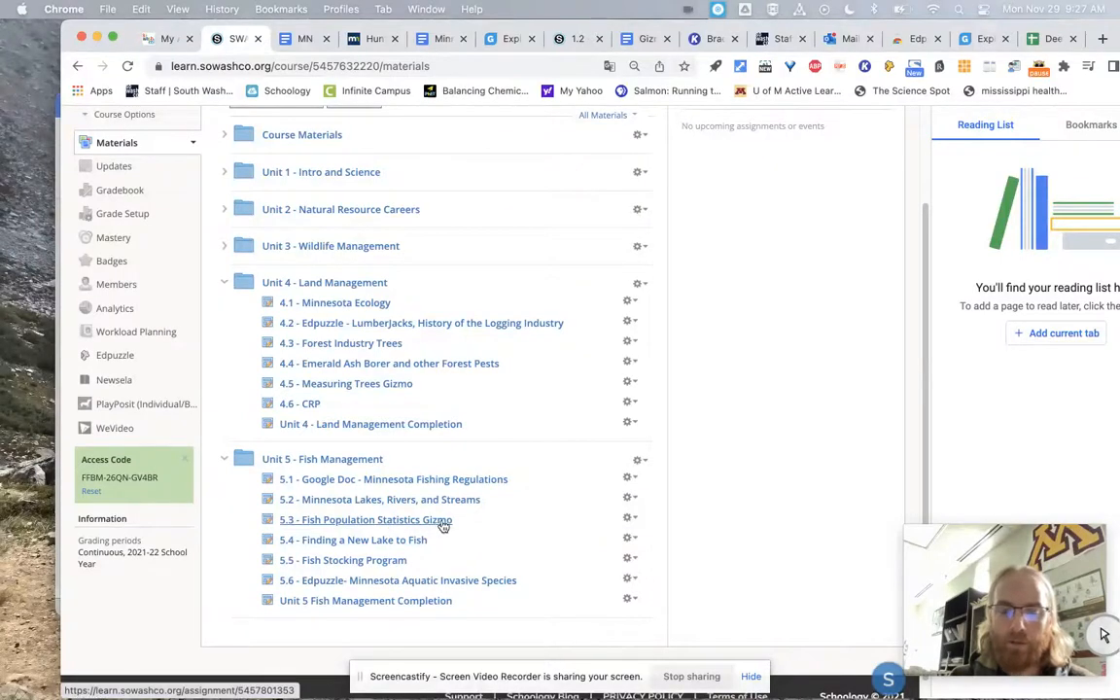
mouse_move(436, 527)
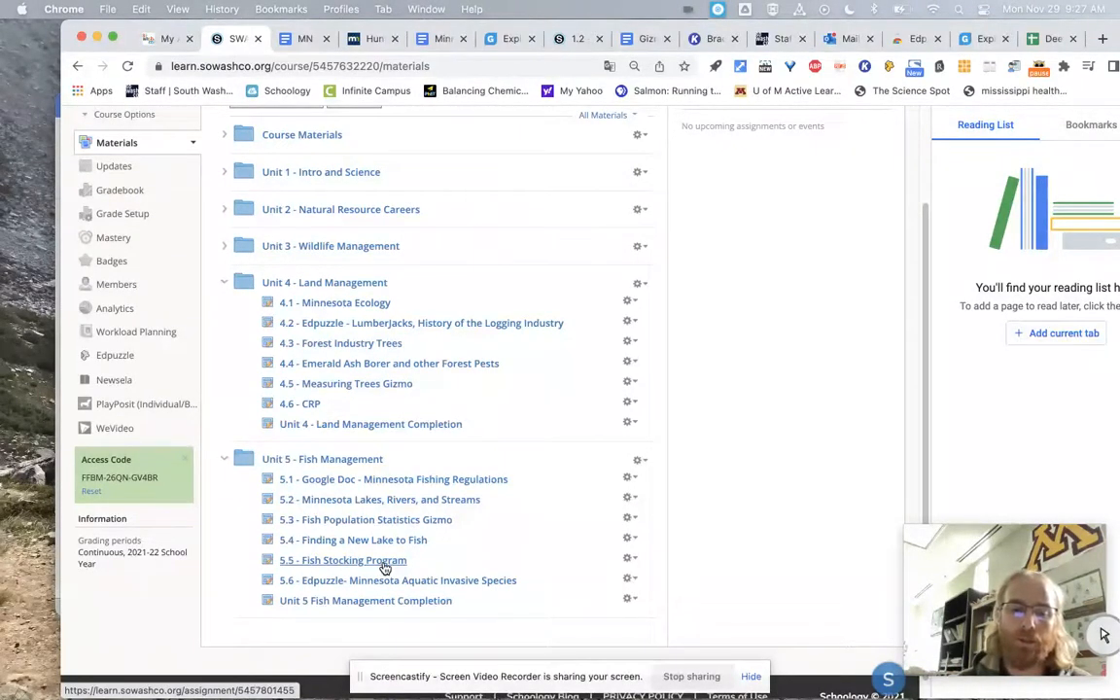
scroll("up", 3)
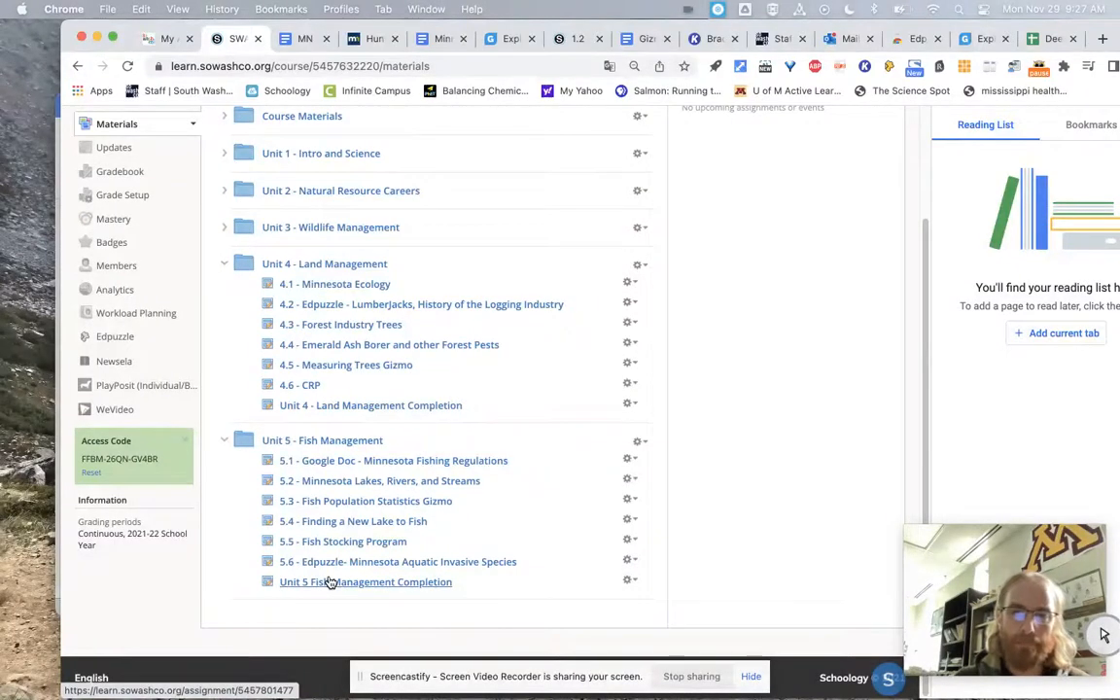
scroll("up", 3)
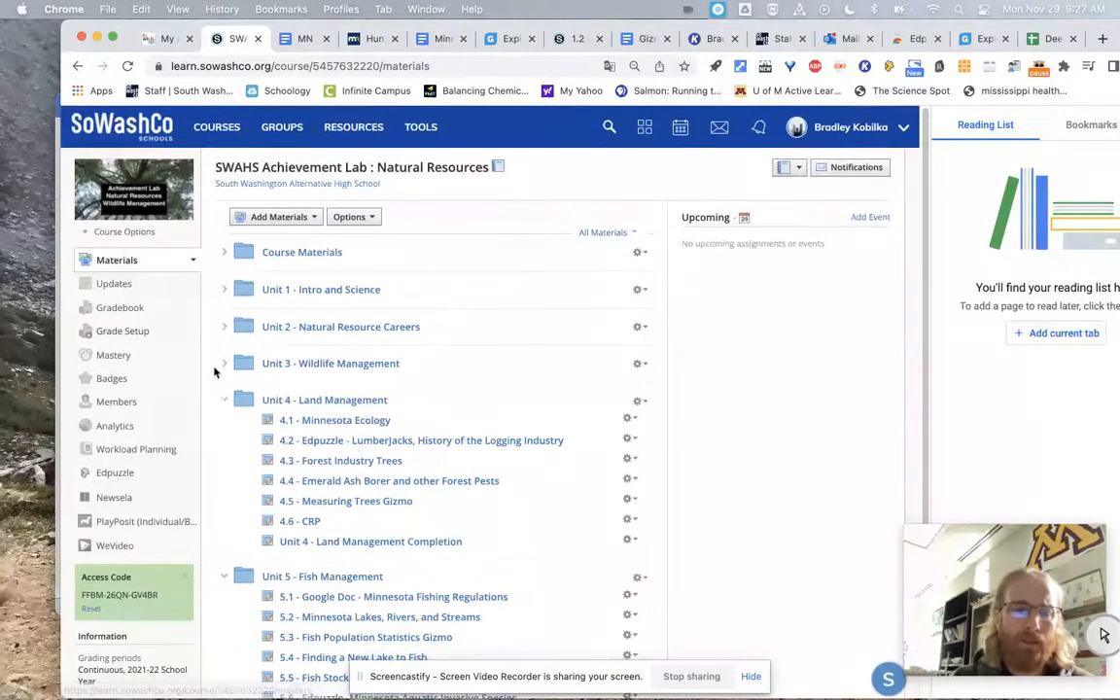
Expand the Unit 3 - Wildlife Management folder and review the full list through Fish Management
left_click(225, 326)
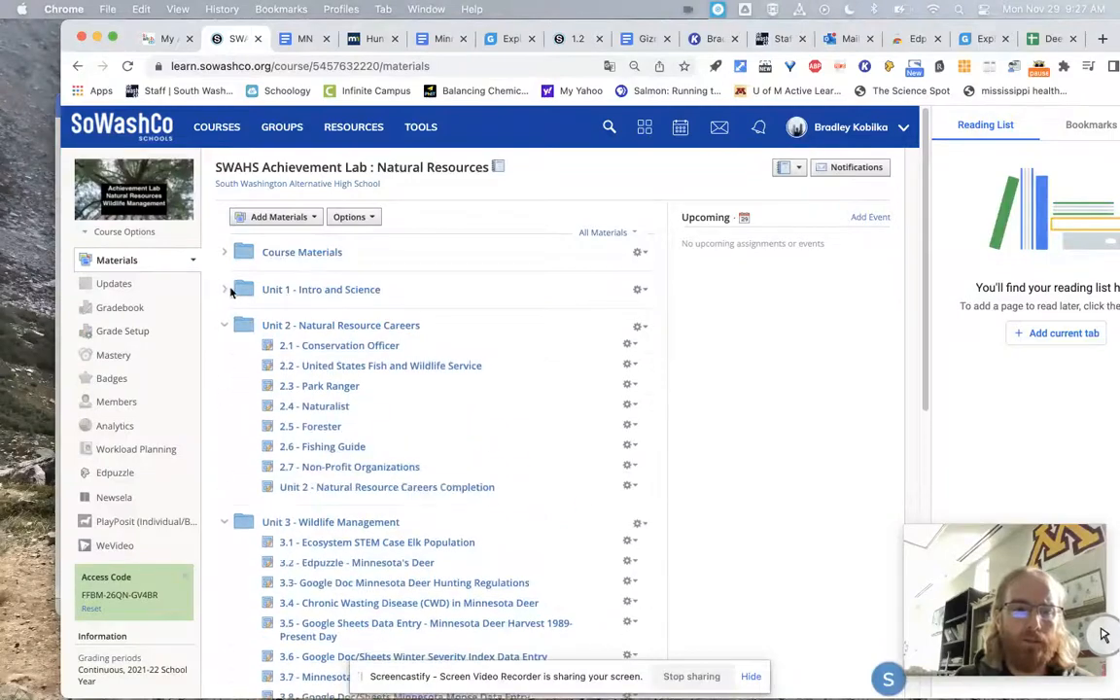
scroll("down", 3)
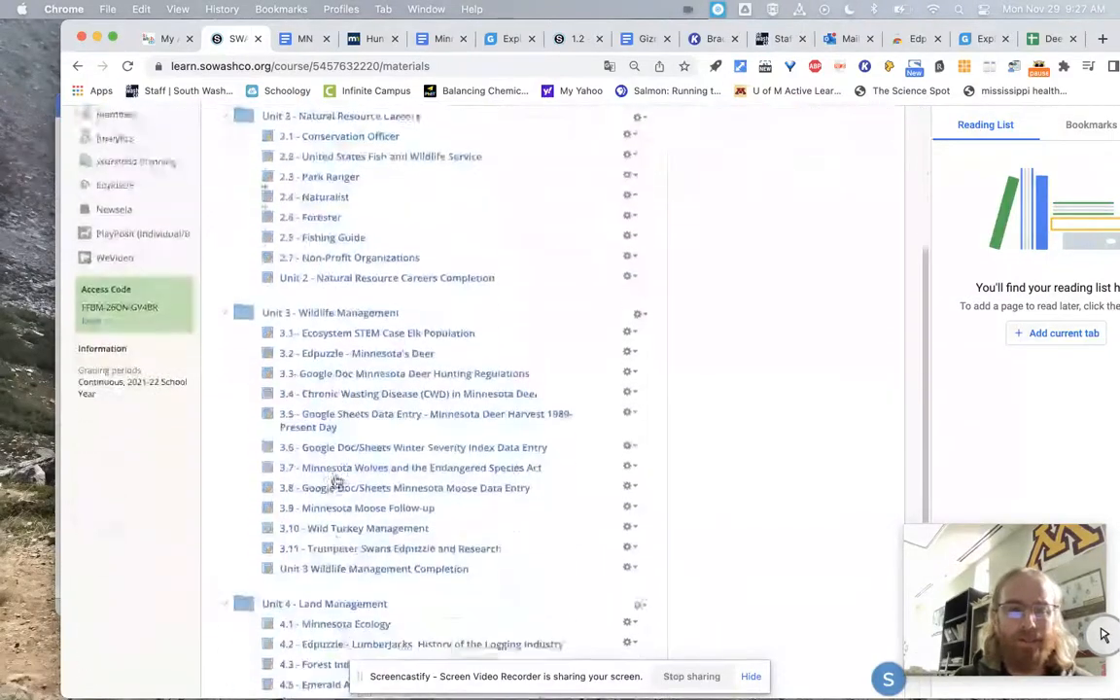
scroll("down", 3)
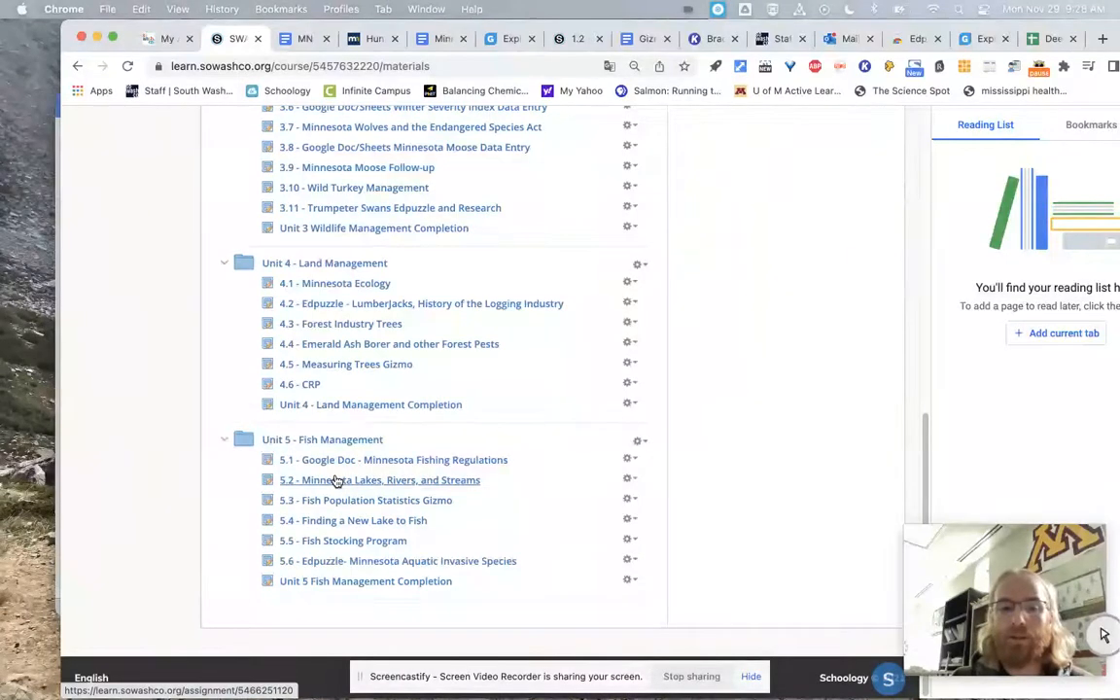
scroll("up", 3)
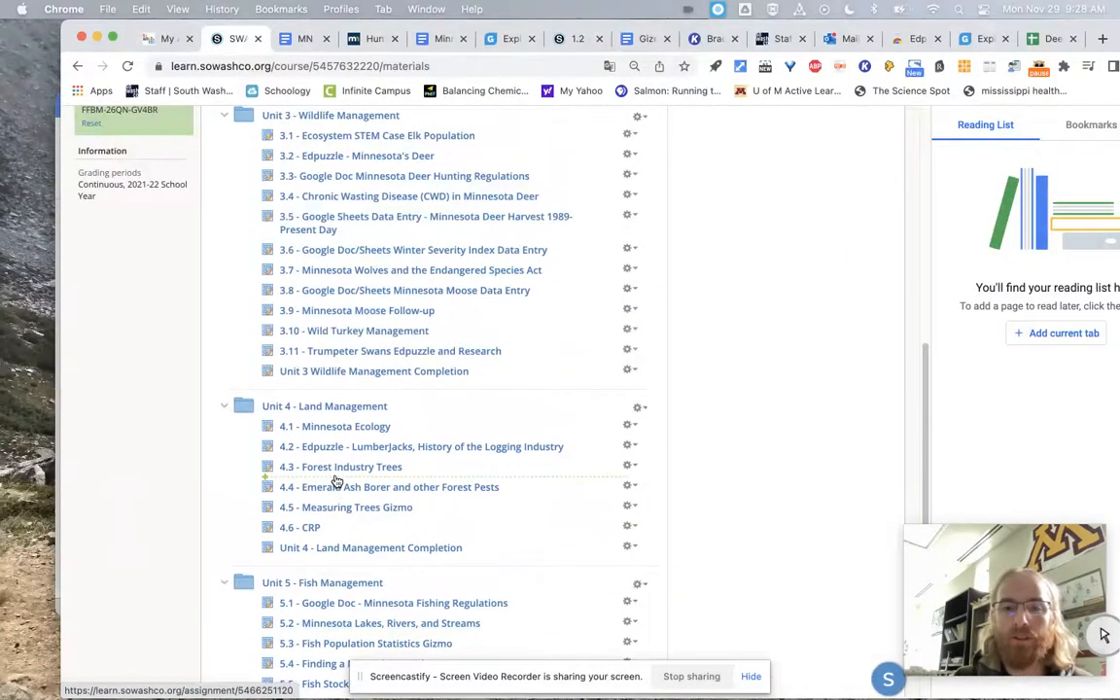
scroll("up", 3)
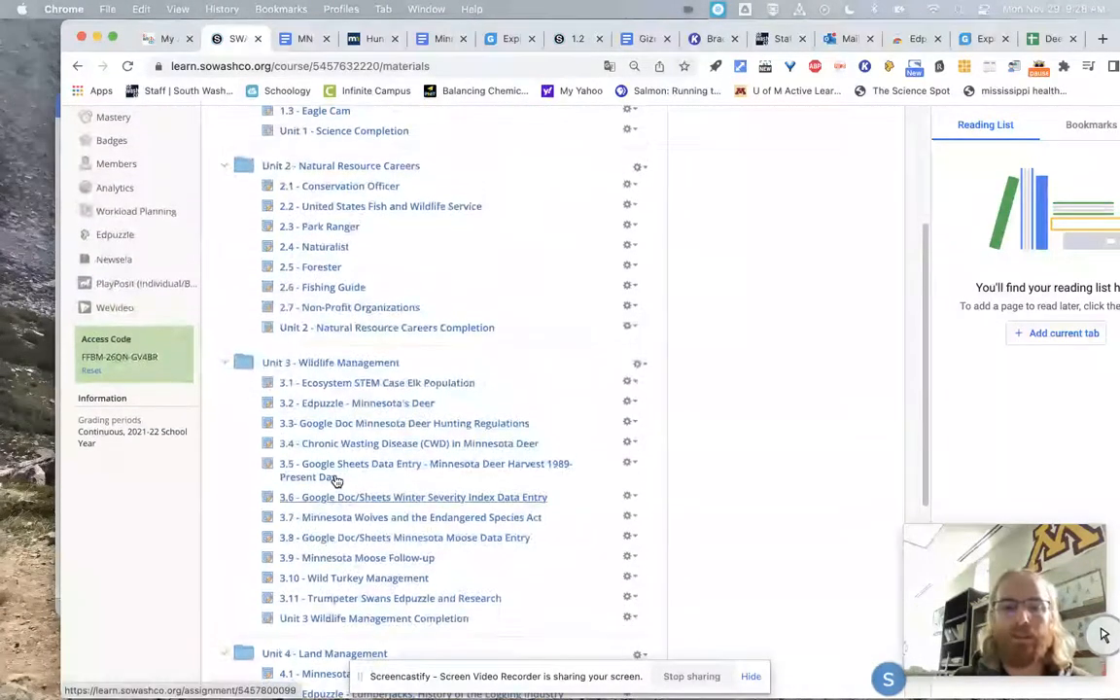
scroll("up", 3)
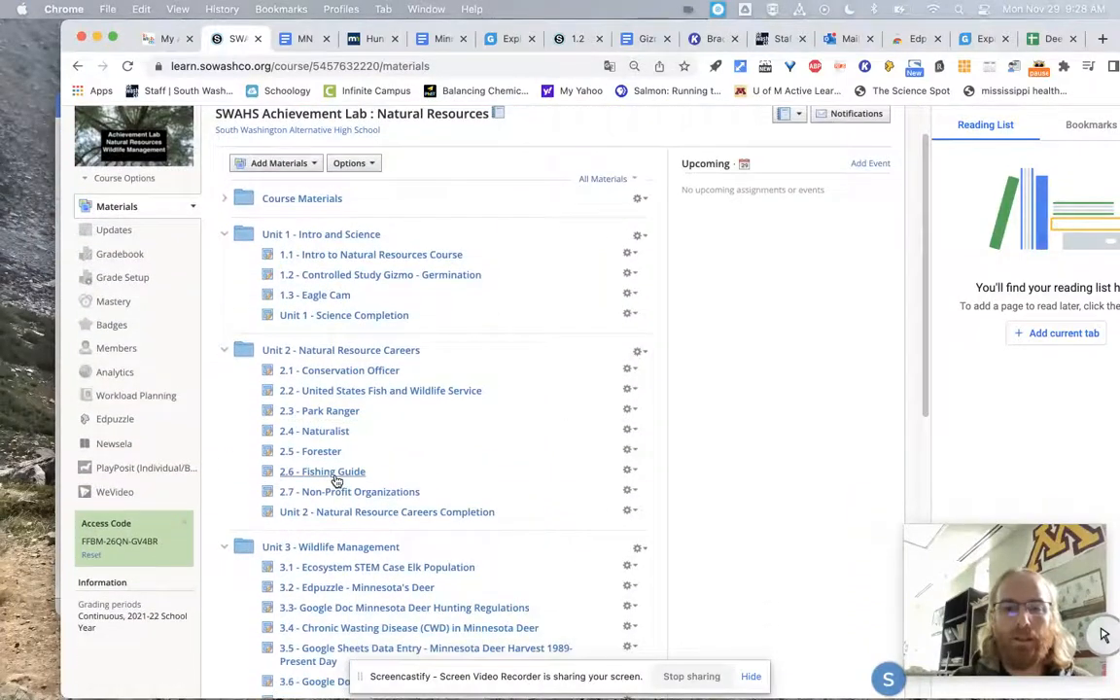
scroll("down", 3)
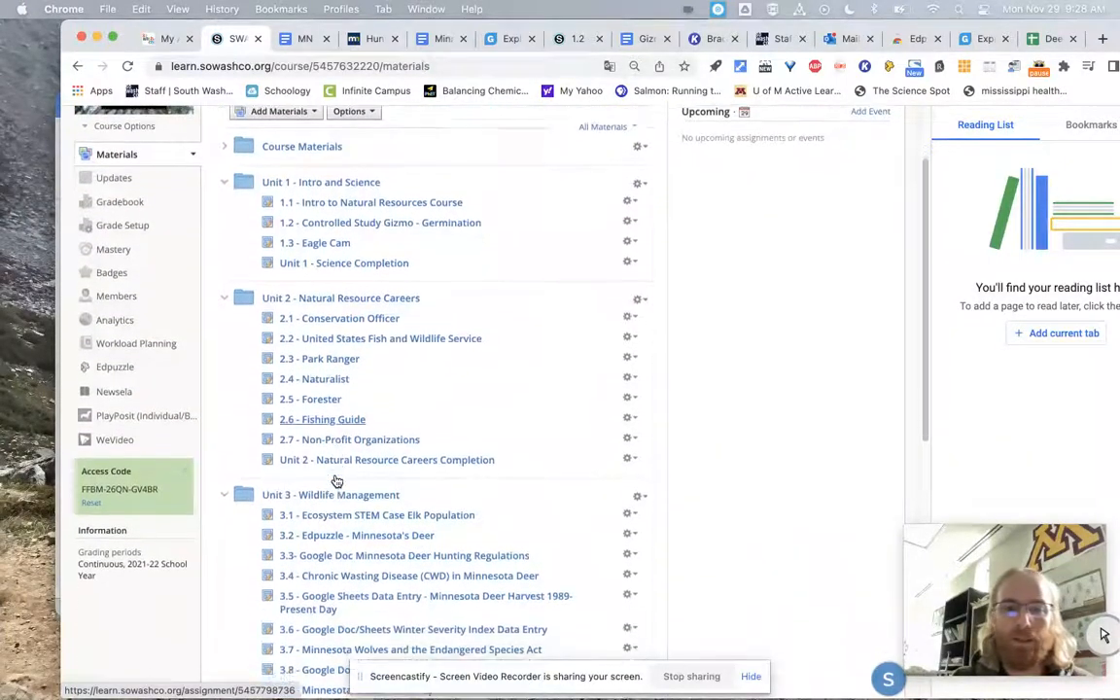
scroll("down", 3)
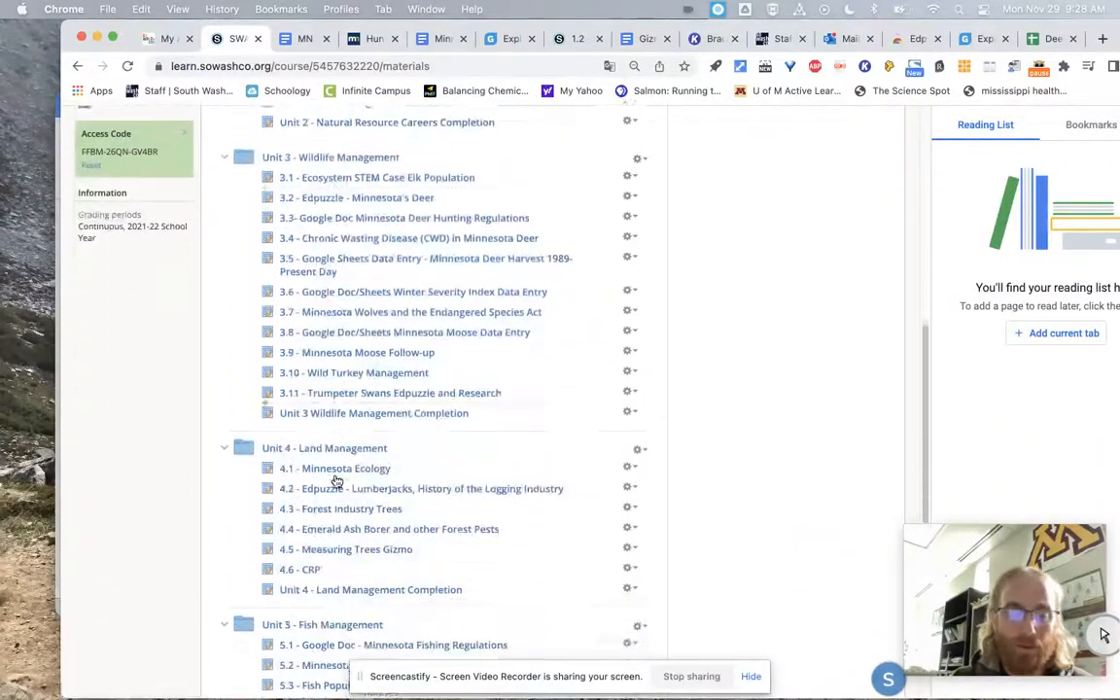
scroll("down", 3)
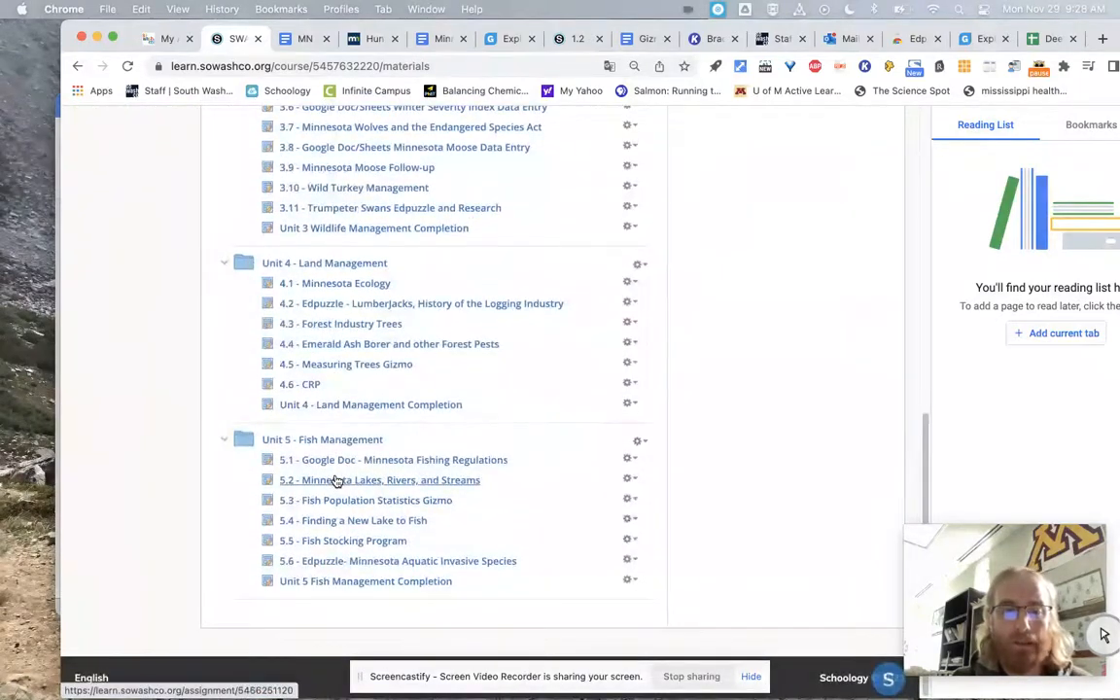
scroll("up", 3)
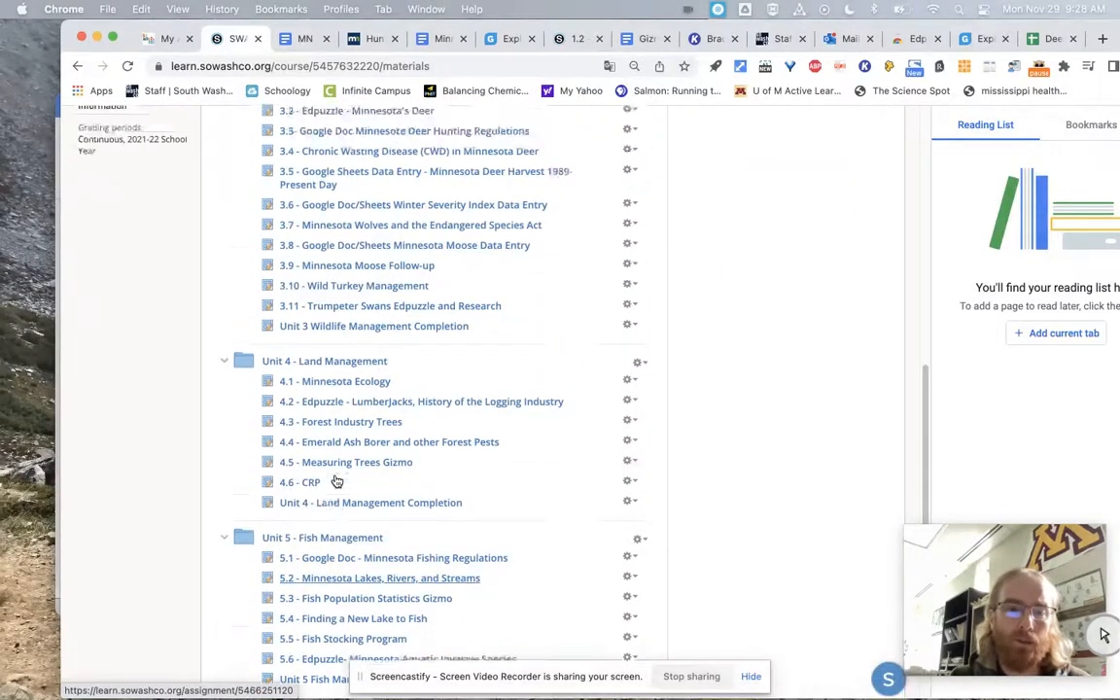
scroll("up", 3)
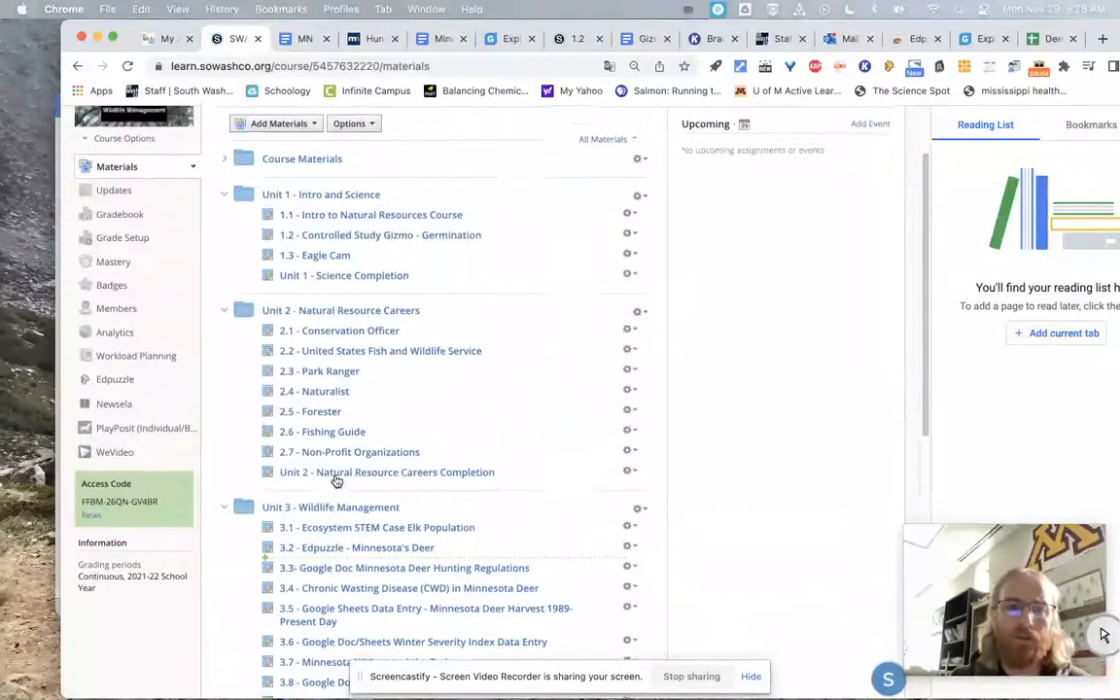
scroll("down", 3)
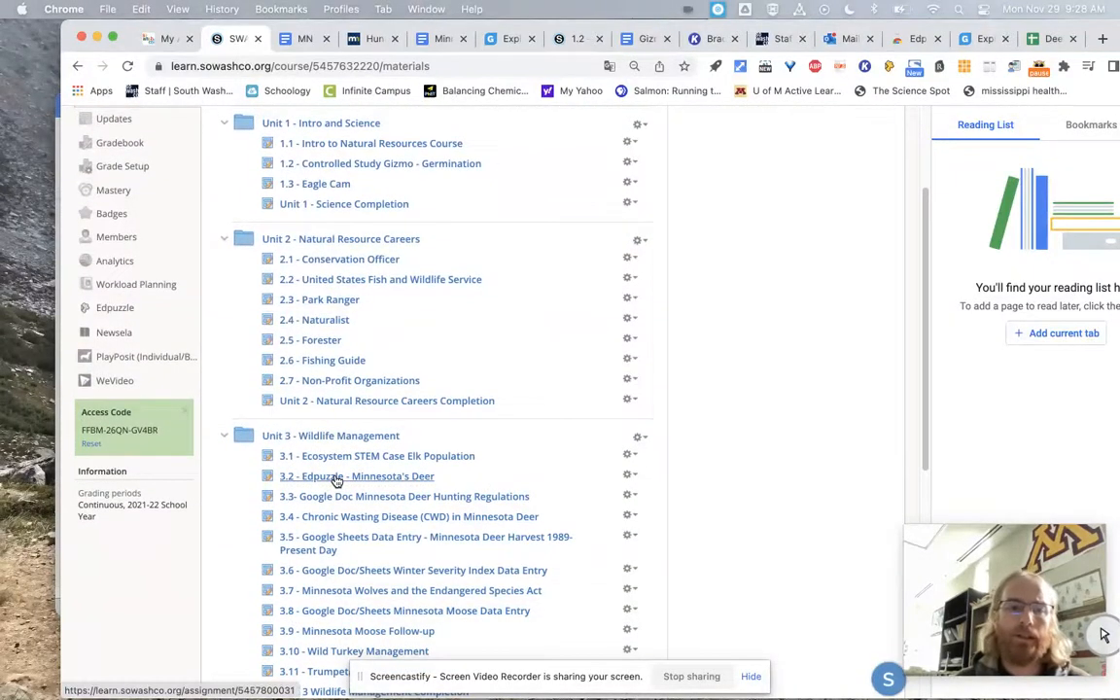